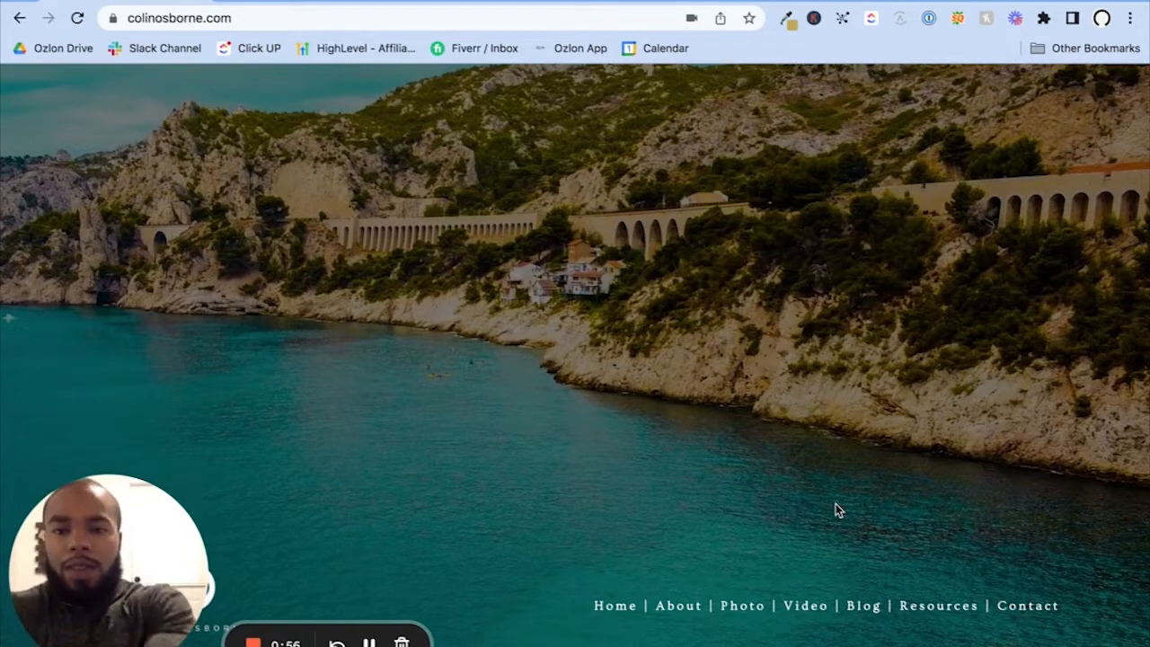
mouse_move(339, 36)
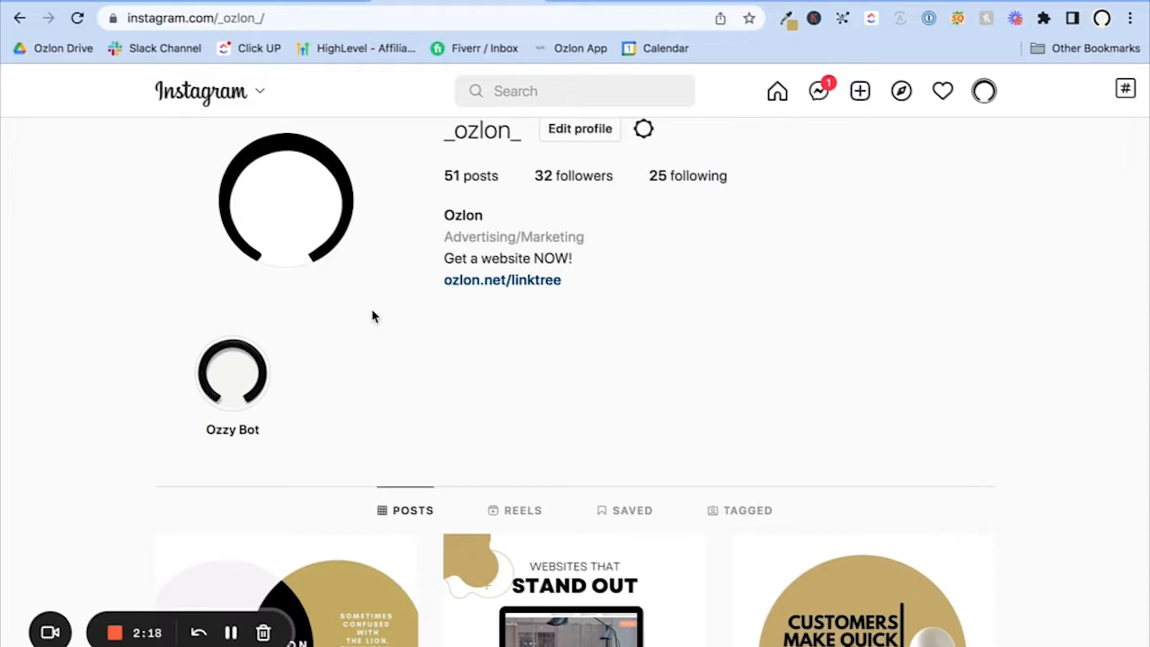
Step: Visit ozlon.net/linktree from the Instagram bio, review the Get a Website page, then return to the link tree
click(503, 281)
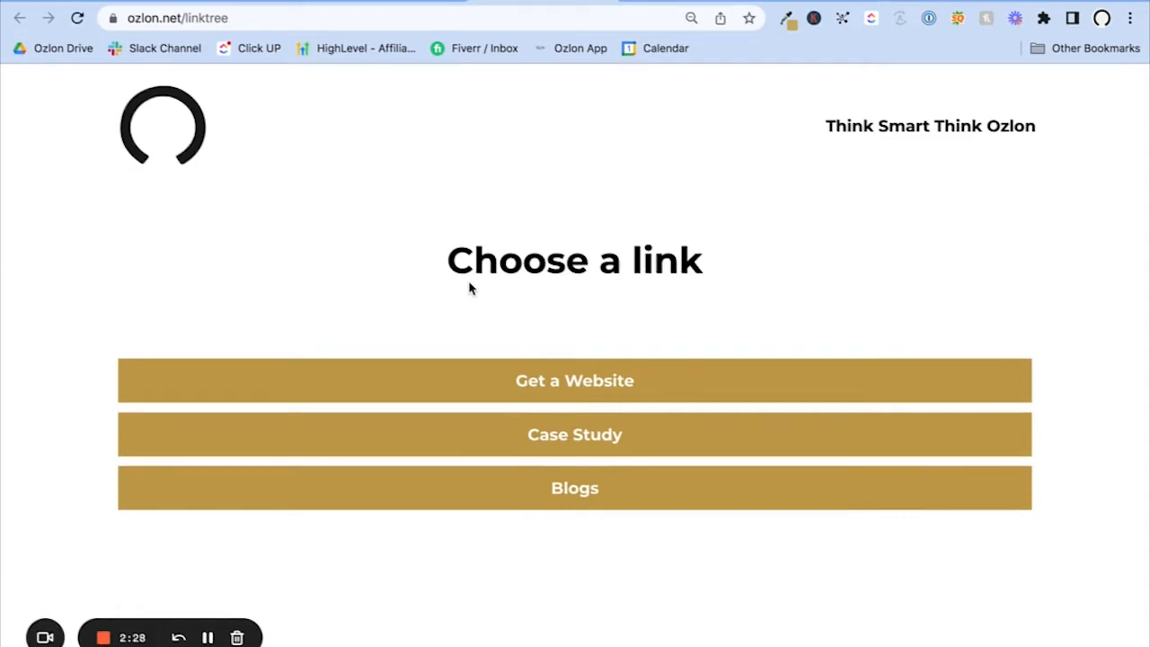
click(575, 381)
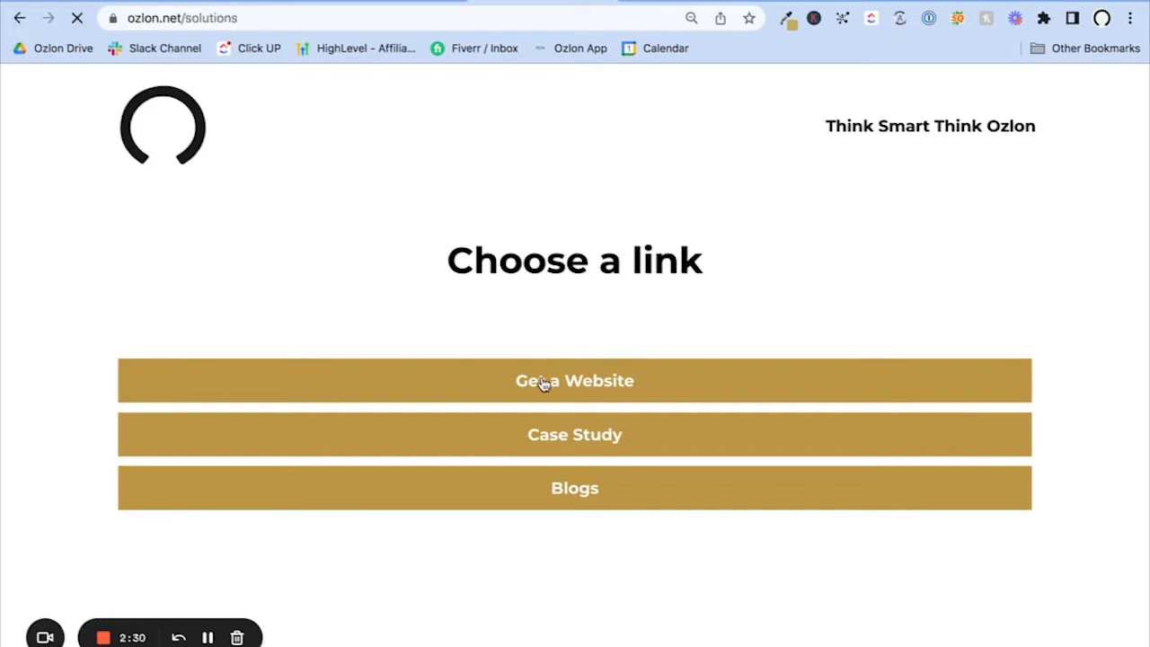
click(575, 381)
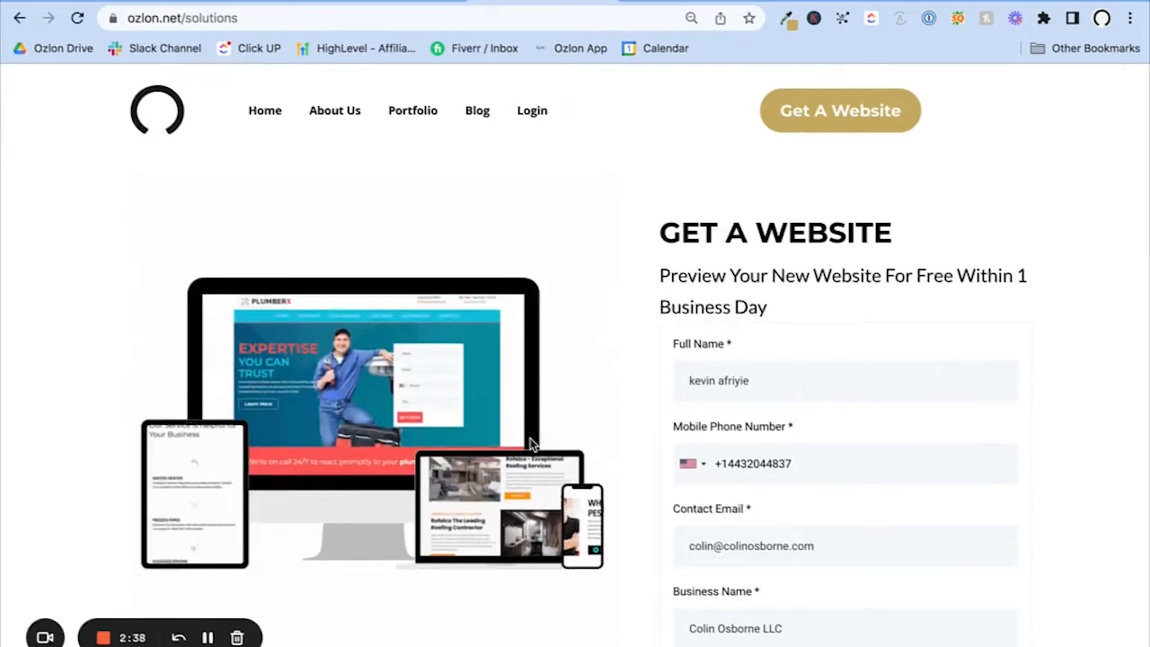
scroll(down, 3)
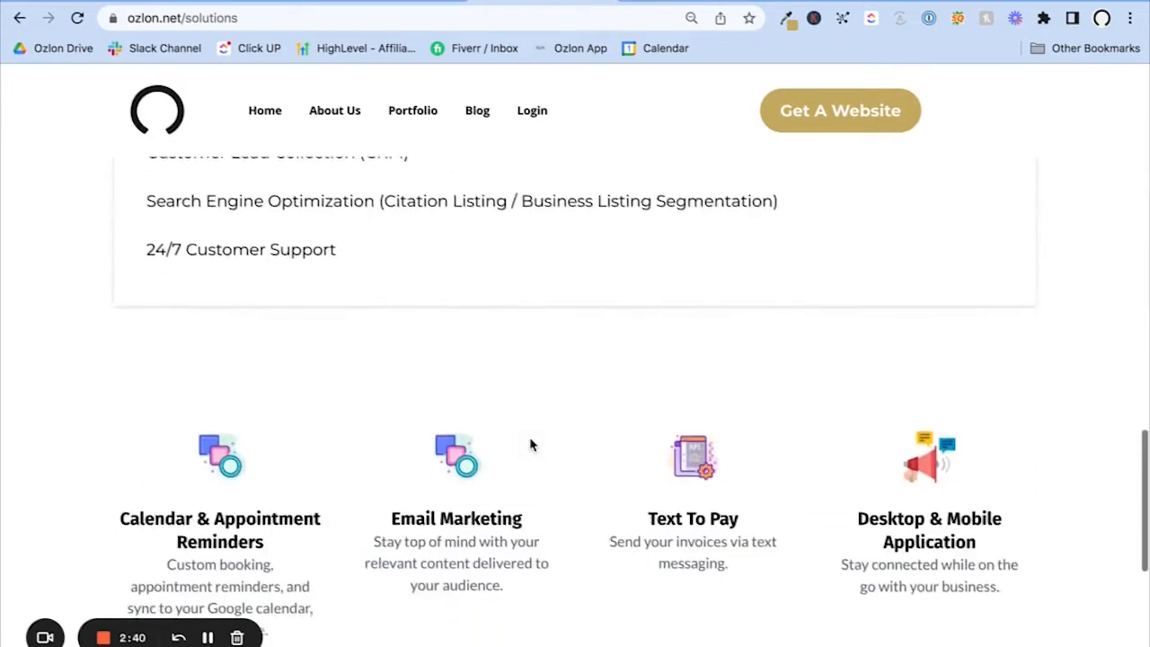
scroll(up, 3)
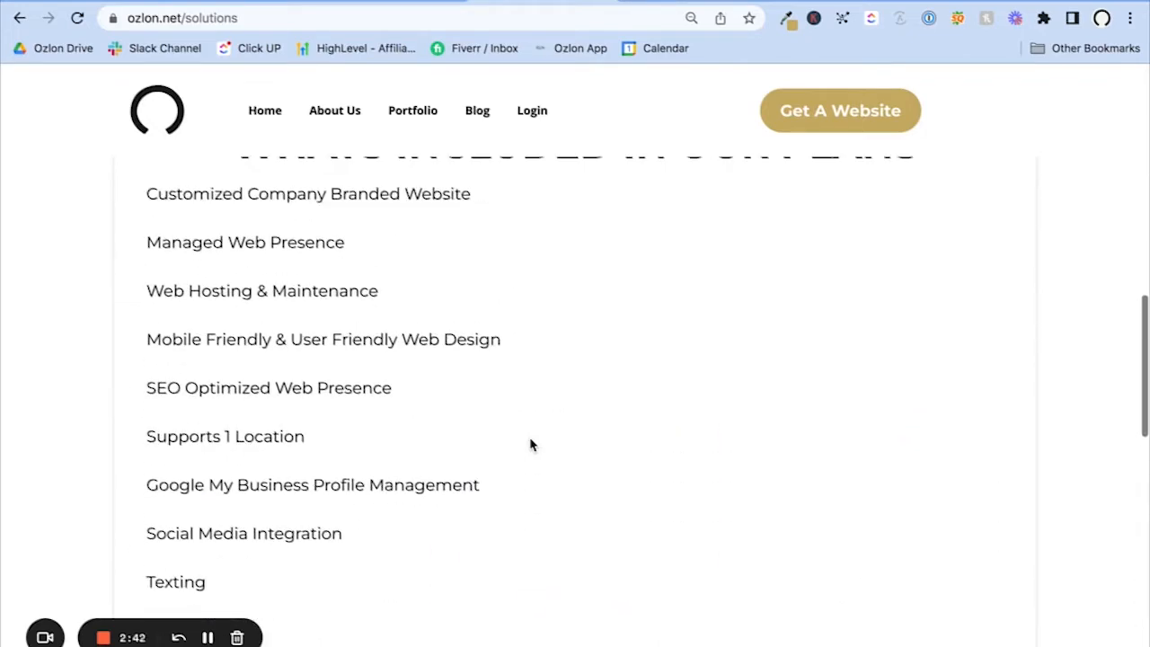
click(19, 18)
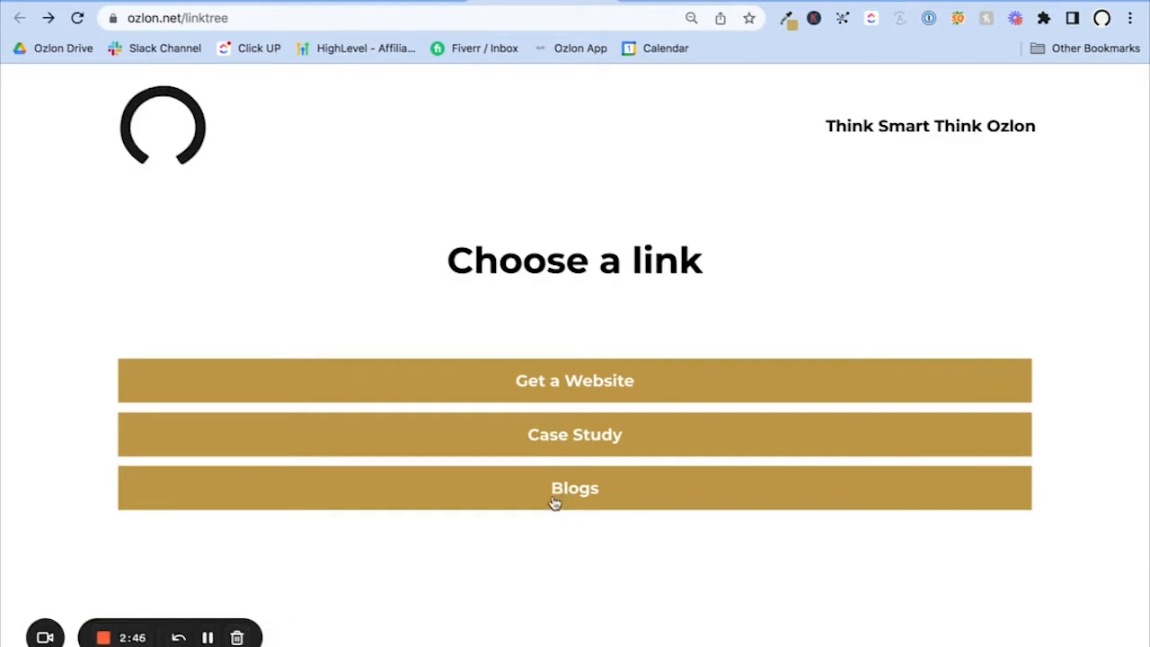
mouse_move(555, 332)
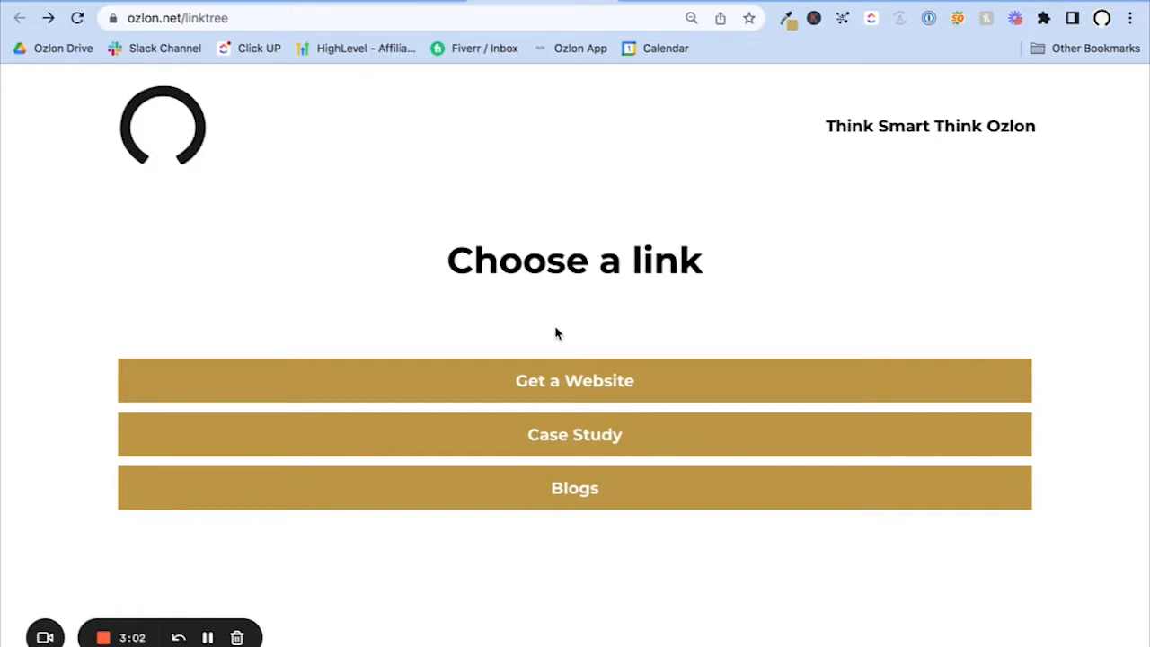
mouse_move(661, 47)
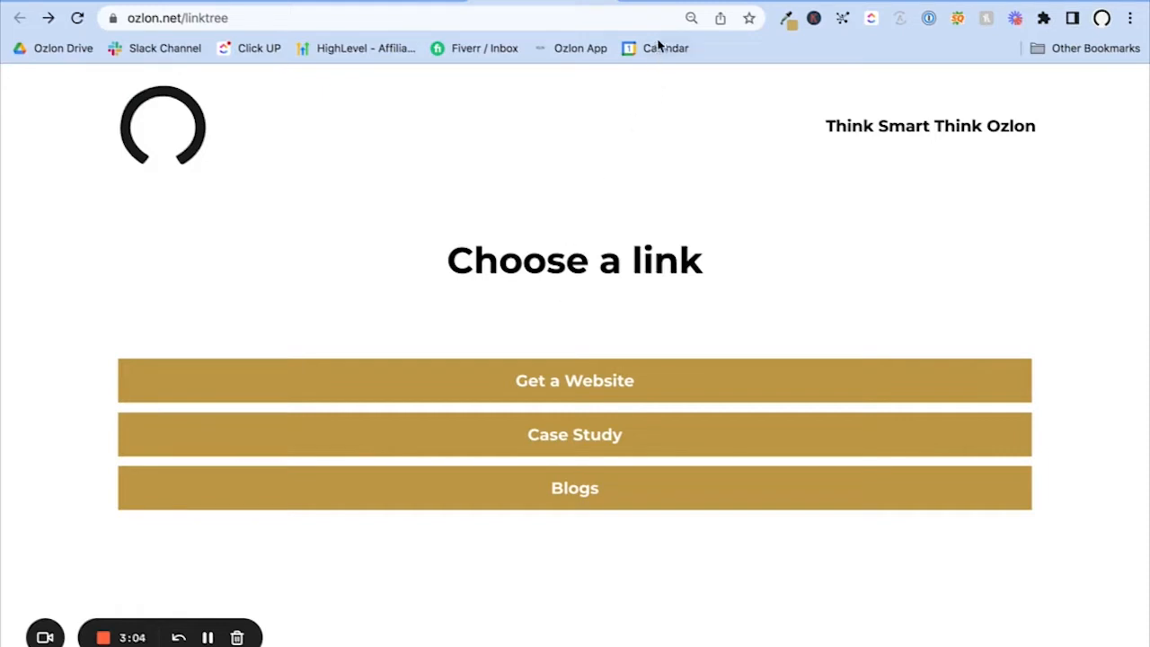
Step: Navigate to gohighlevel.com from the address bar
click(362, 46)
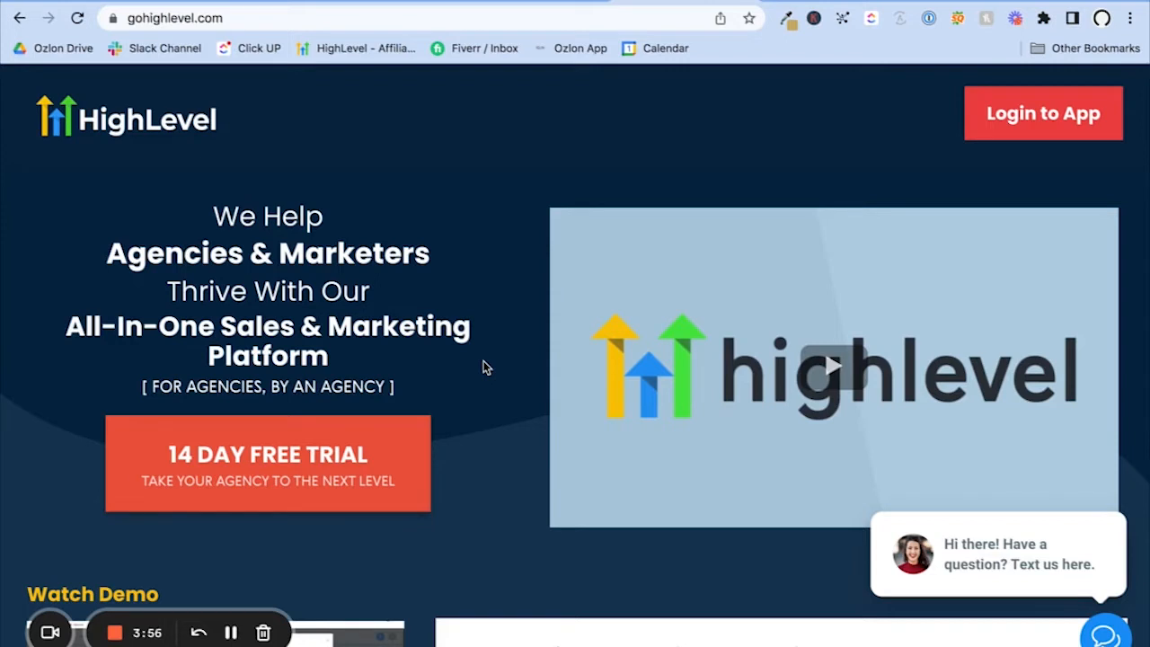
mouse_move(384, 431)
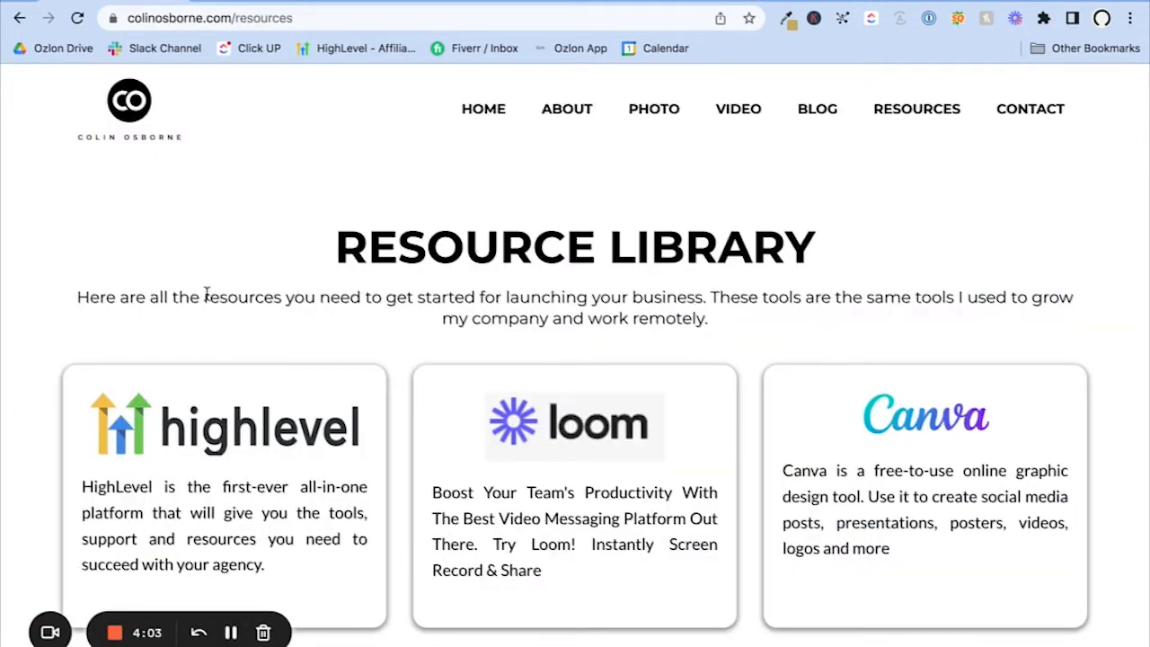
Step: Scroll the colinosborne.com Resource Library down to the HighLevel, Loom and Canva tool cards
scroll(down, 3)
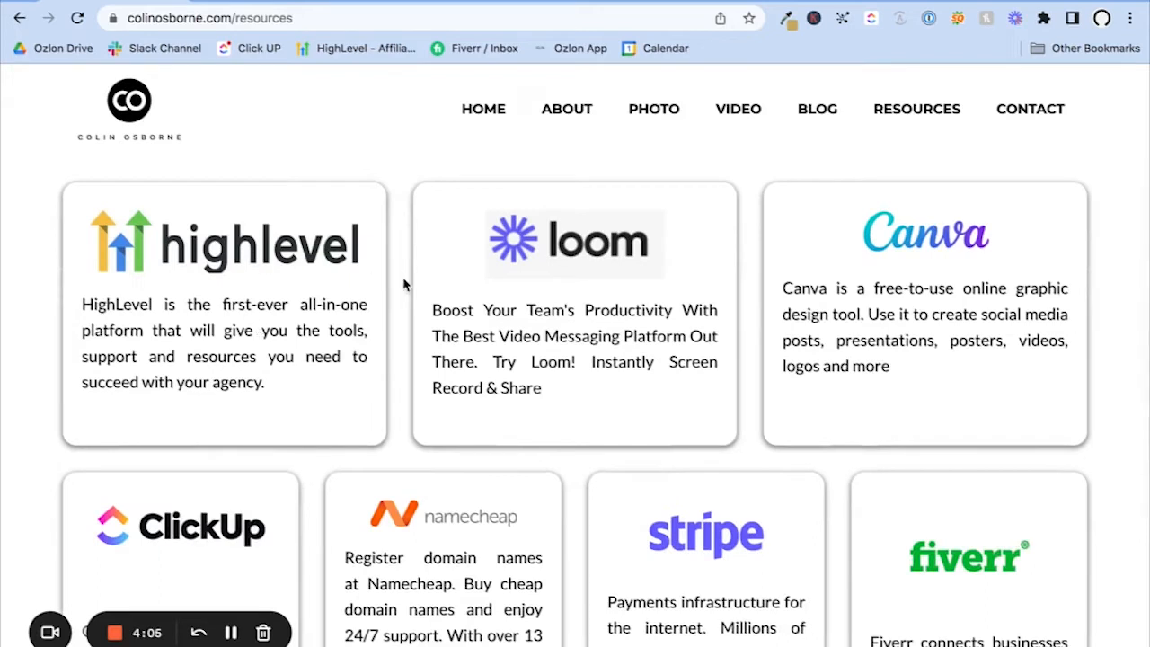
mouse_move(510, 289)
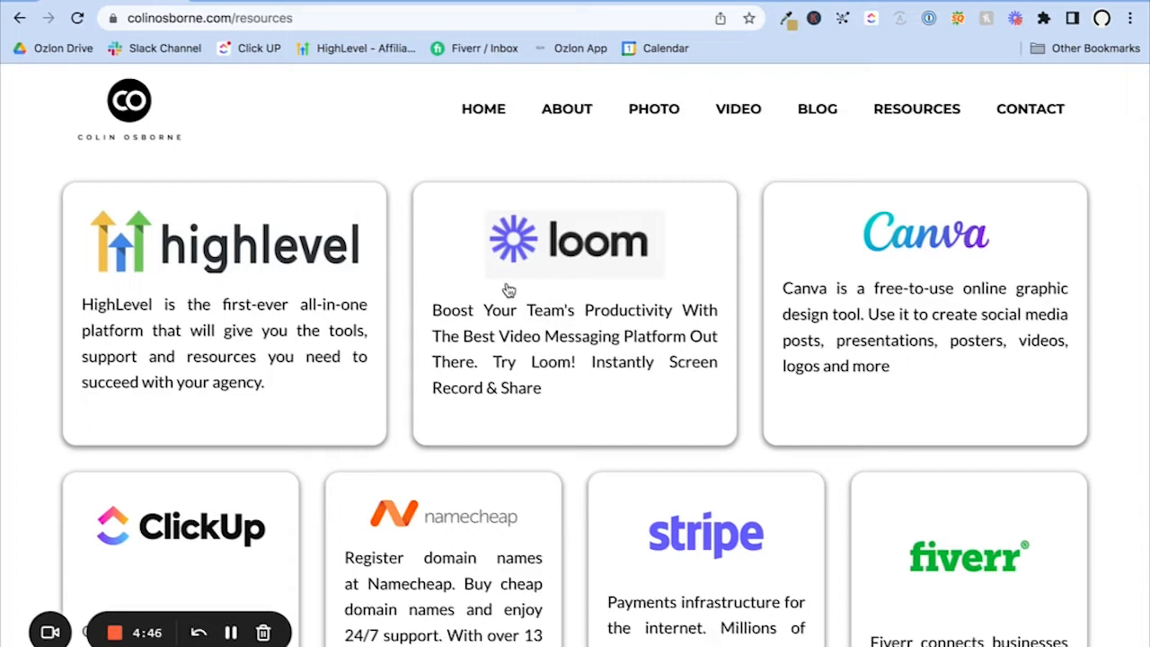
mouse_move(163, 251)
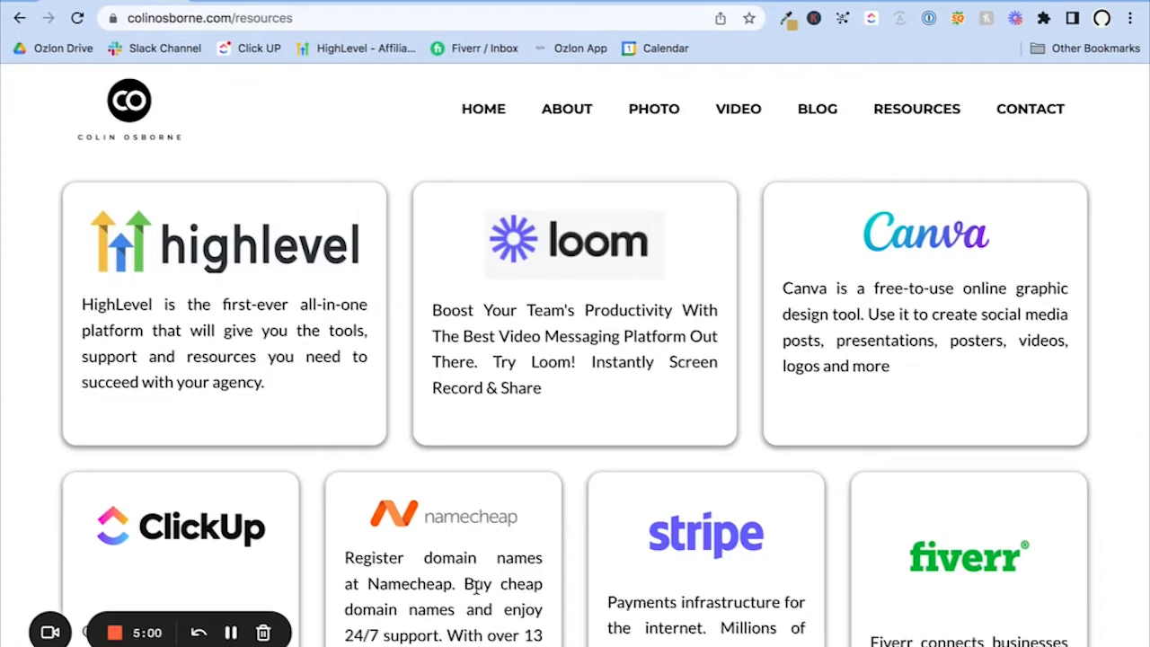
mouse_move(259, 108)
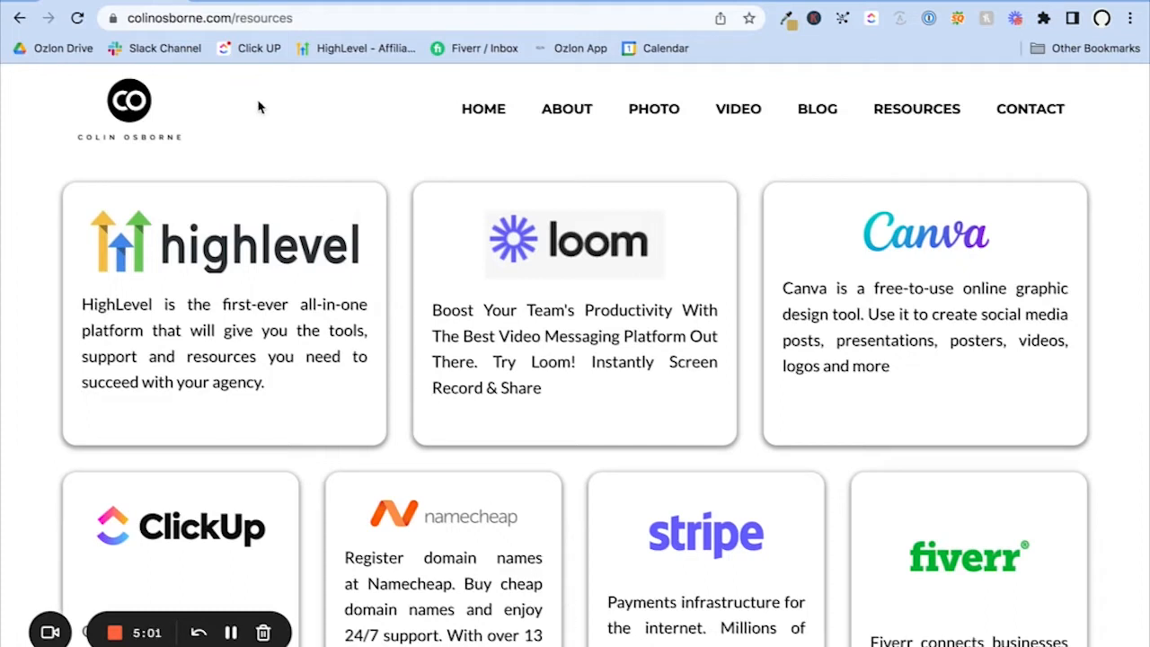
mouse_move(301, 280)
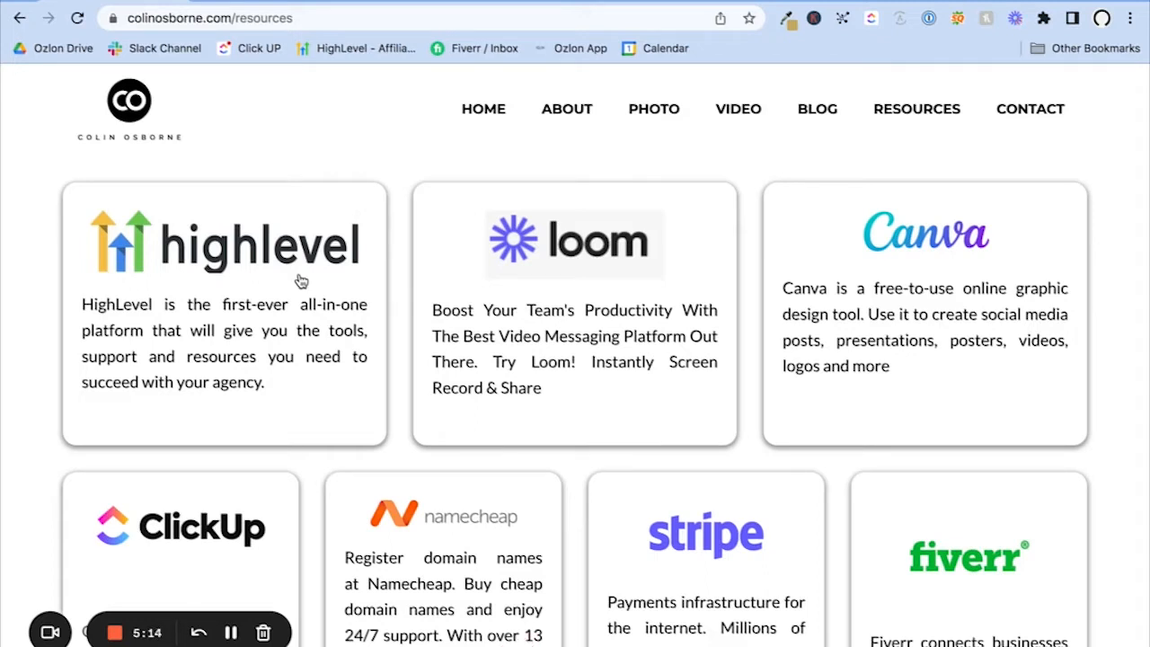
mouse_move(286, 280)
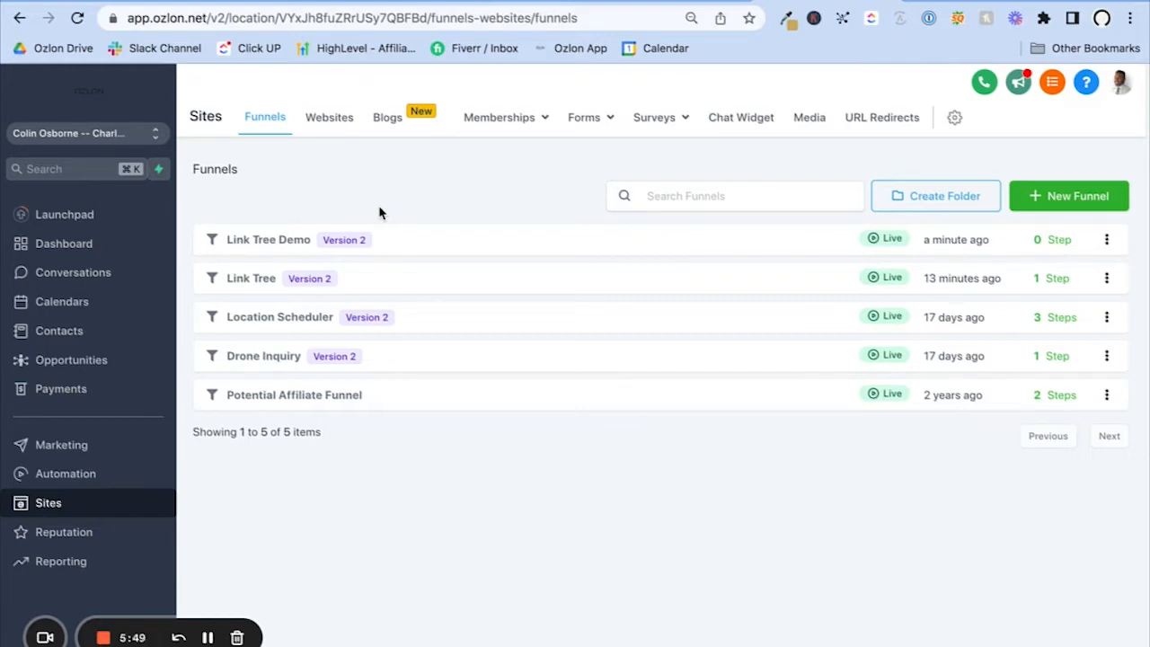
mouse_move(171, 226)
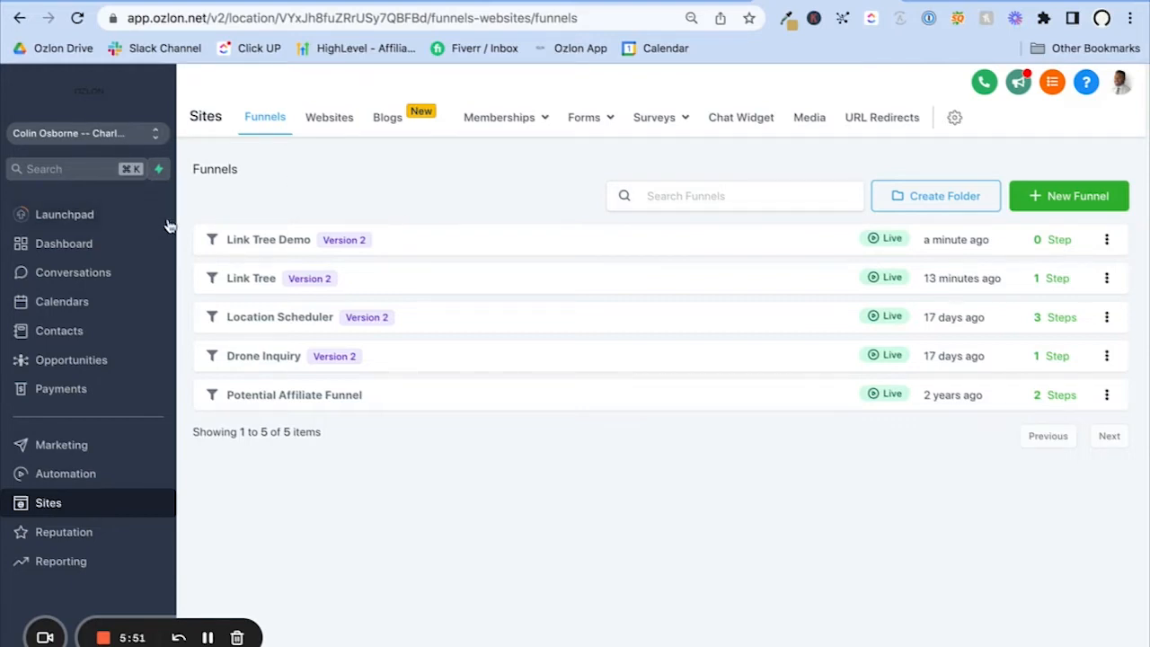
mouse_move(206, 499)
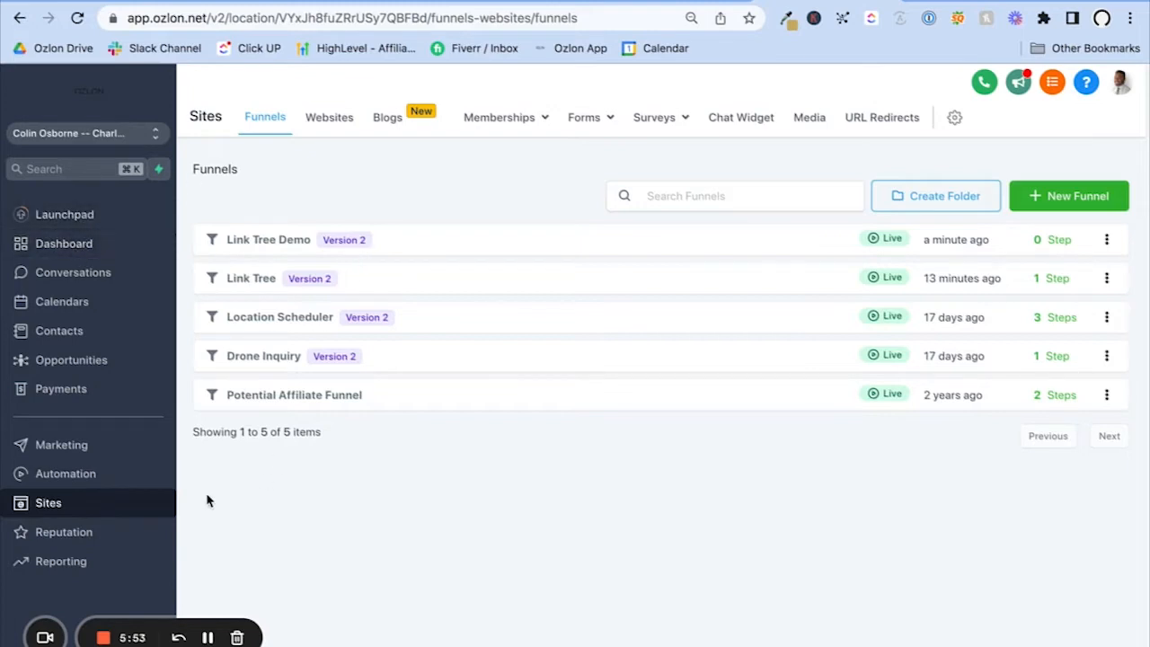
mouse_move(424, 406)
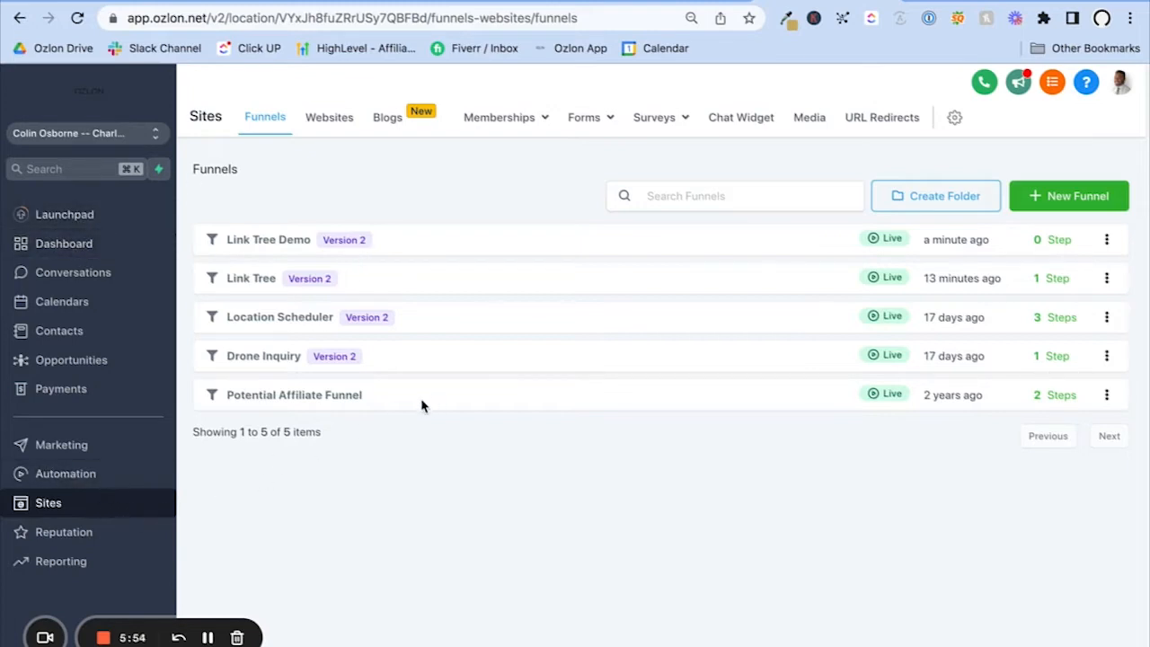
mouse_move(258, 158)
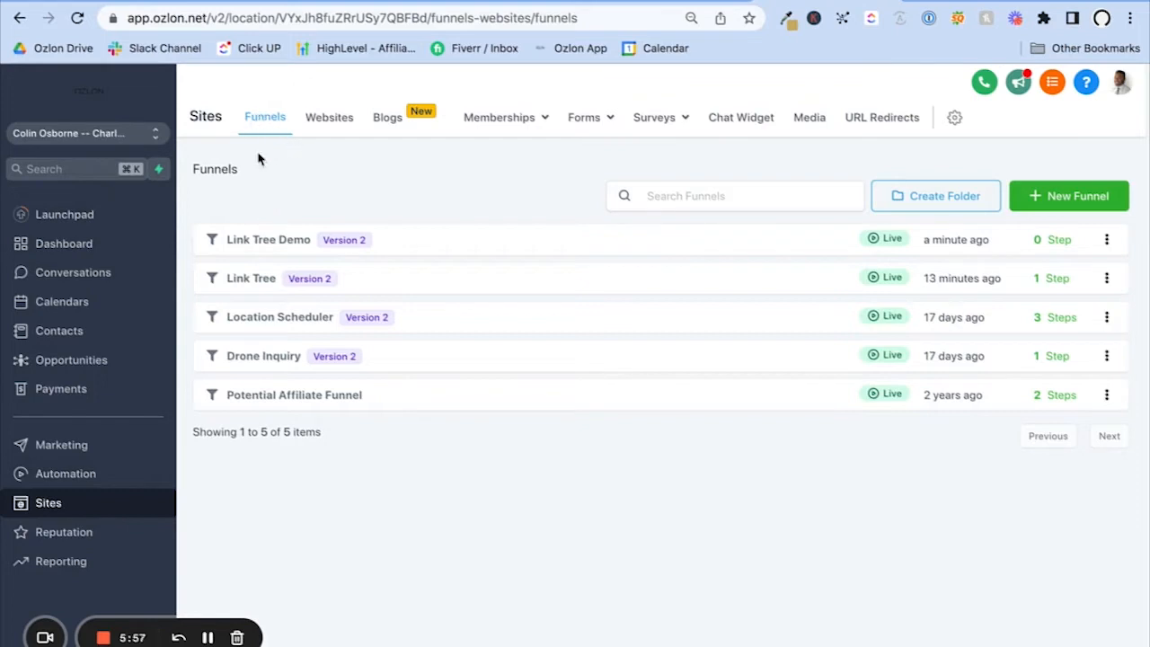
mouse_move(510, 183)
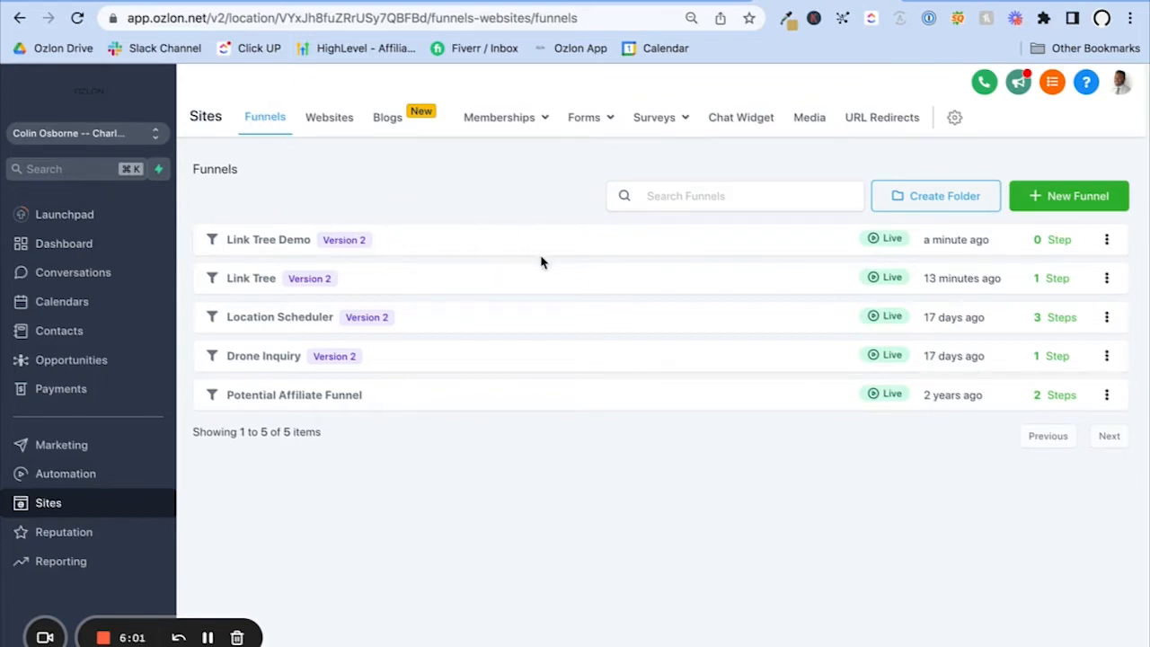
mouse_move(510, 309)
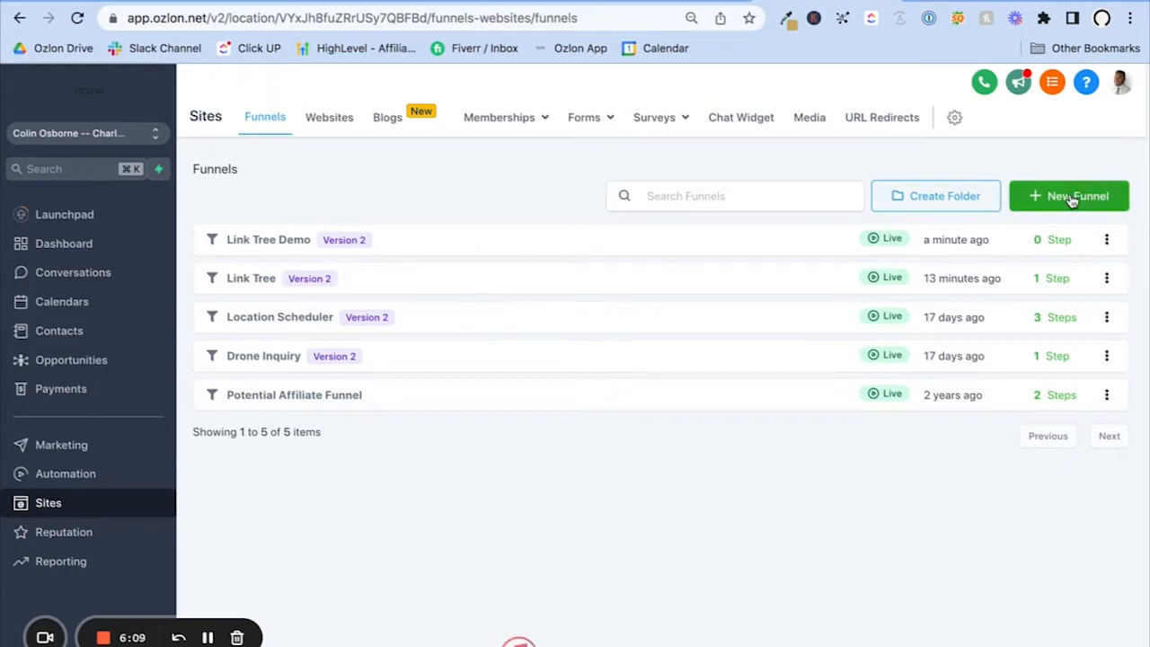
Step: Create a new funnel named 'link tree' and open the Link Tree Demo funnel's Steps page
click(1067, 196)
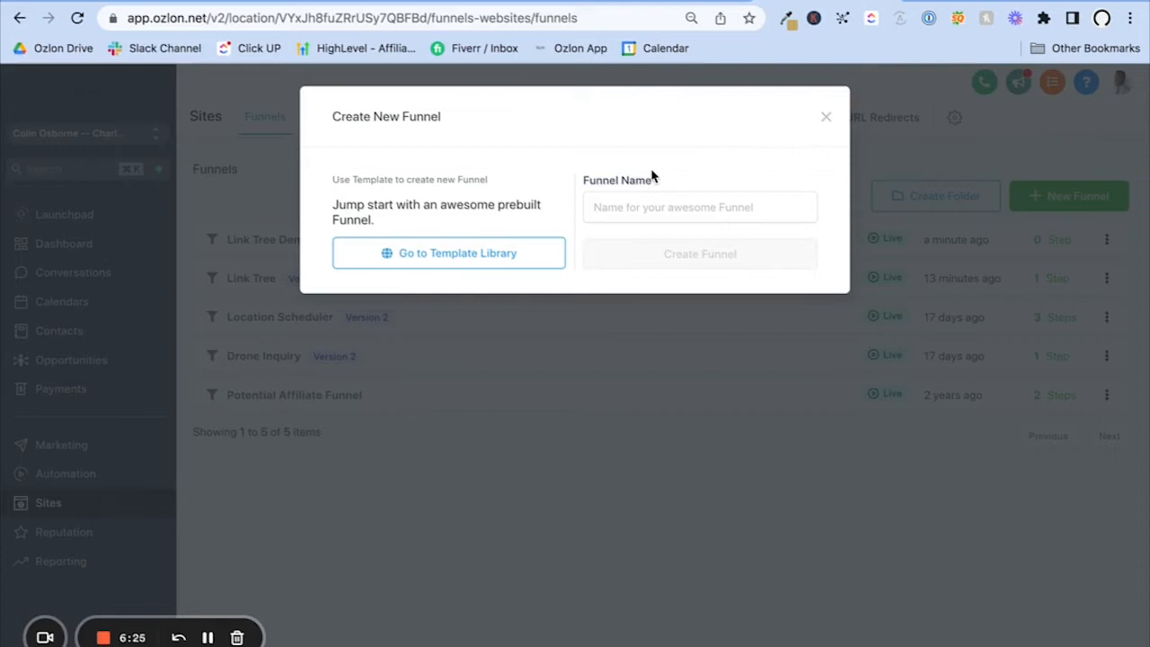
click(699, 207)
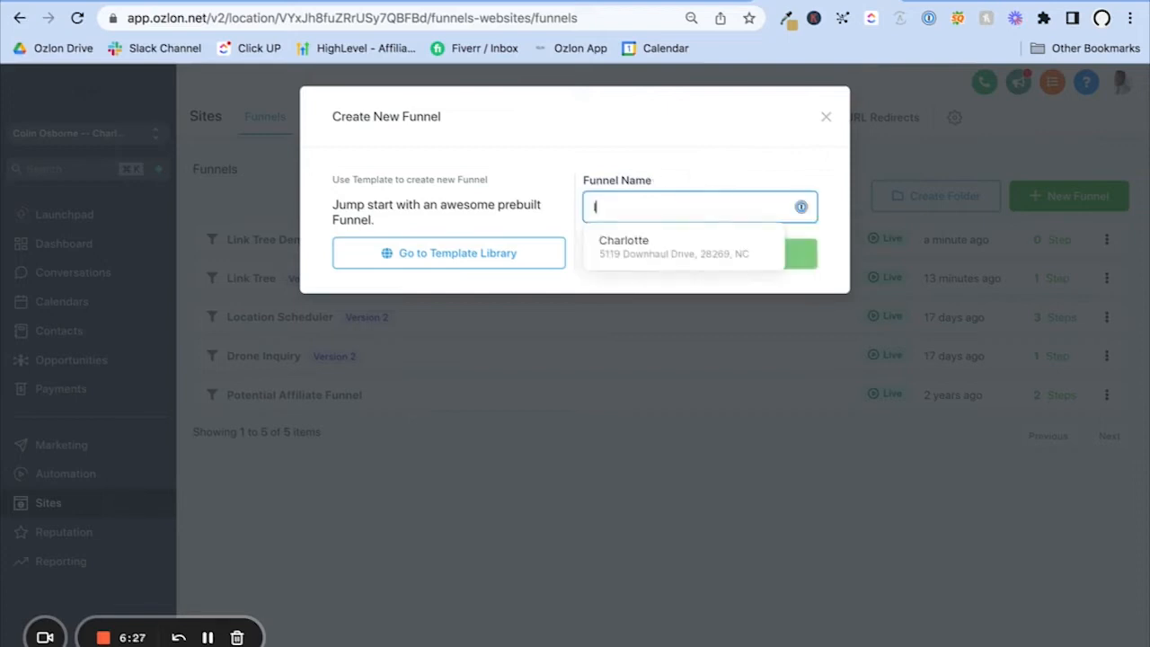
text(link tree)
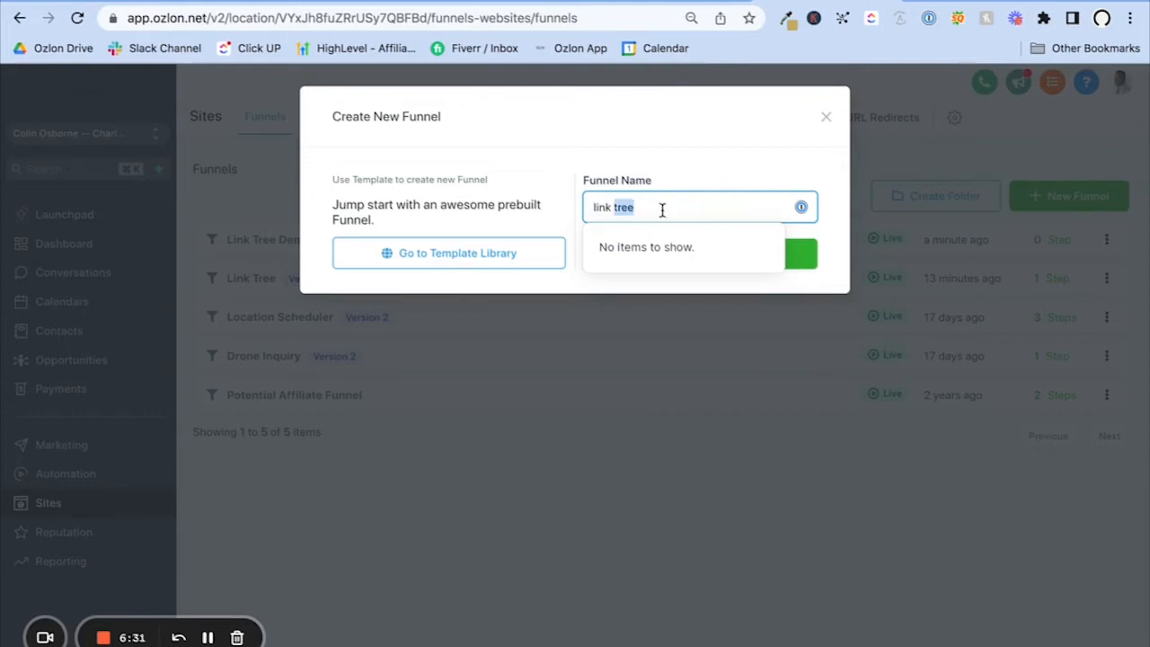
click(825, 116)
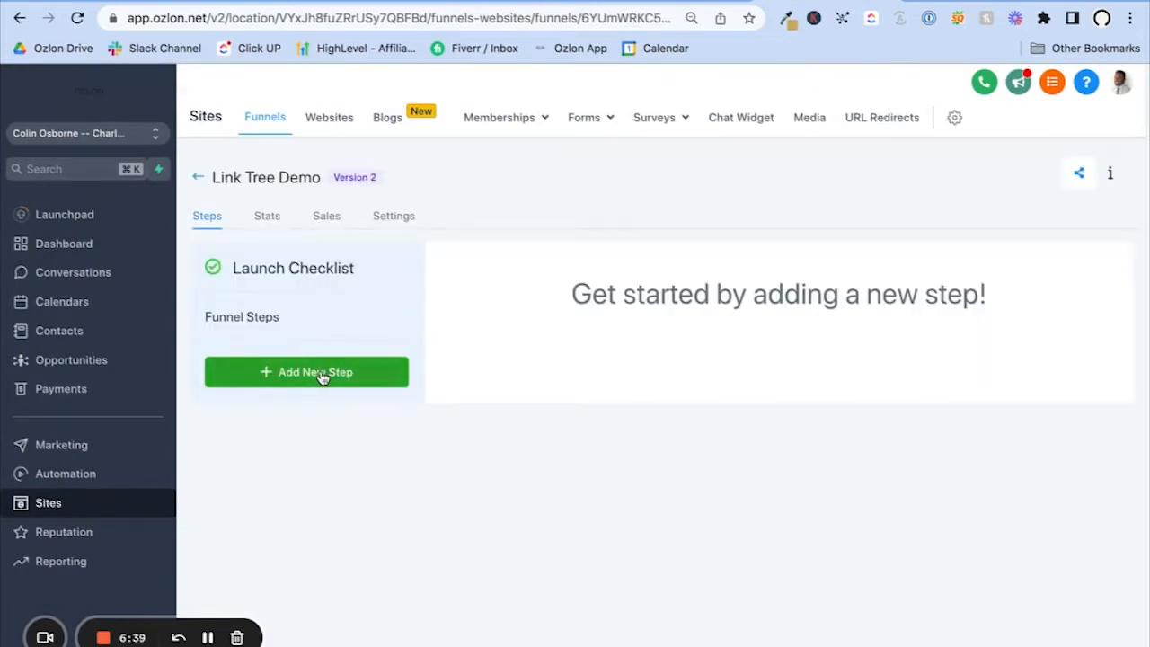
Step: Fill the new funnel step with name 'Link Tree' and path '/linktree', then close the form without creating it
click(305, 370)
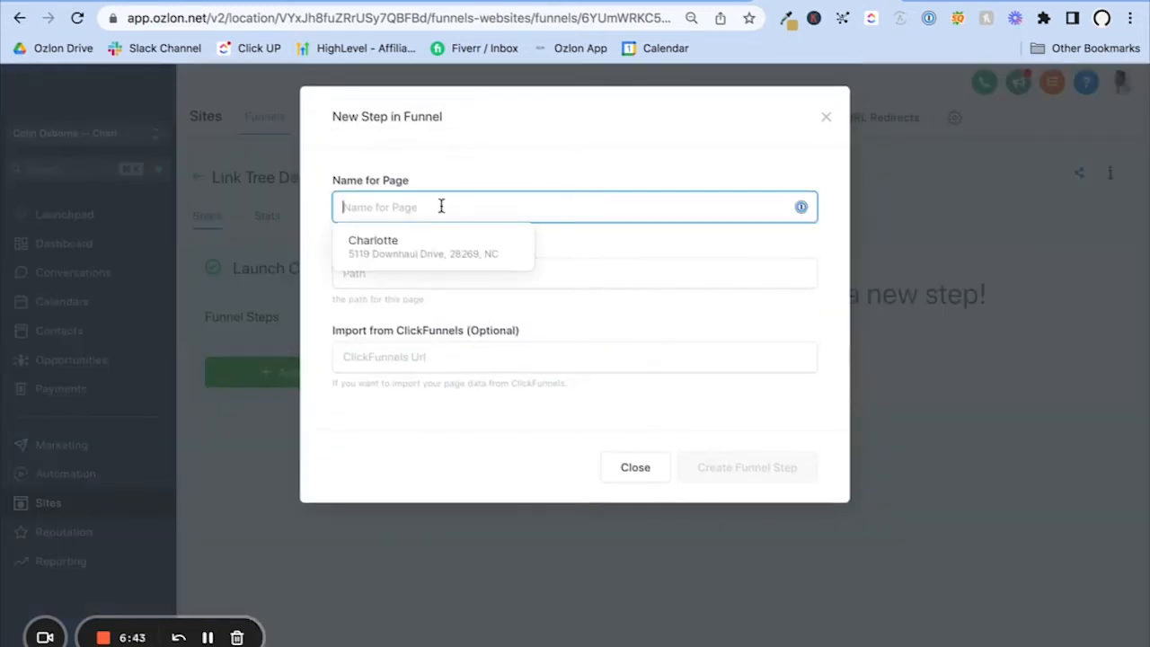
text(Link Tree)
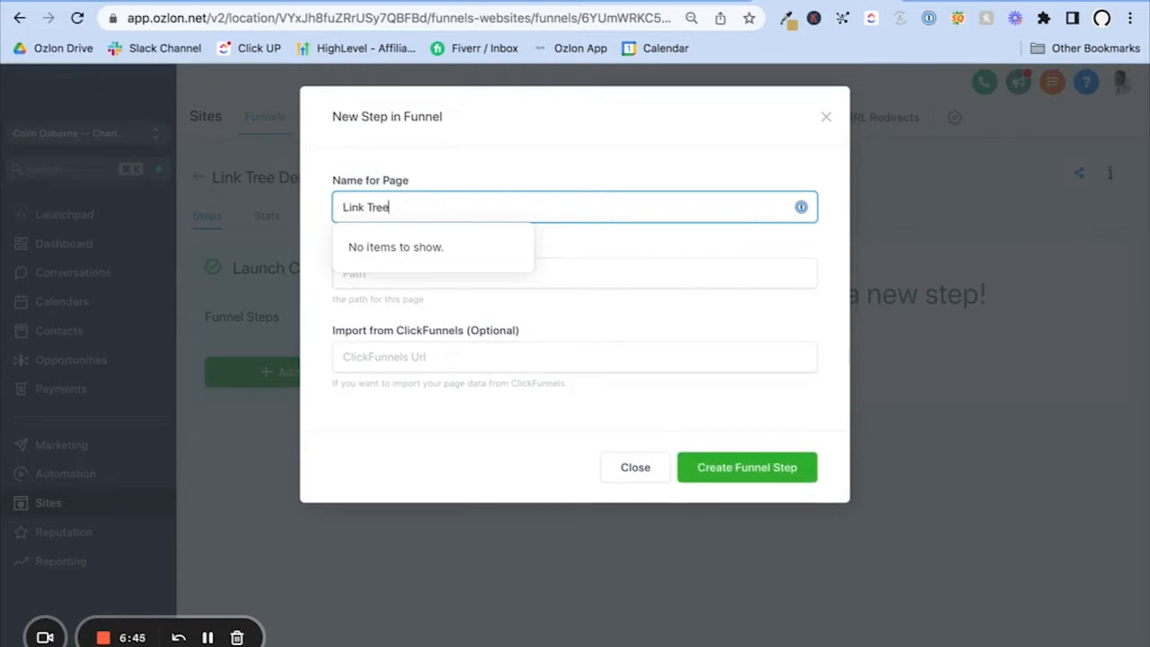
click(575, 273)
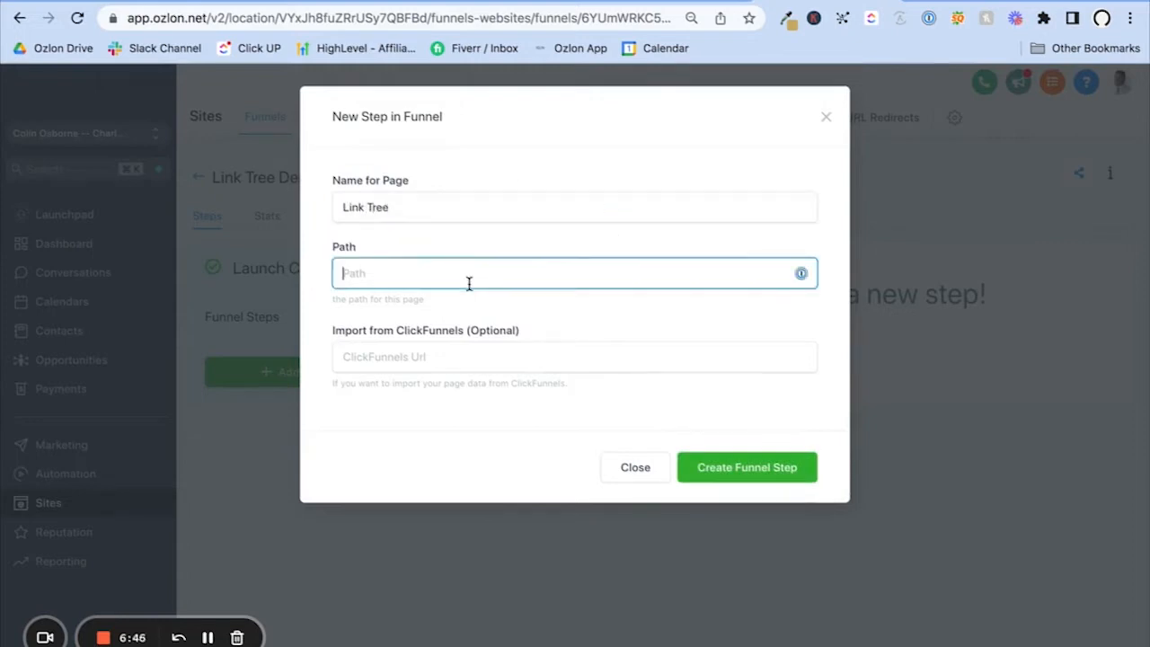
click(467, 273)
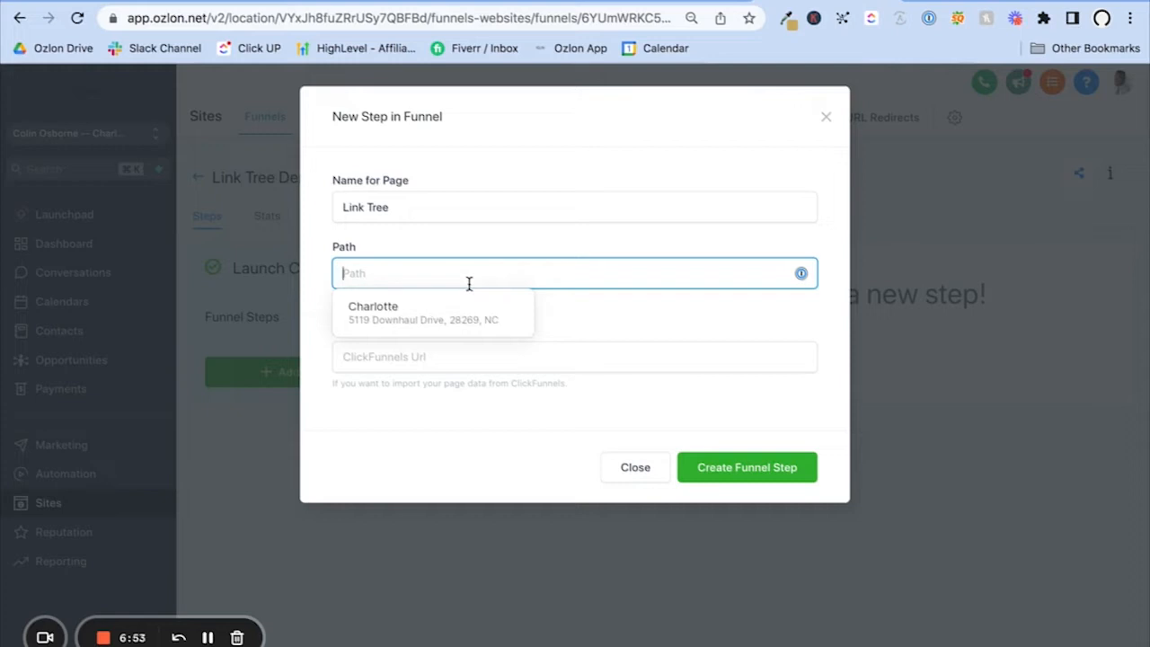
text(/)
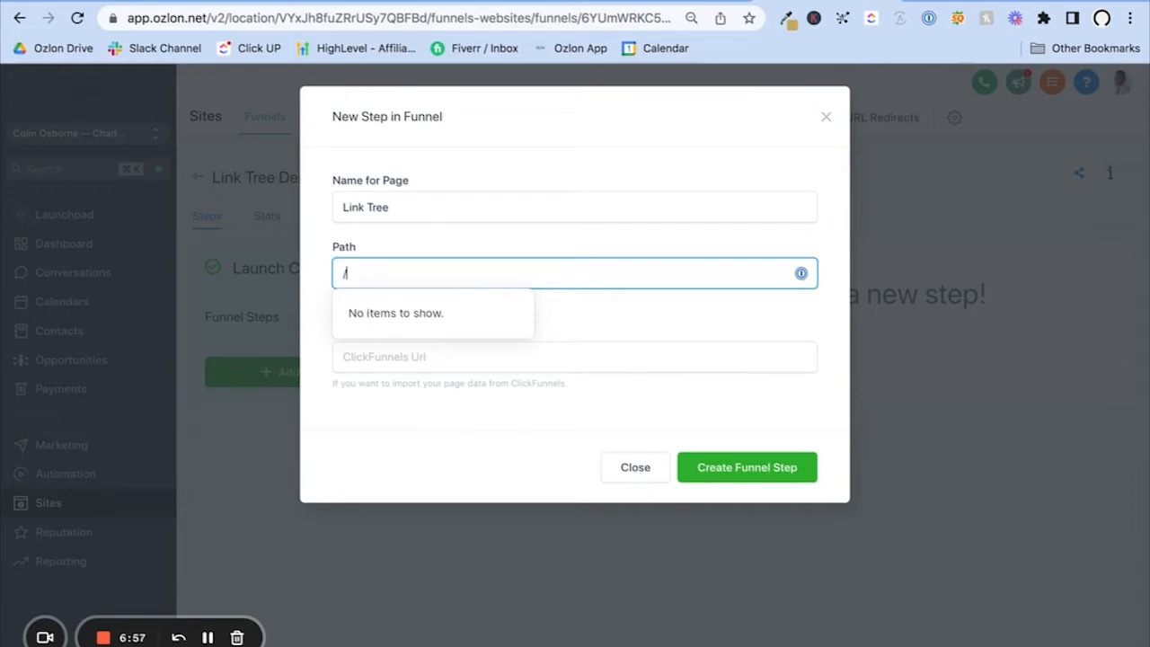
text(linktree)
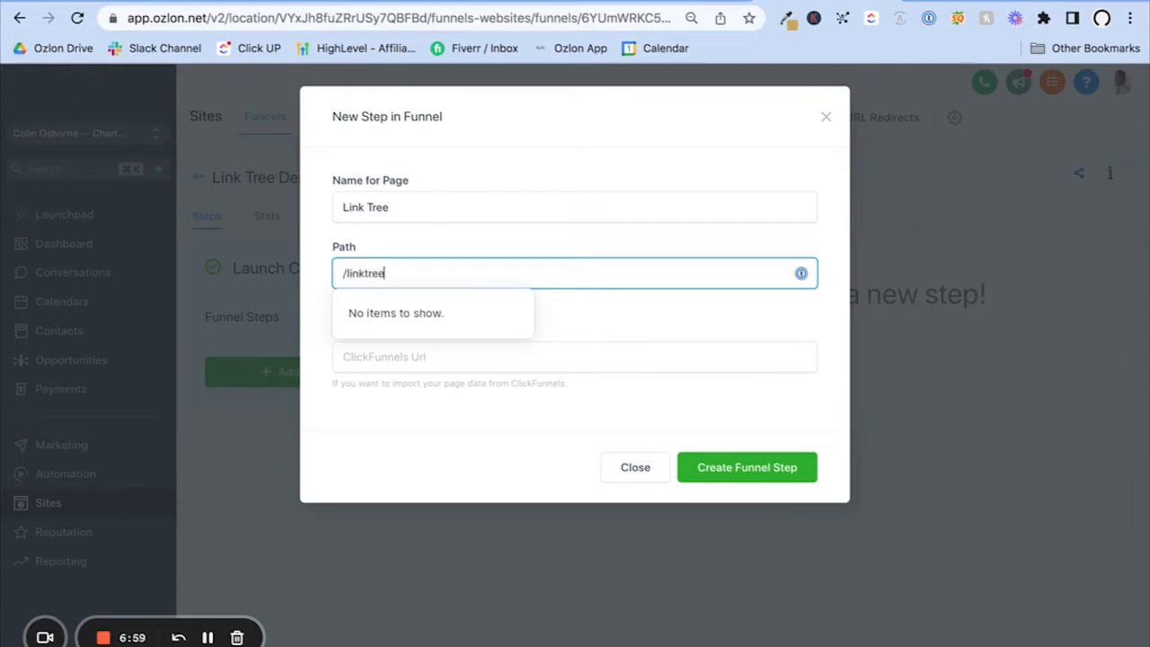
click(582, 327)
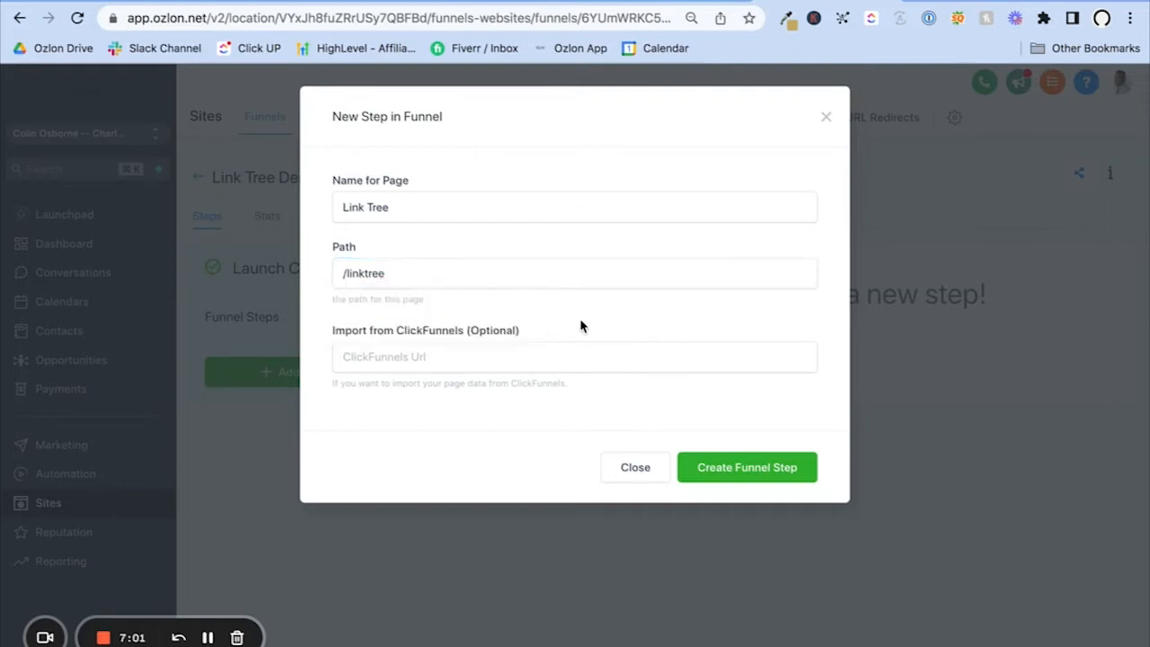
click(747, 467)
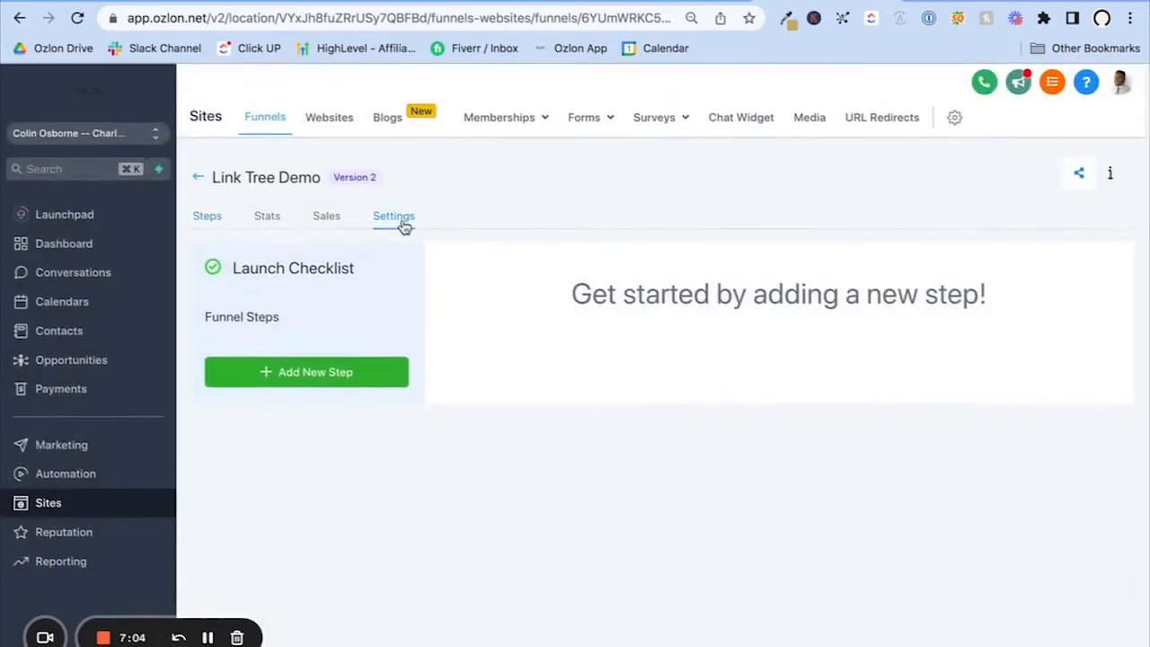
Step: Show the funnel's settings with its name, /link-tree path and domain
click(394, 216)
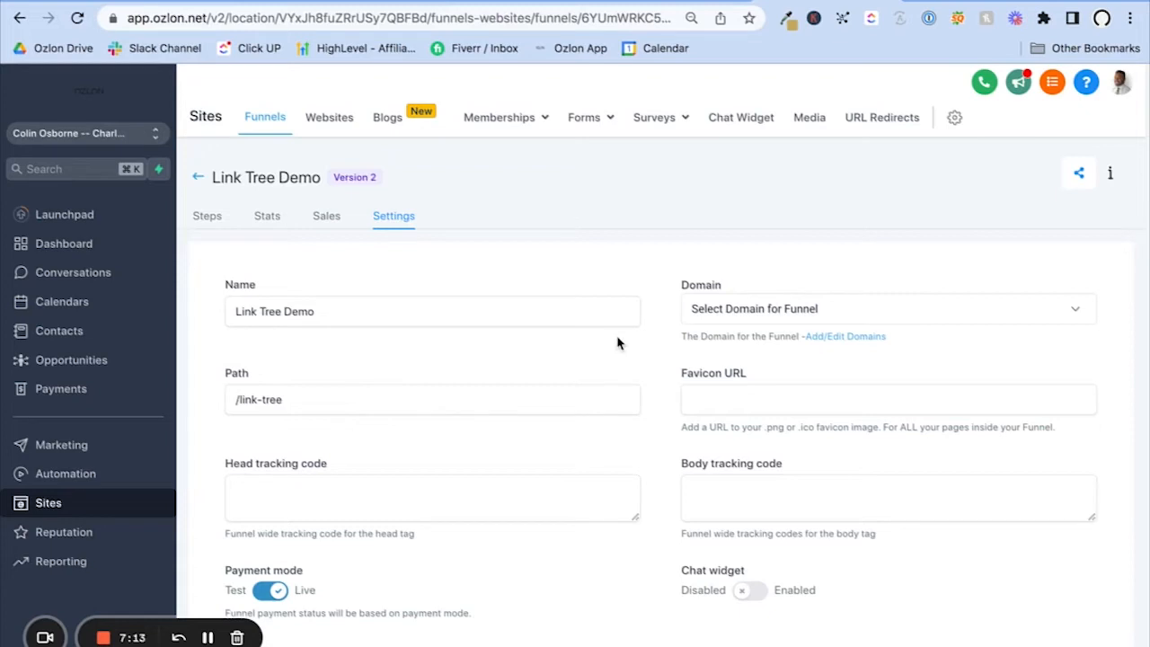
mouse_move(673, 300)
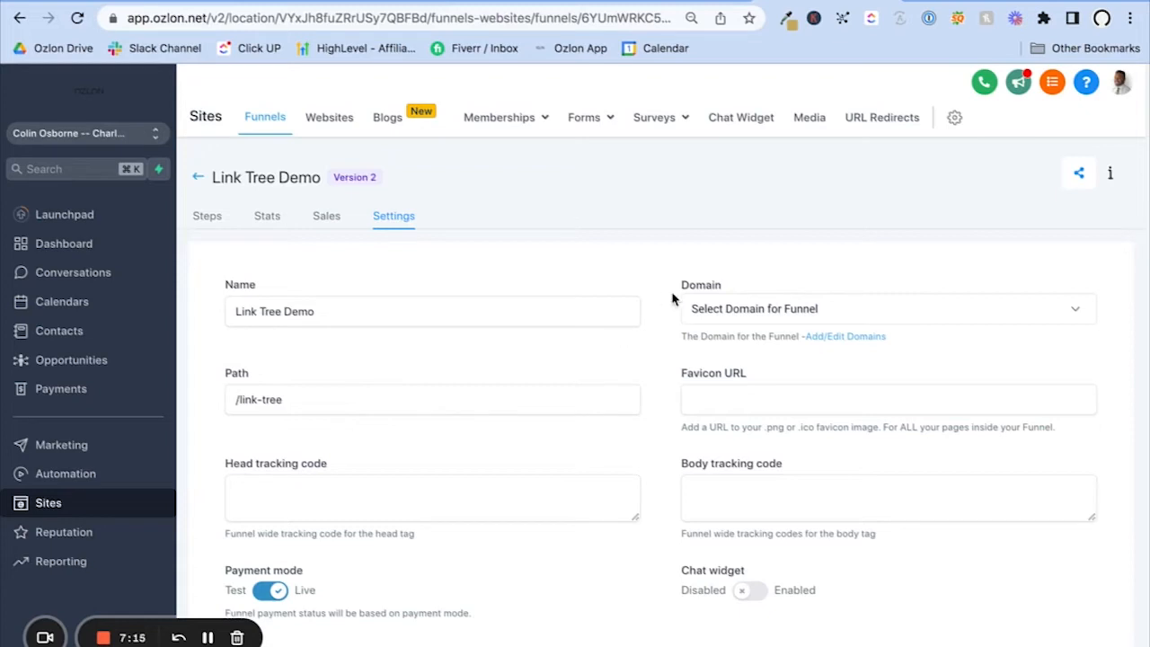
mouse_move(607, 350)
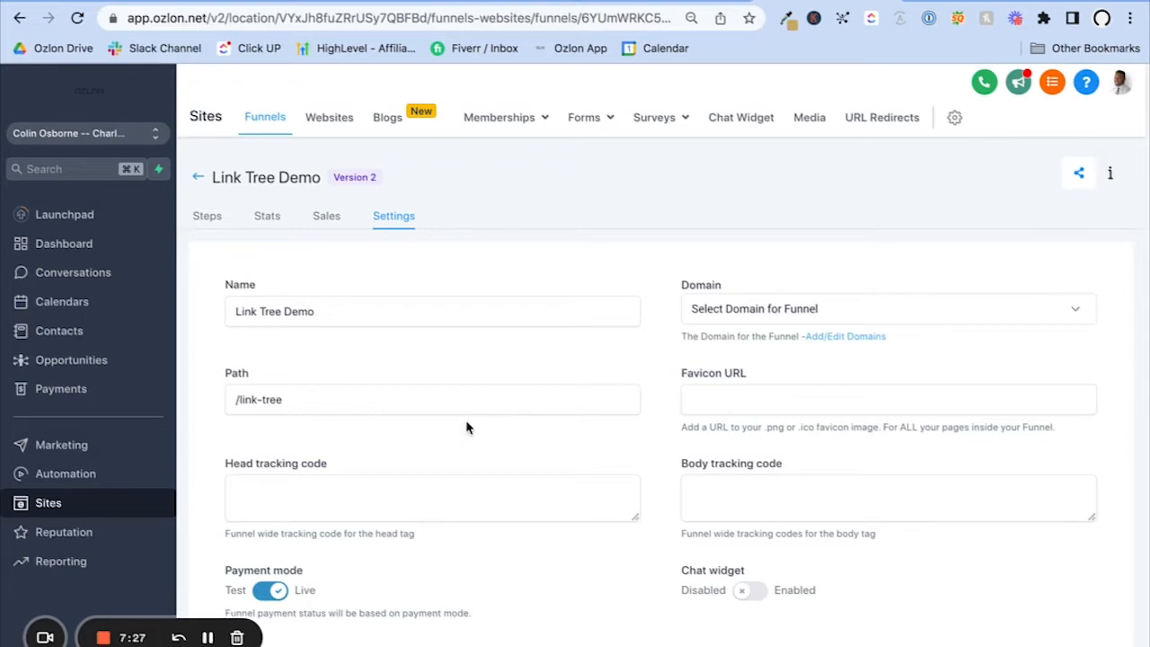
mouse_move(463, 429)
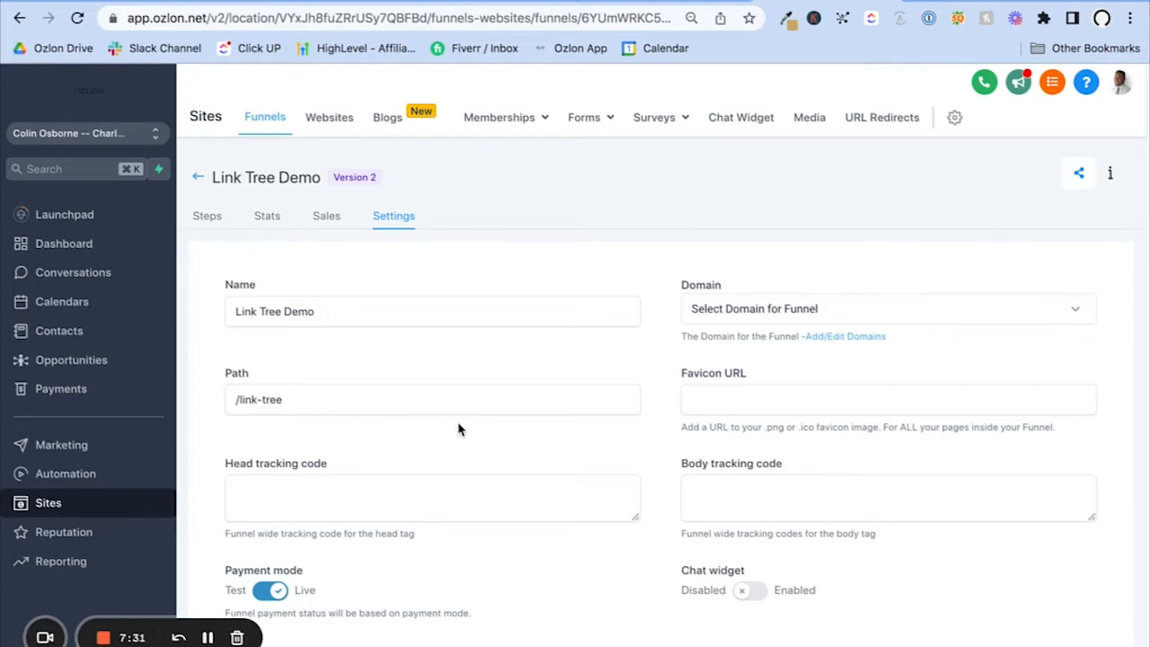
mouse_move(400, 384)
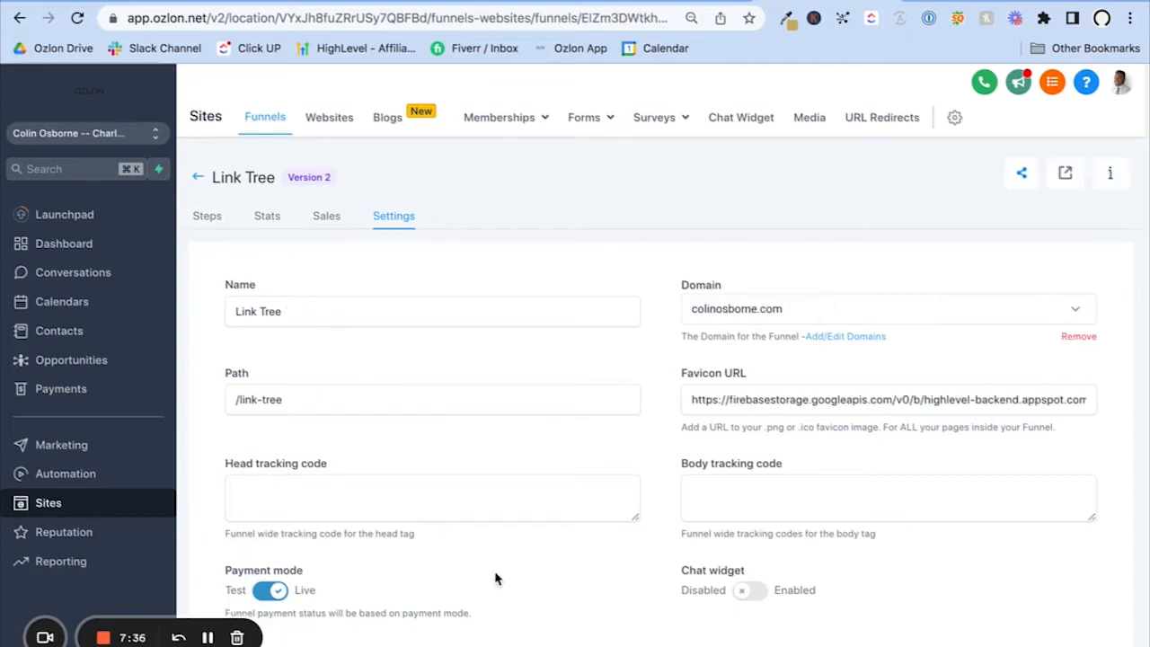
mouse_move(273, 288)
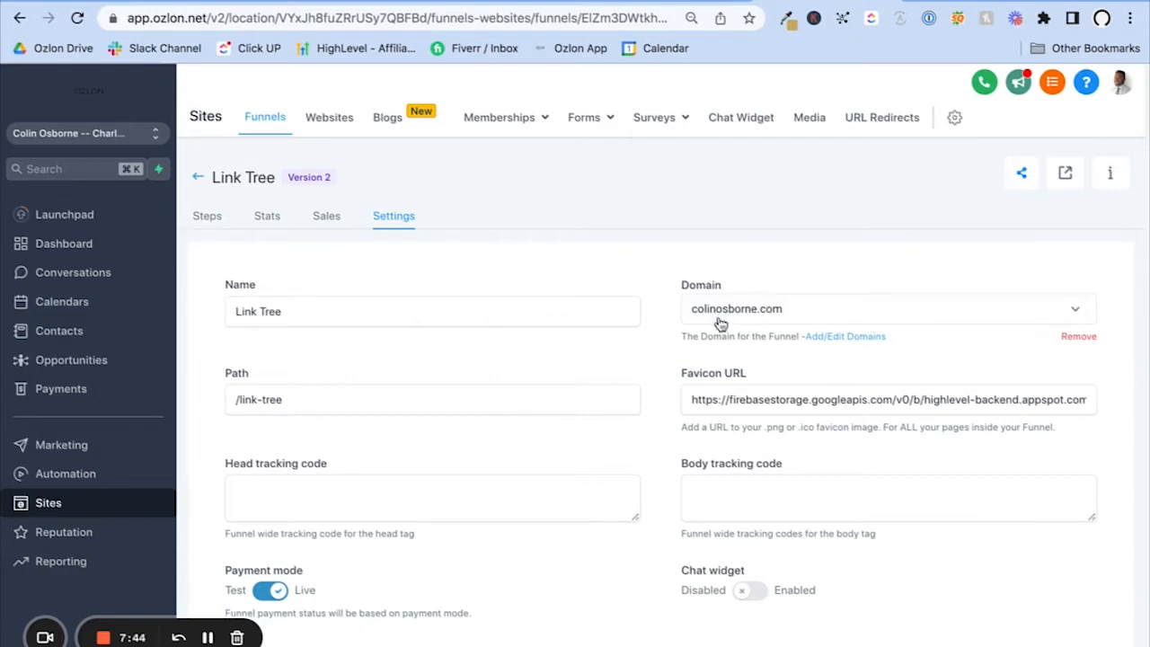
mouse_move(237, 388)
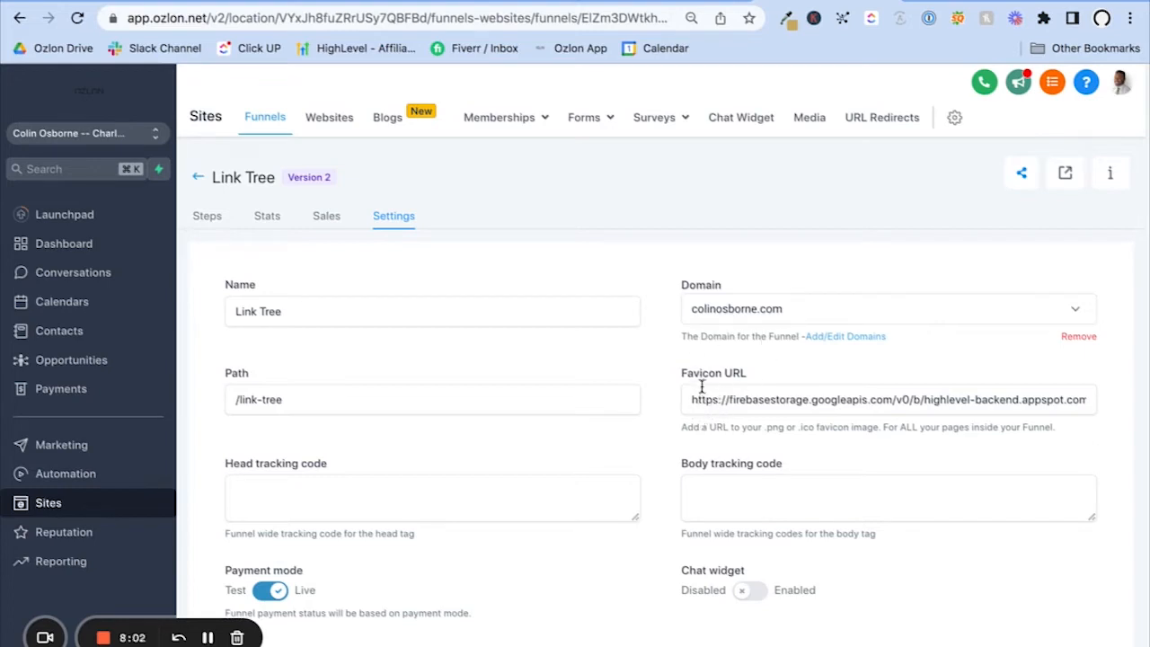
mouse_move(671, 393)
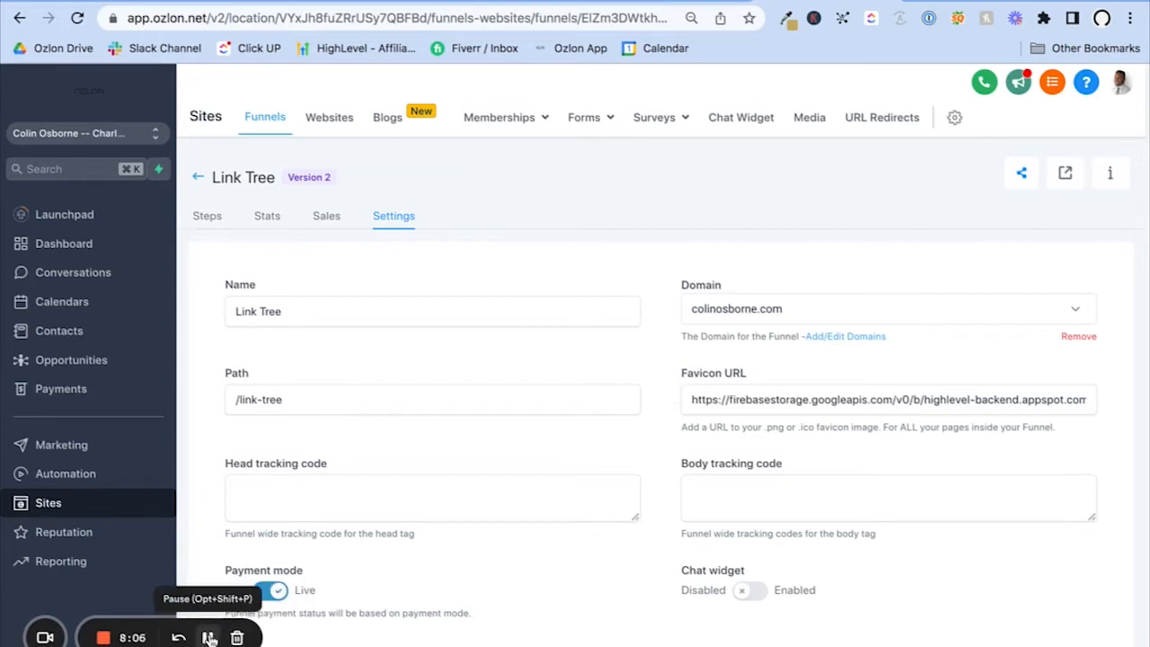
Step: Show the Link Tree funnel's step overview published at colinosborne.com/linktree
click(207, 216)
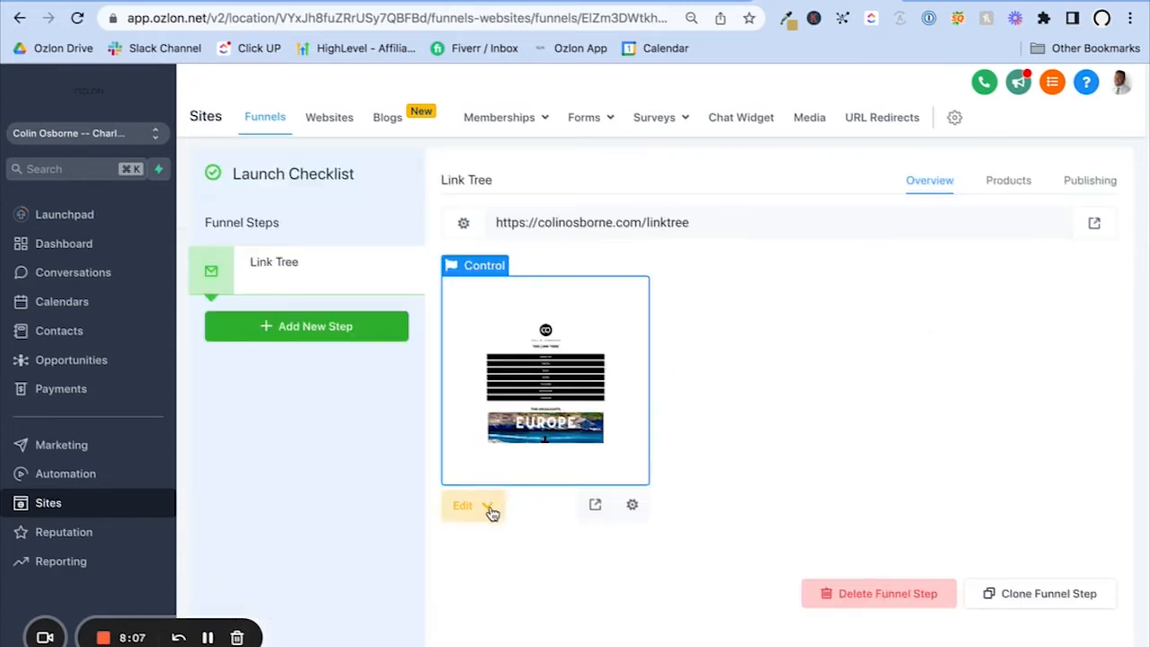
mouse_move(1045, 285)
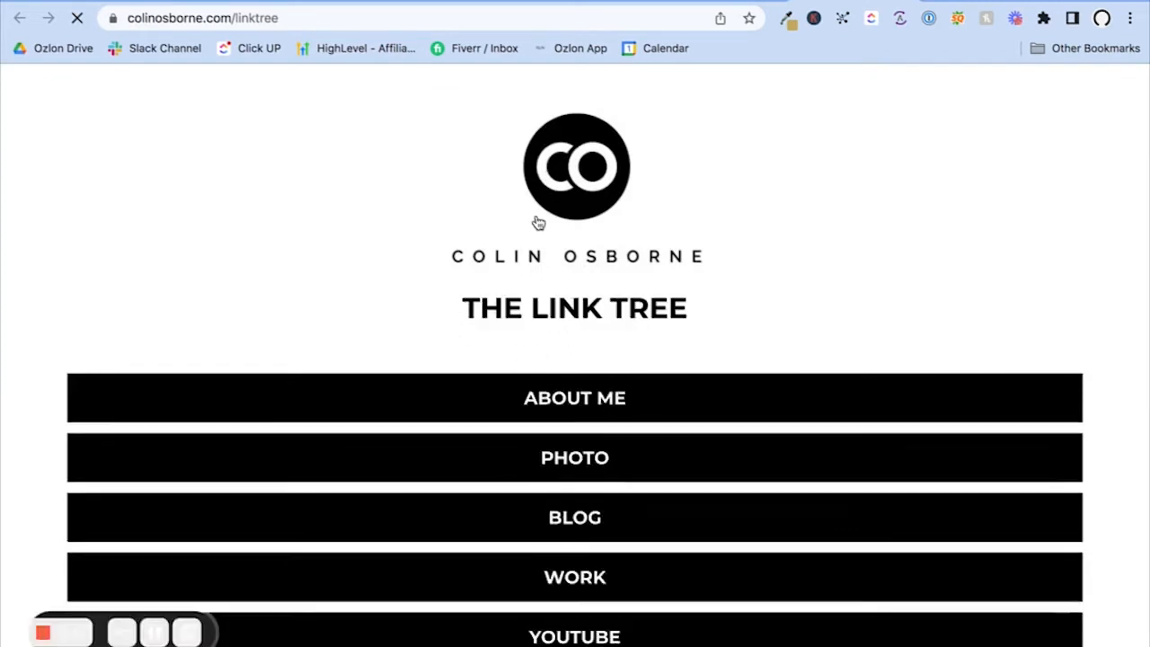
Step: Review the live link tree page's buttons, highlight video and blog posts, returning from an opened post
scroll(down, 3)
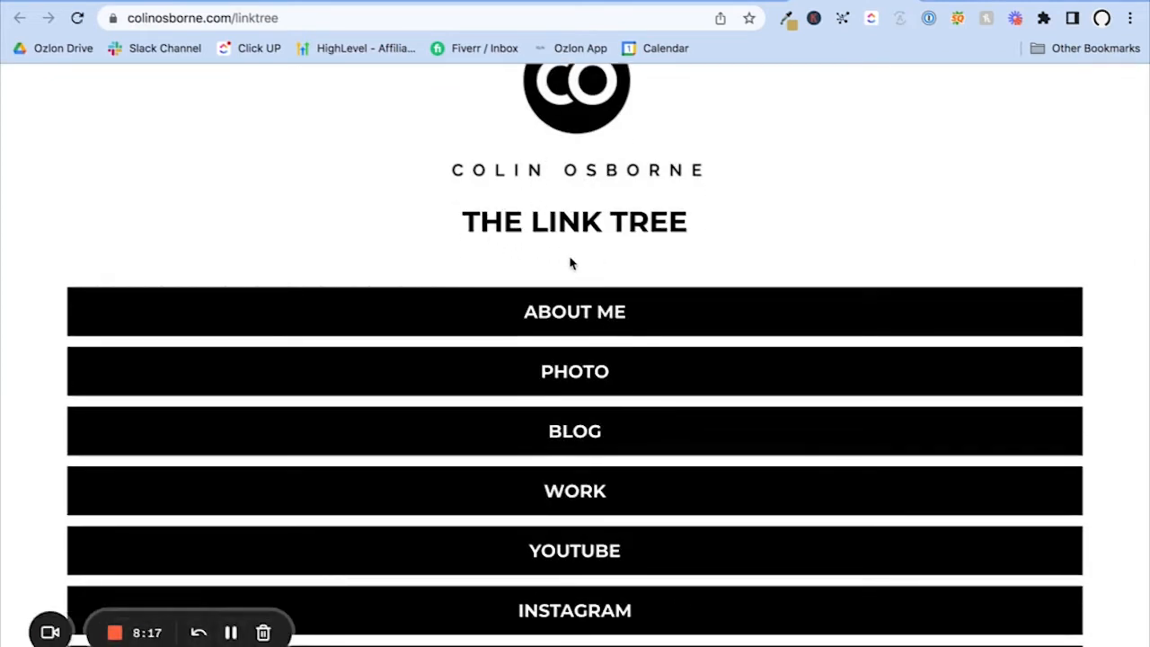
scroll(down, 3)
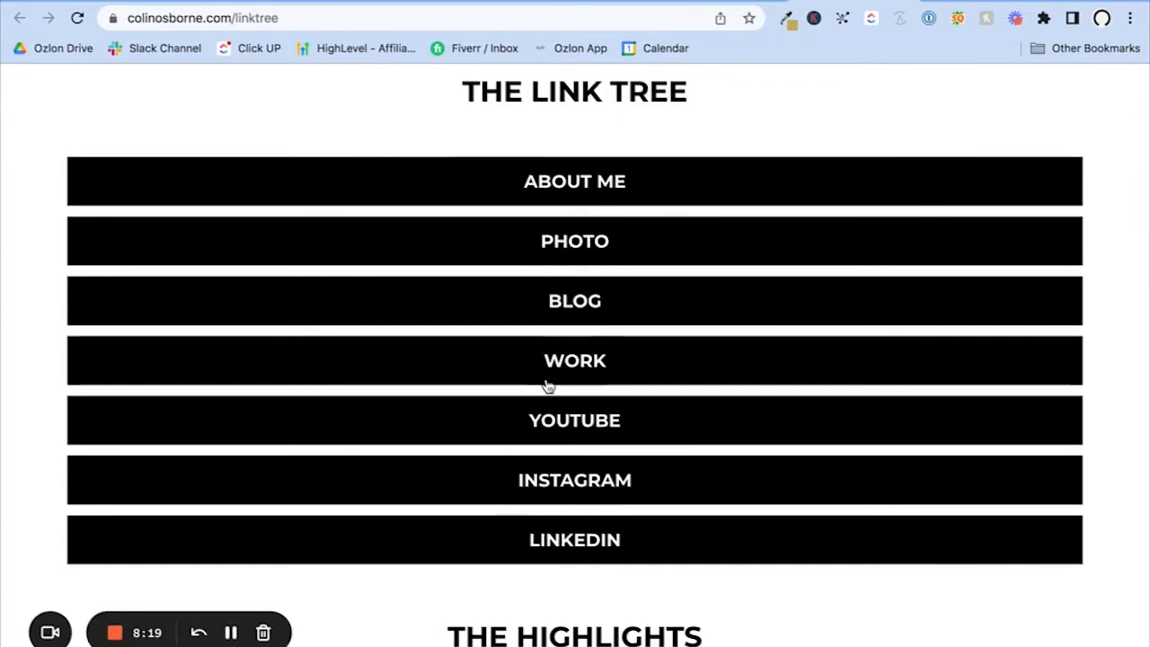
scroll(down, 3)
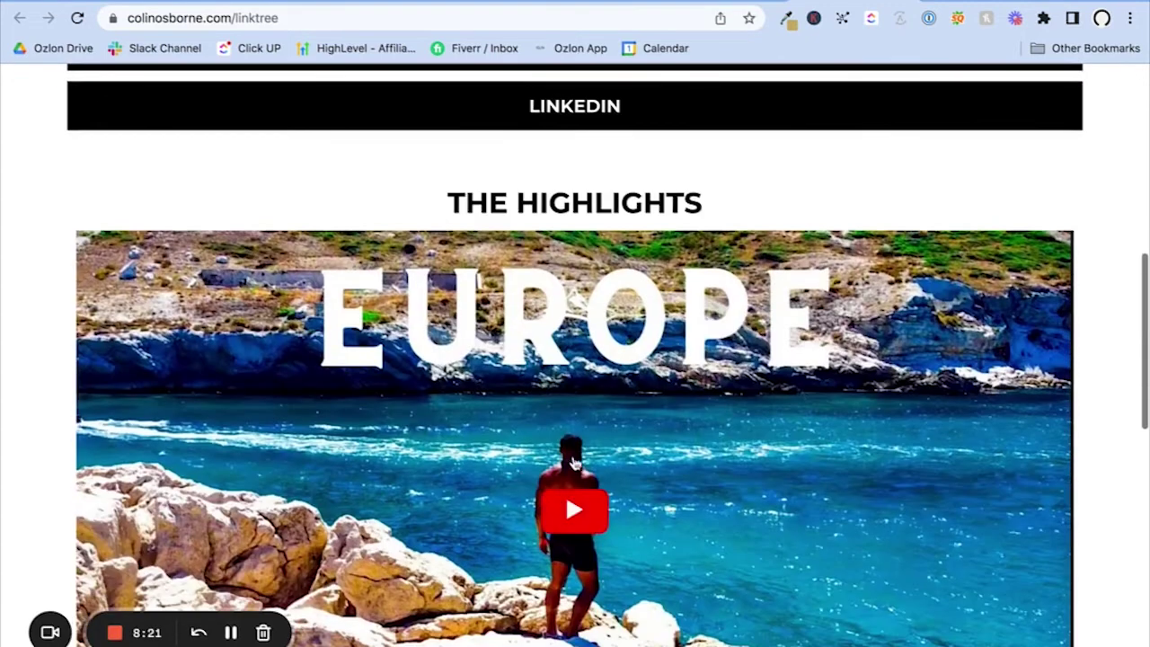
scroll(down, 3)
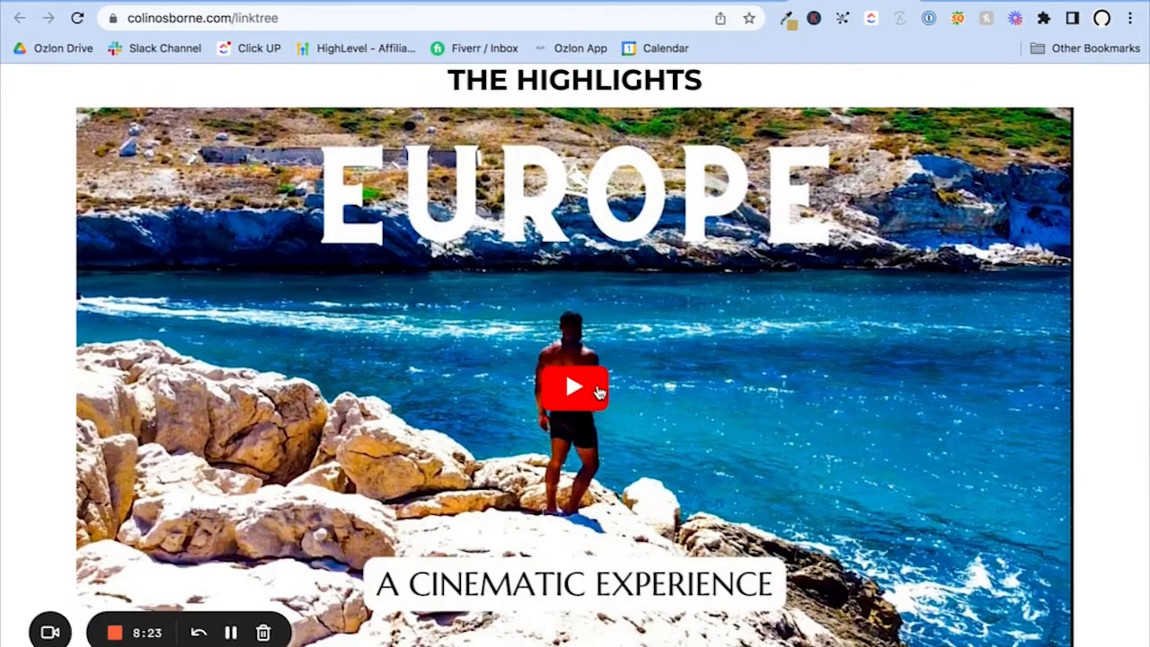
scroll(down, 3)
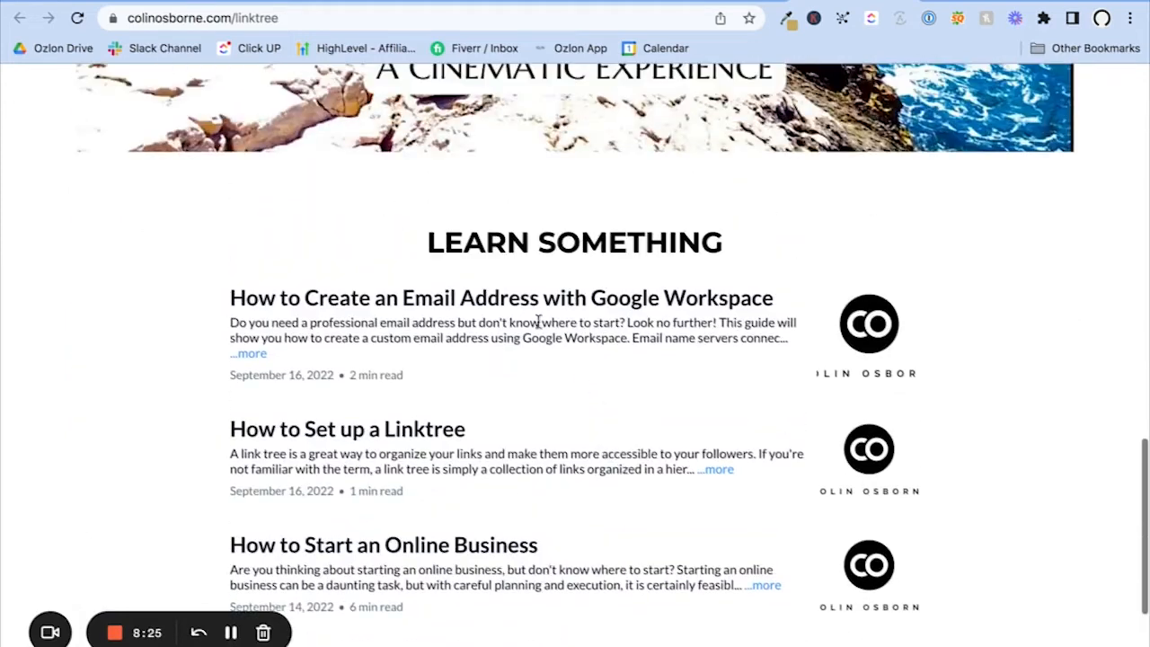
scroll(down, 3)
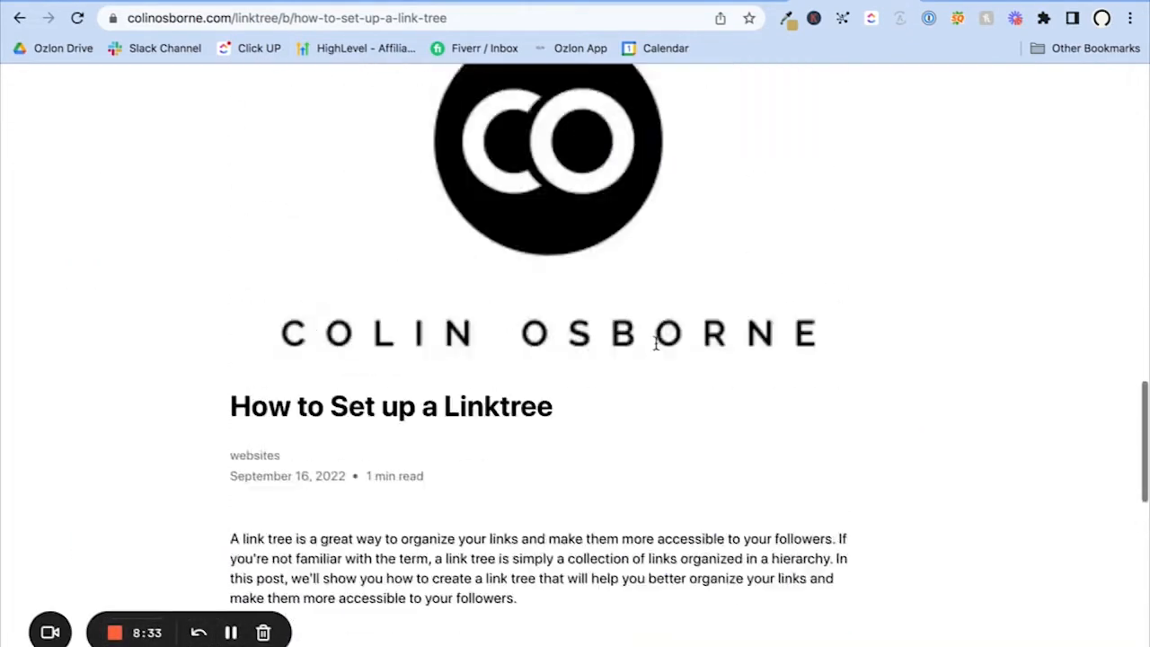
scroll(down, 3)
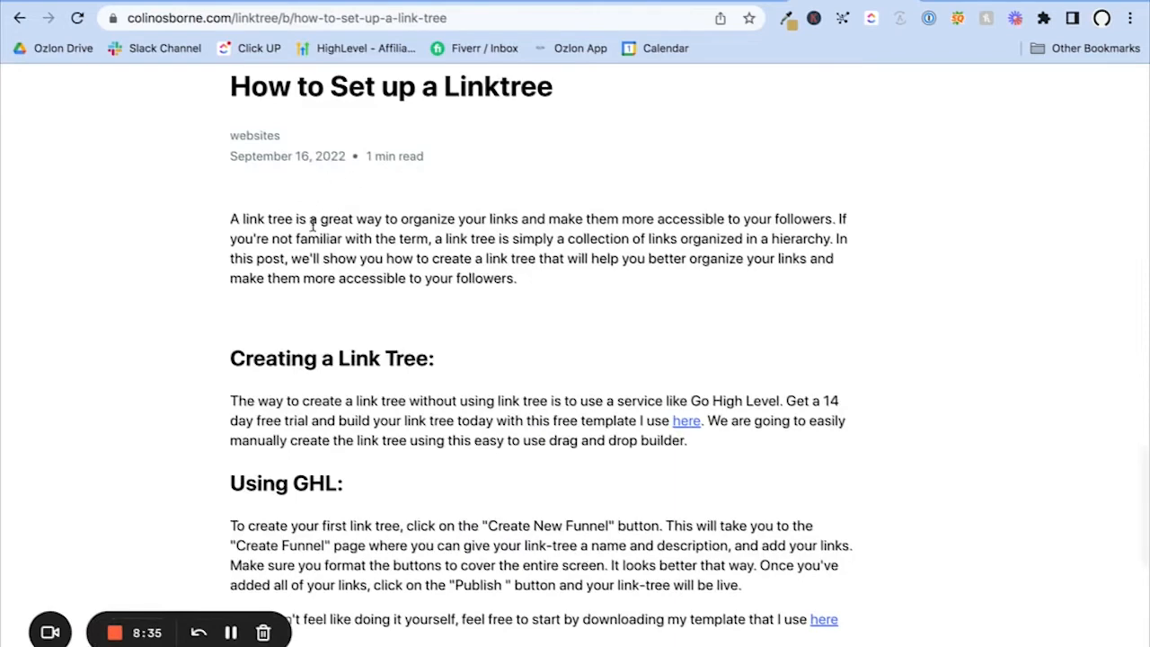
mouse_move(69, 102)
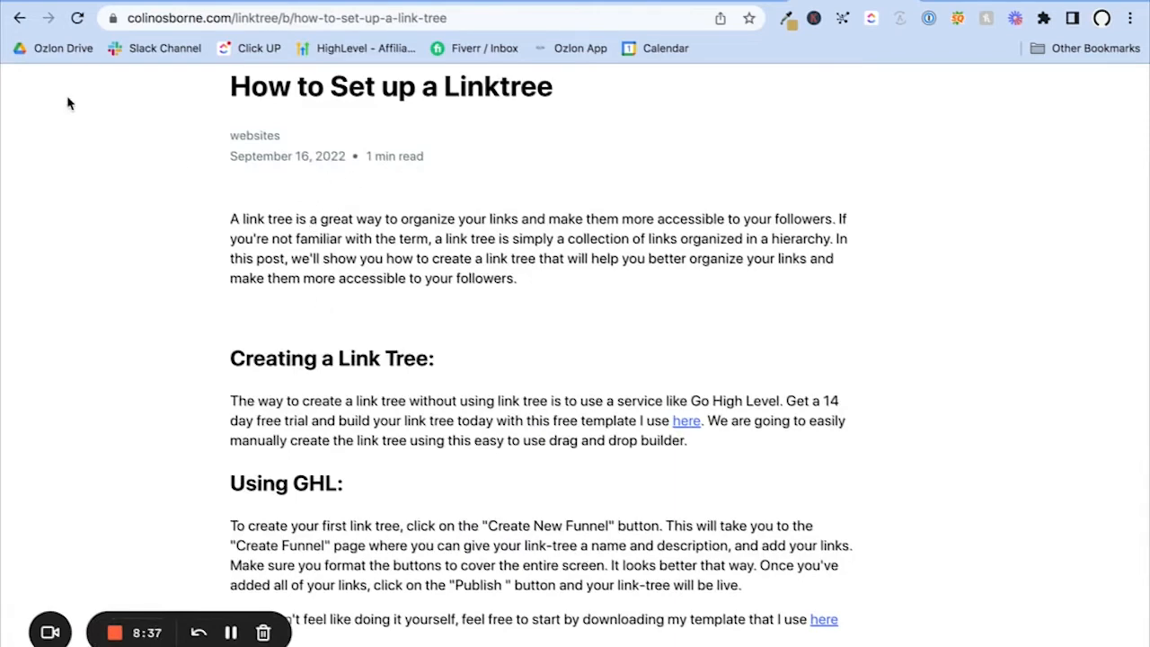
click(20, 18)
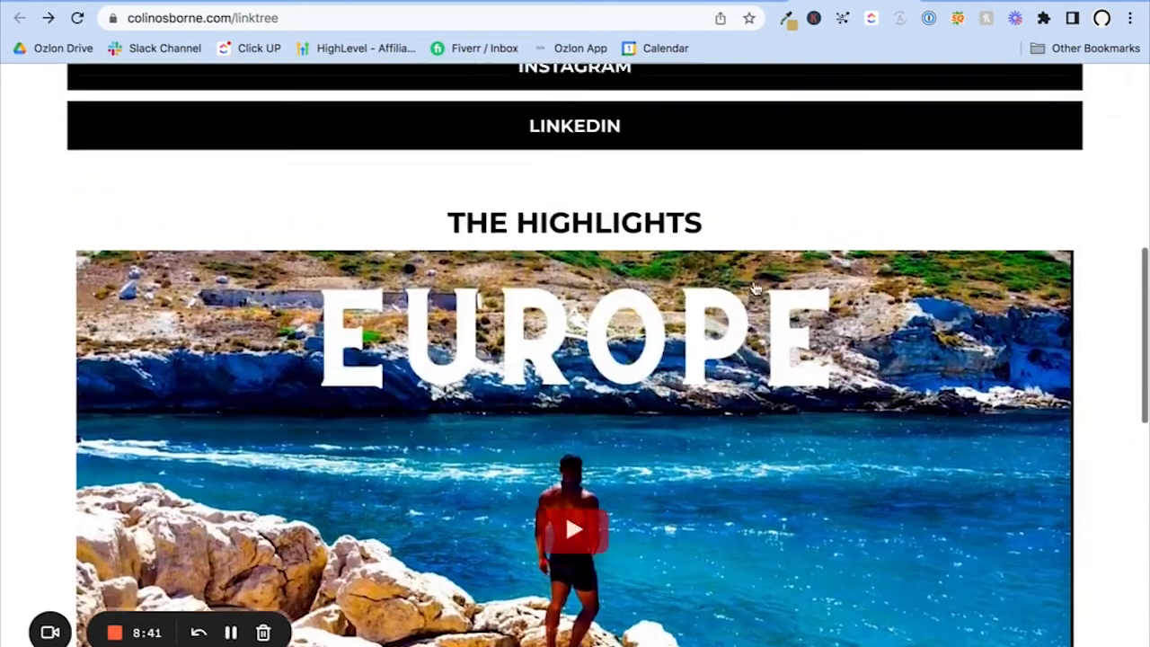
scroll(up, 3)
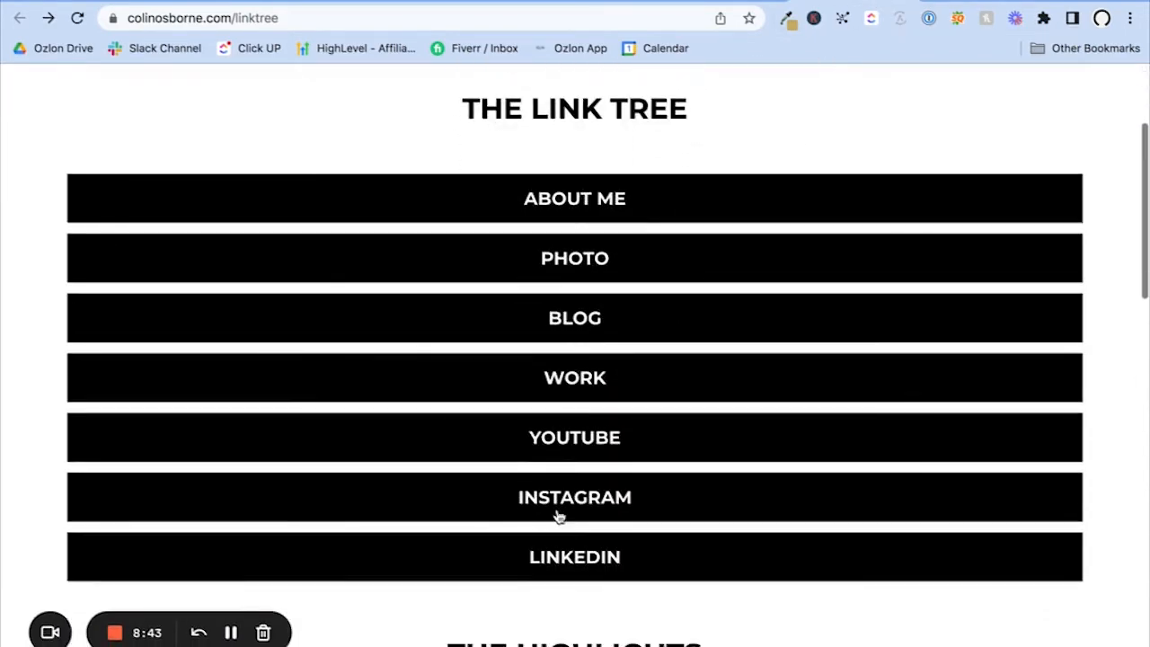
mouse_move(489, 451)
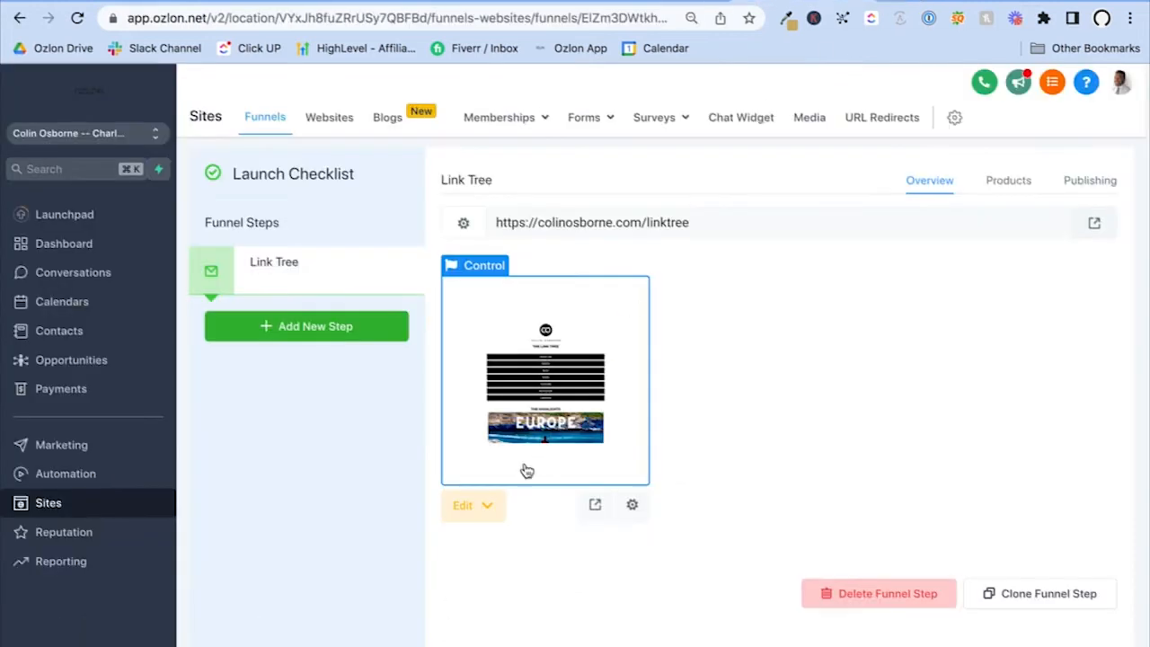
Step: Open the Link Tree page in the page builder via 'Edit in a New Tab'
click(472, 505)
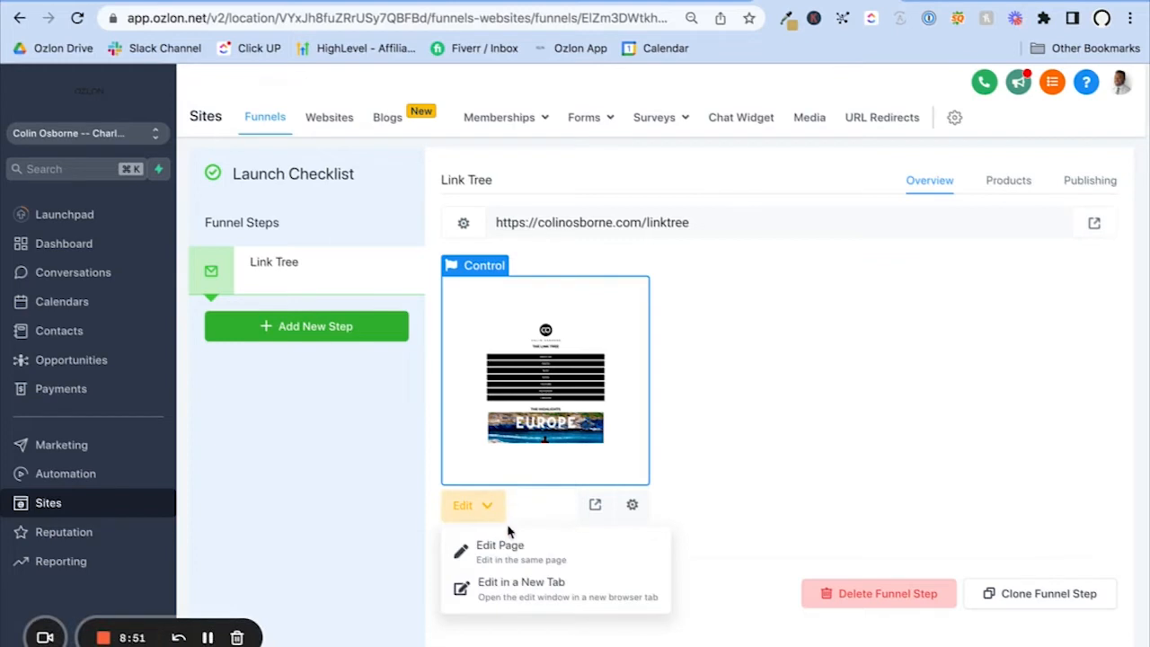
mouse_move(247, 209)
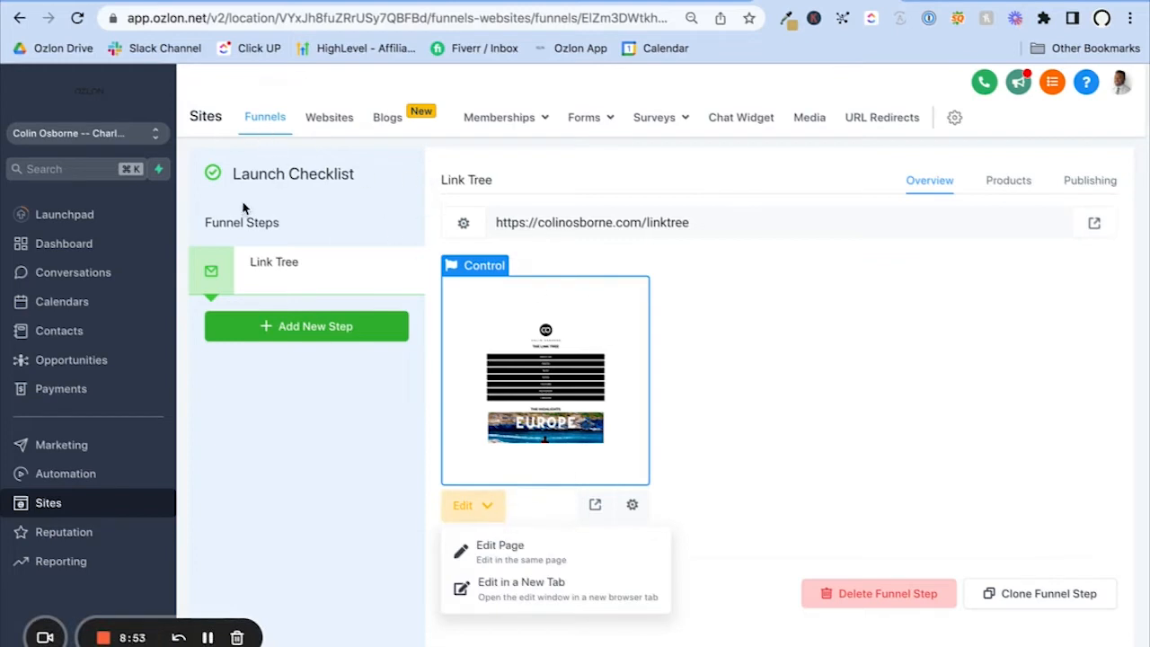
mouse_move(499, 549)
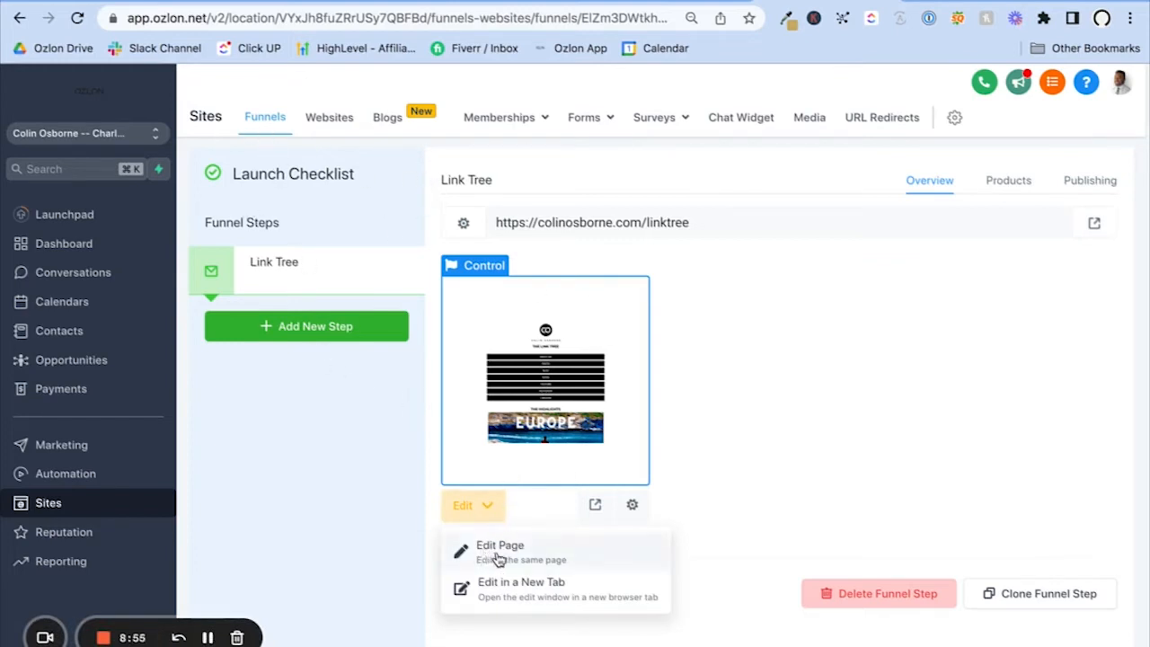
mouse_move(495, 589)
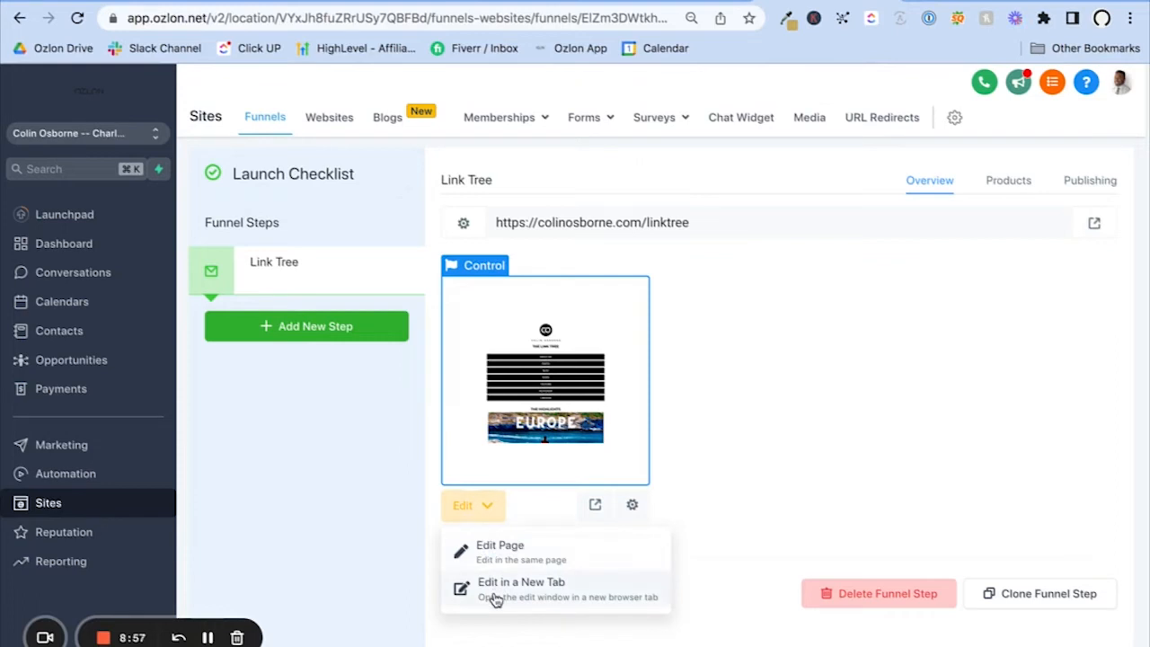
click(499, 550)
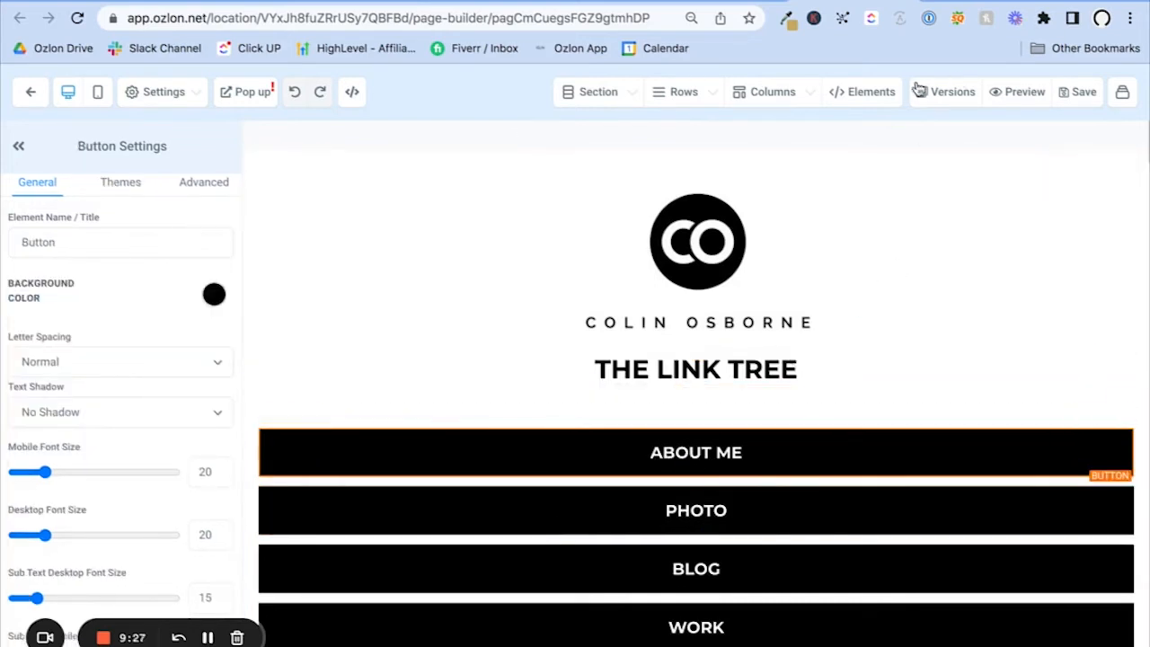
Step: Add a Headline element above THE LINK TREE title from the Elements panel
click(860, 92)
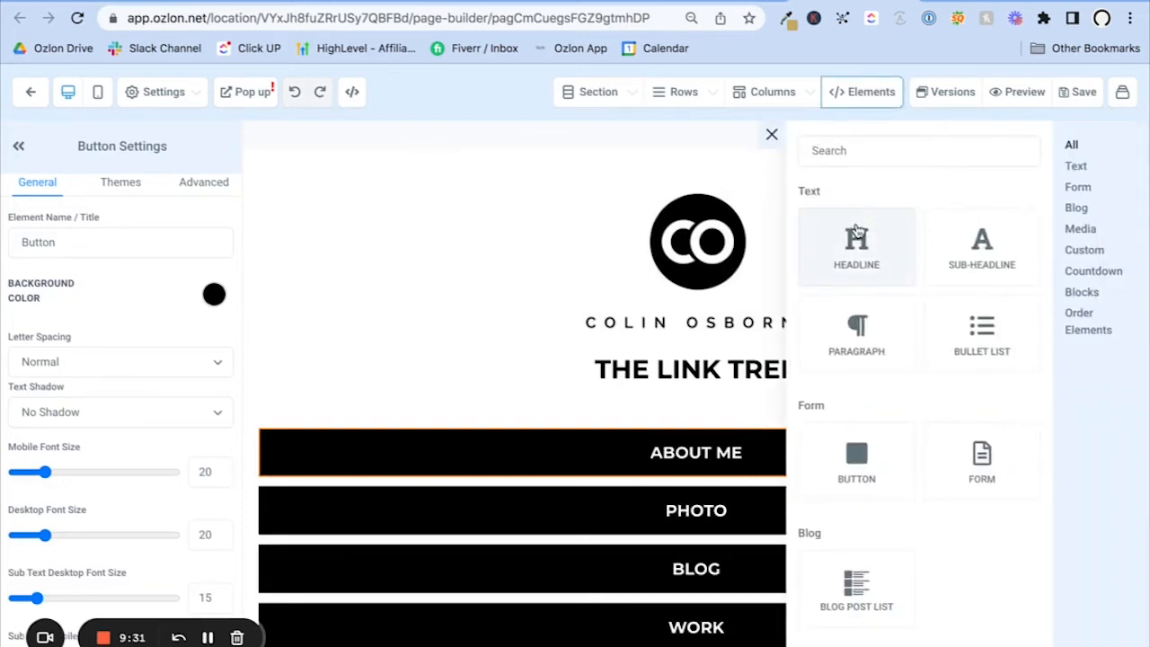
mouse_move(981, 245)
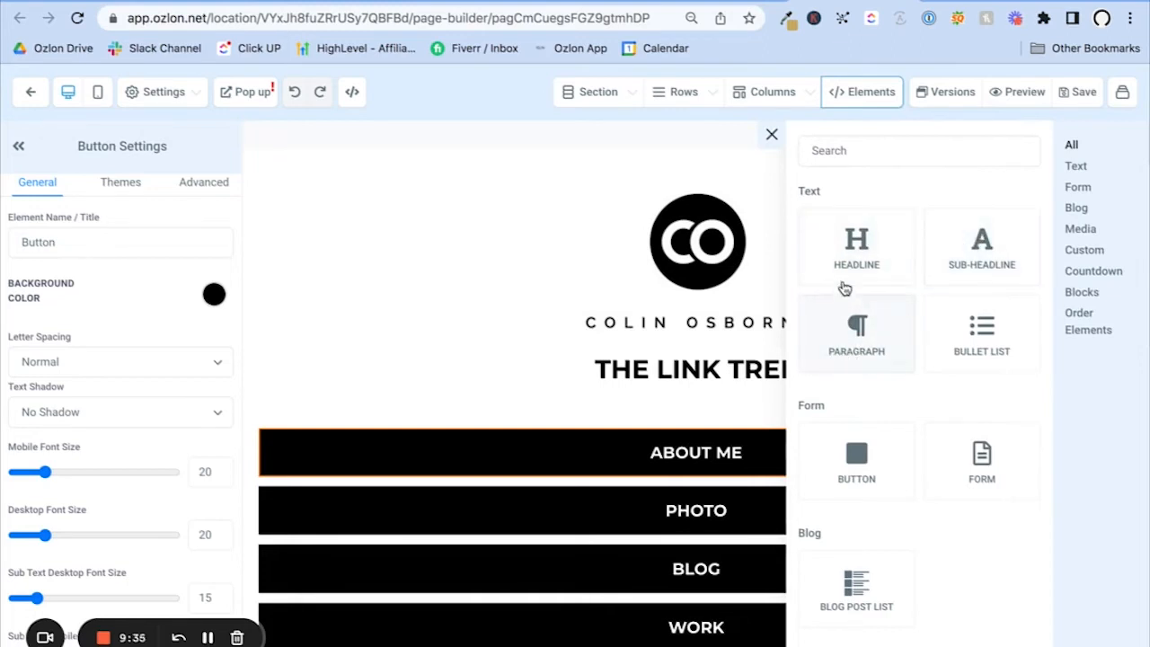
click(855, 248)
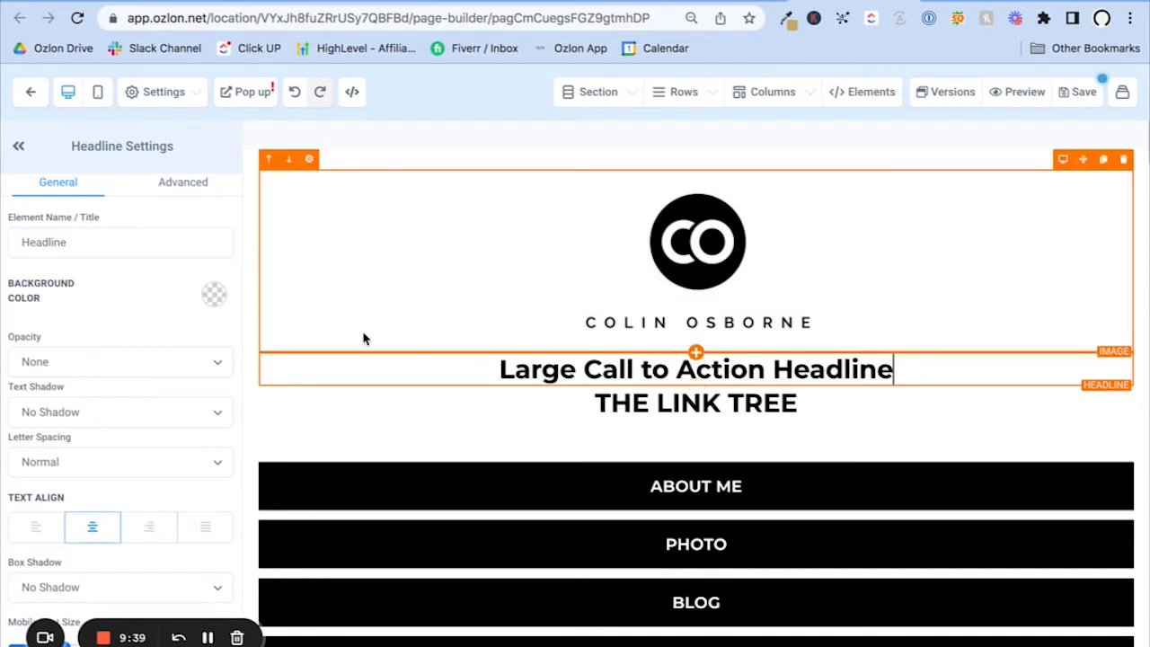
click(116, 361)
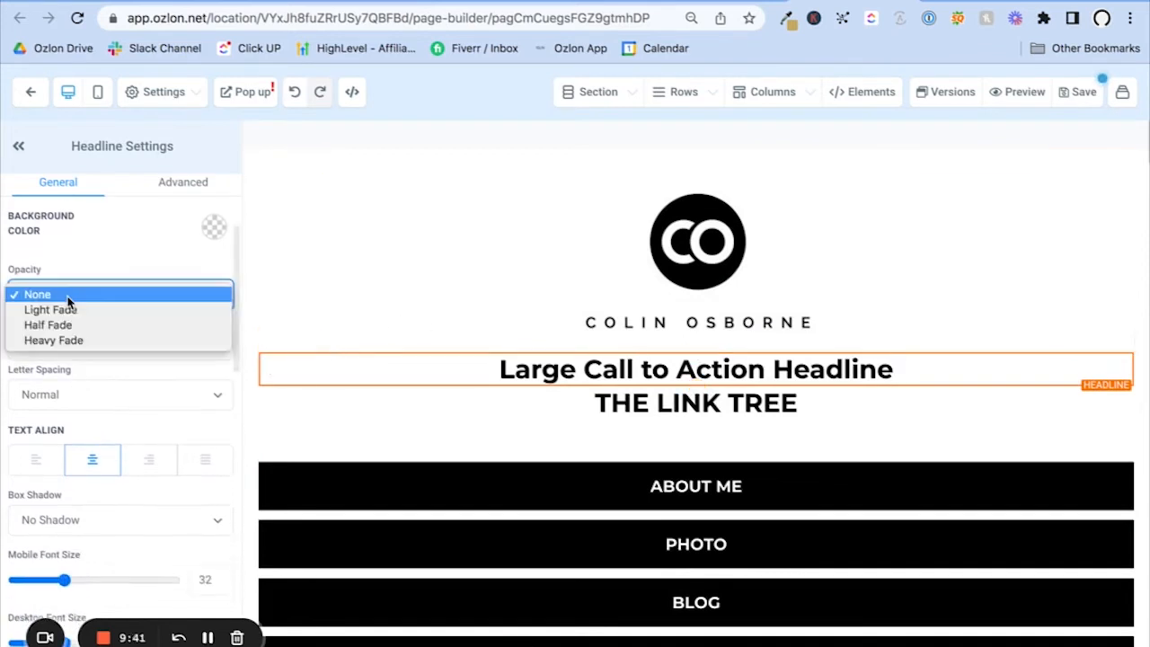
click(50, 309)
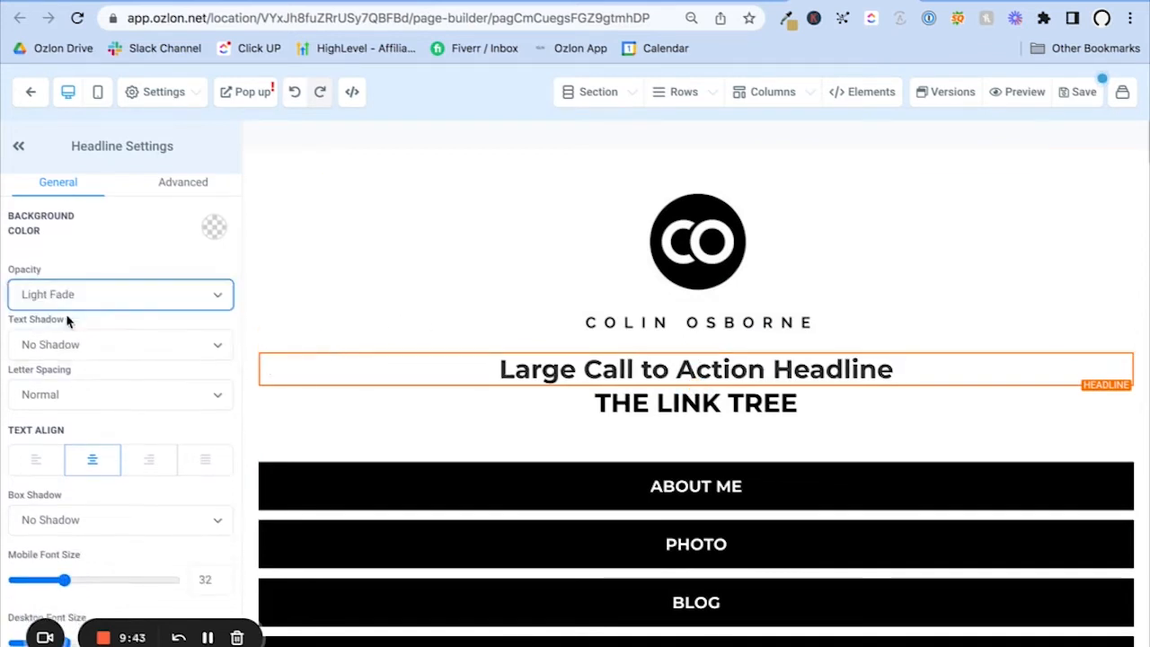
click(119, 294)
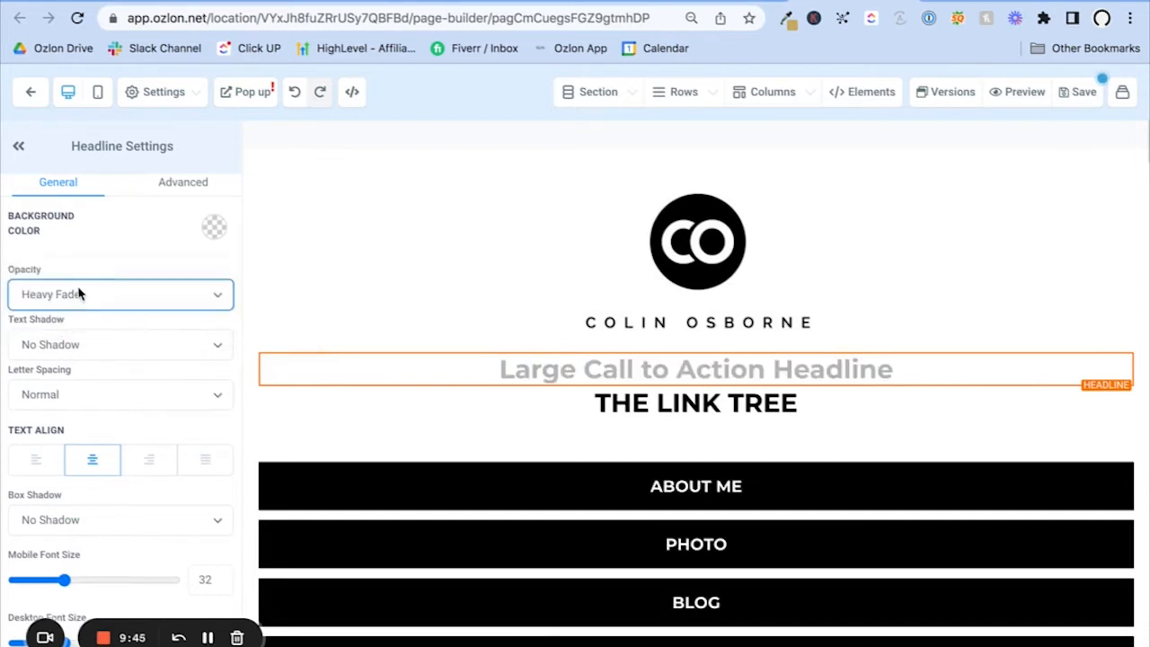
click(118, 295)
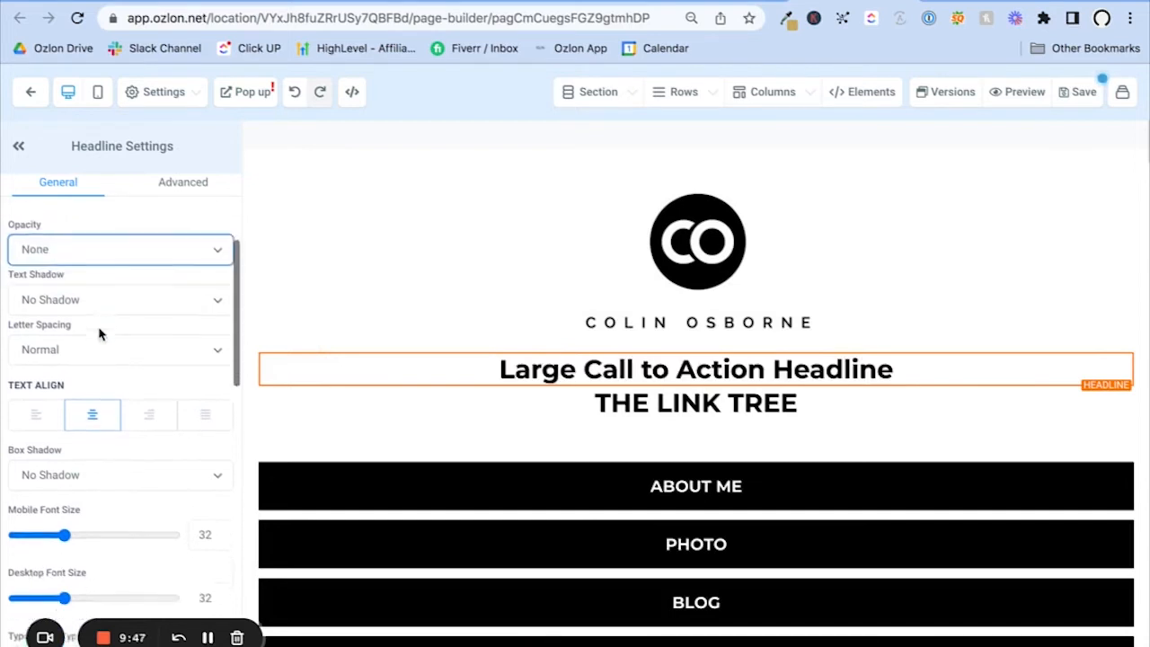
click(118, 298)
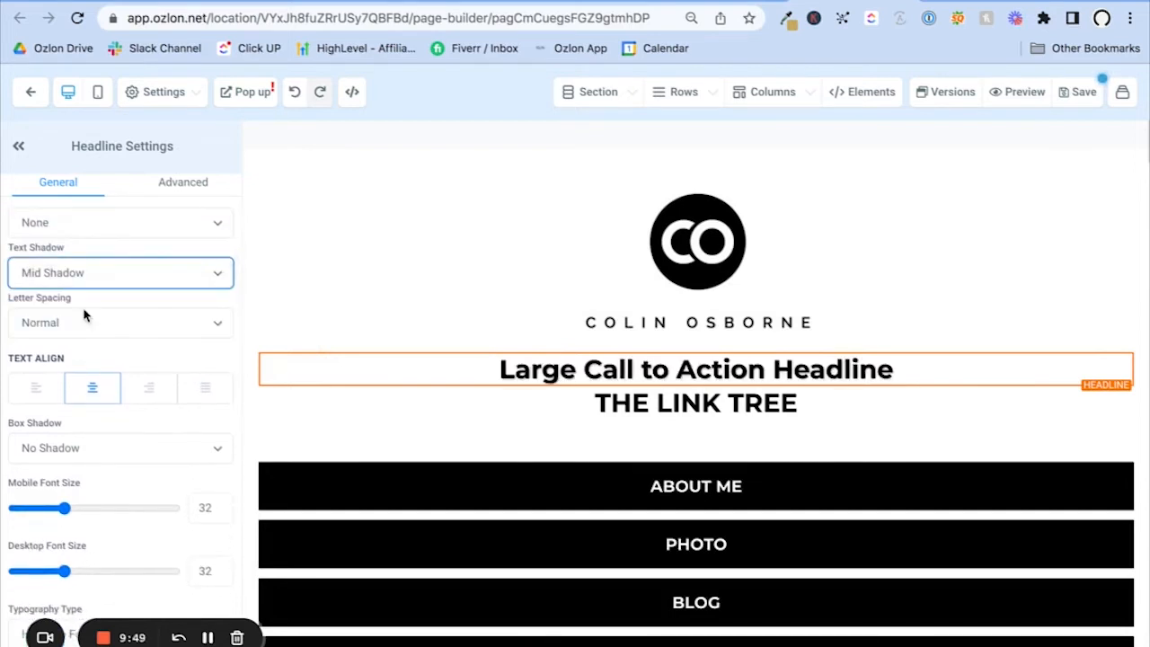
click(118, 273)
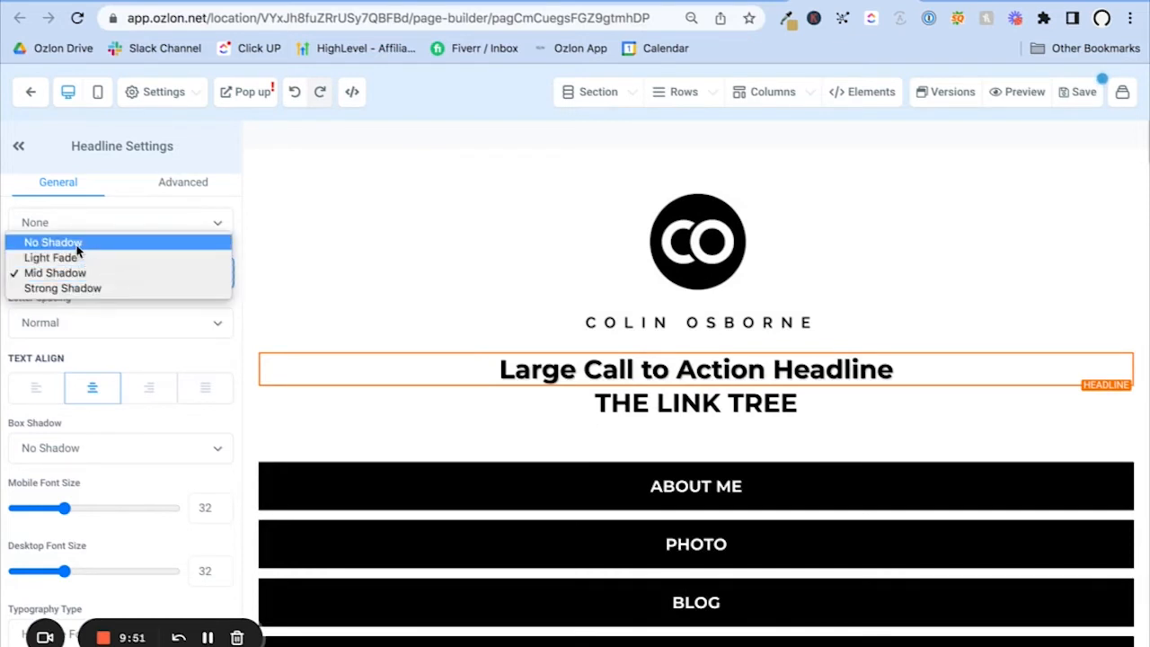
click(52, 240)
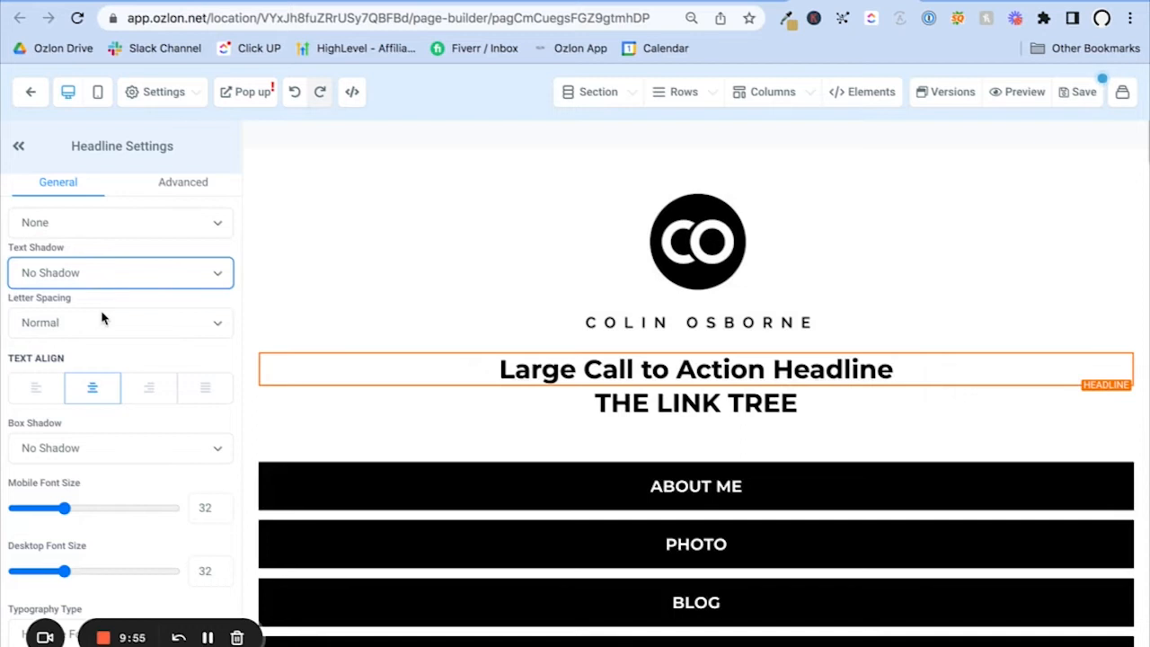
scroll(down, 3)
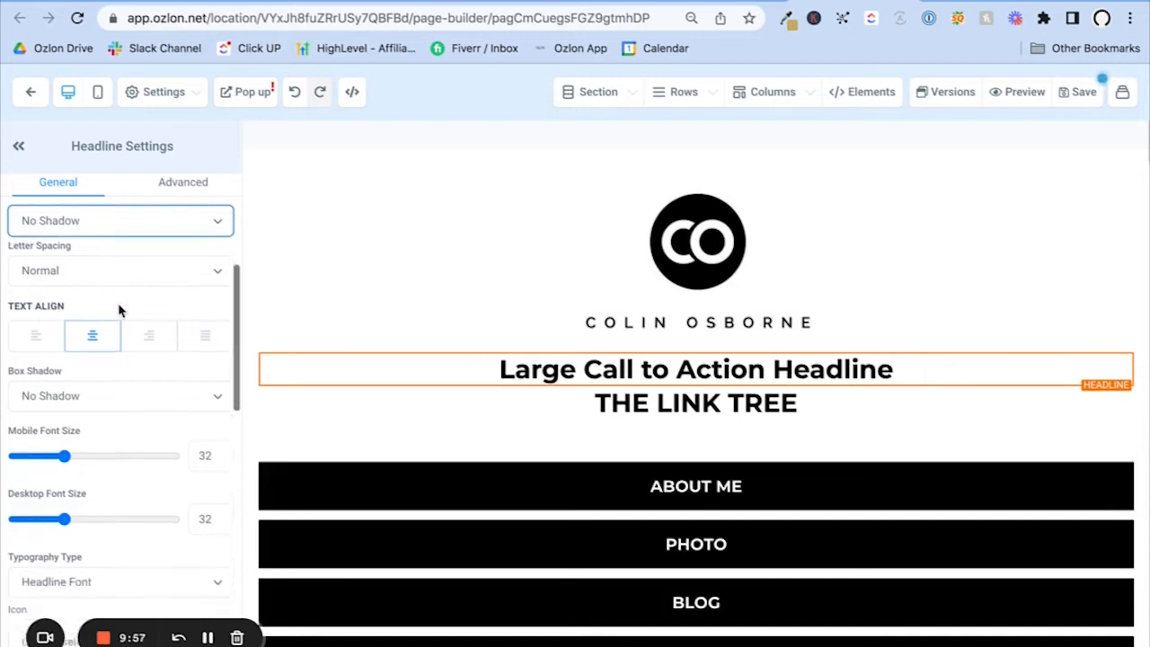
scroll(down, 3)
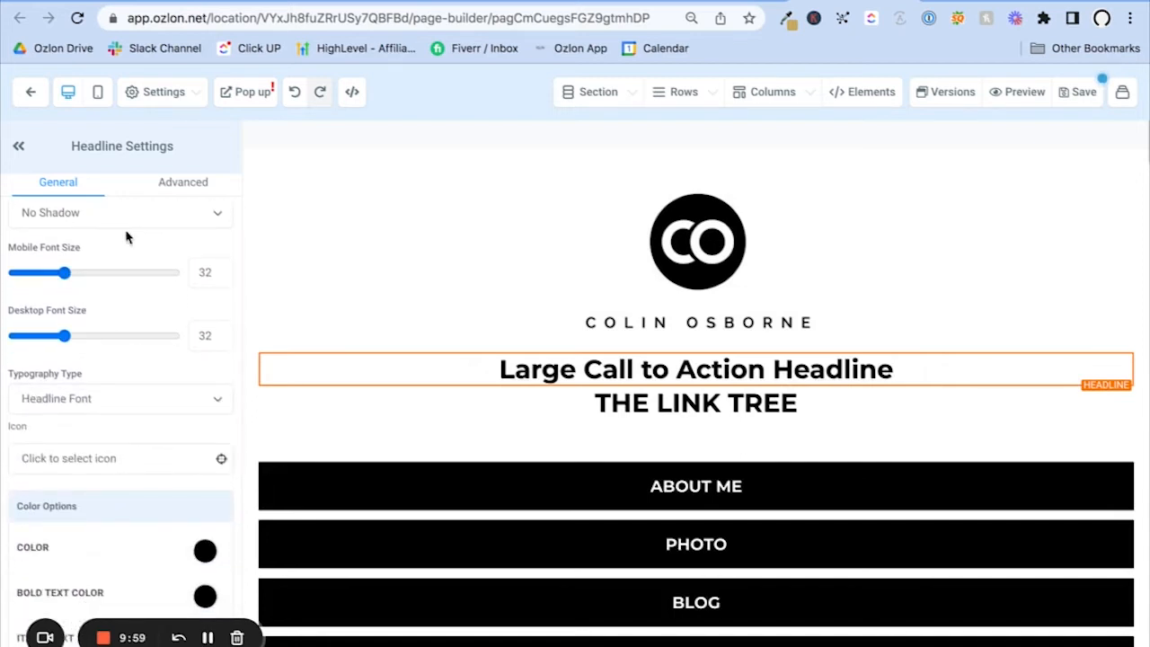
click(97, 91)
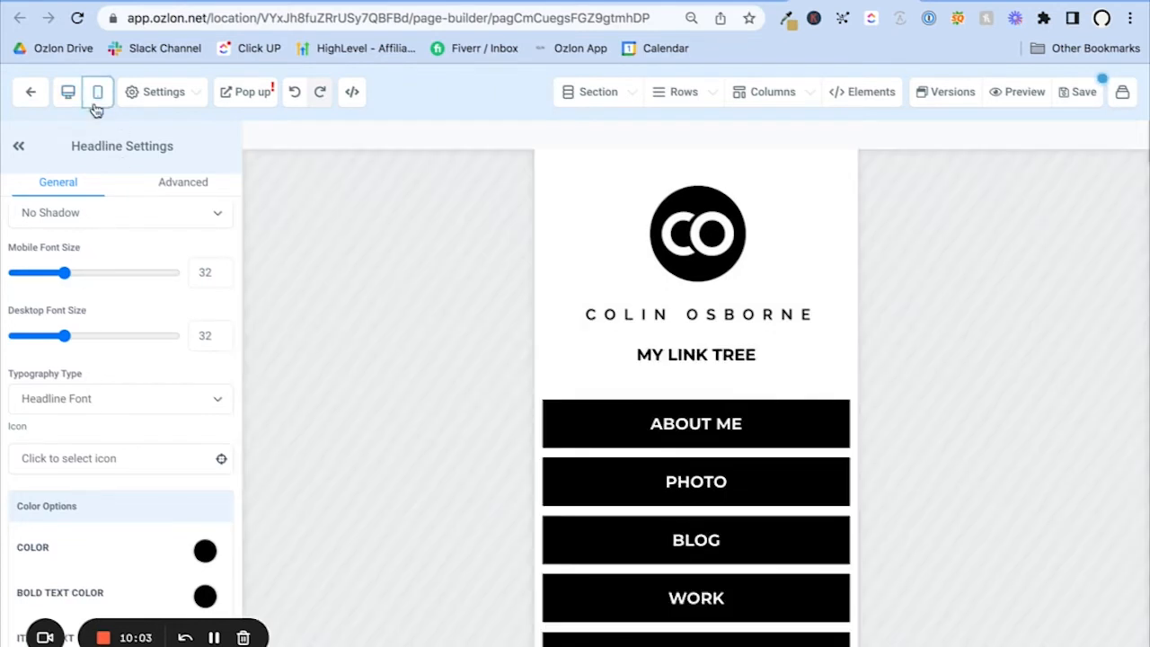
click(68, 91)
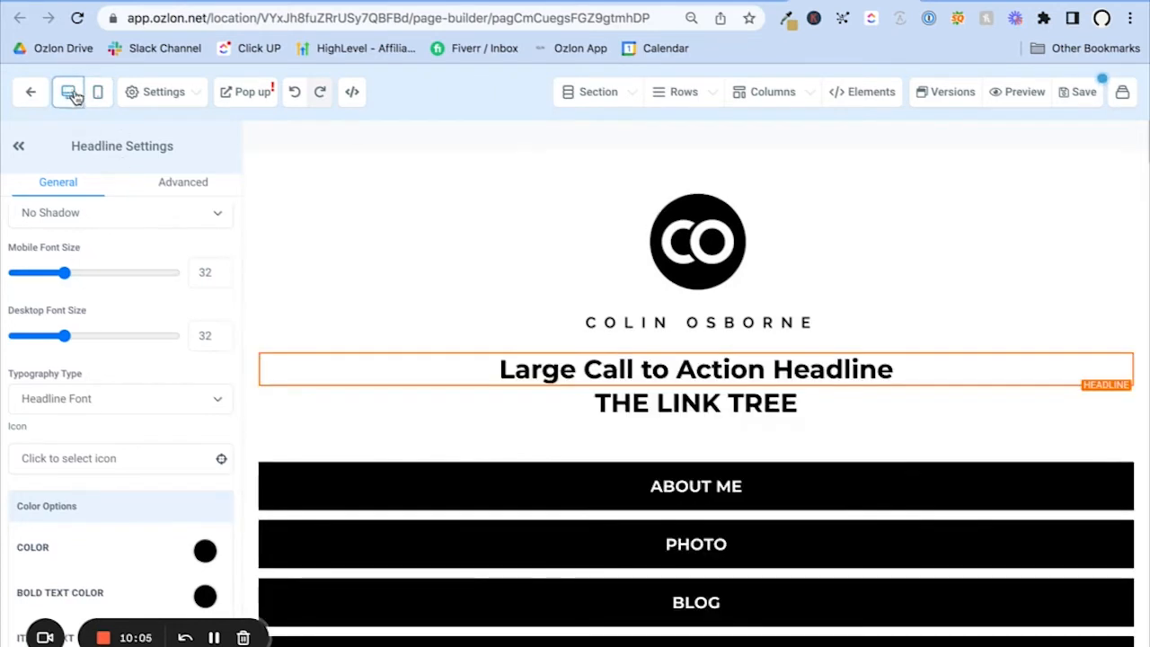
click(97, 91)
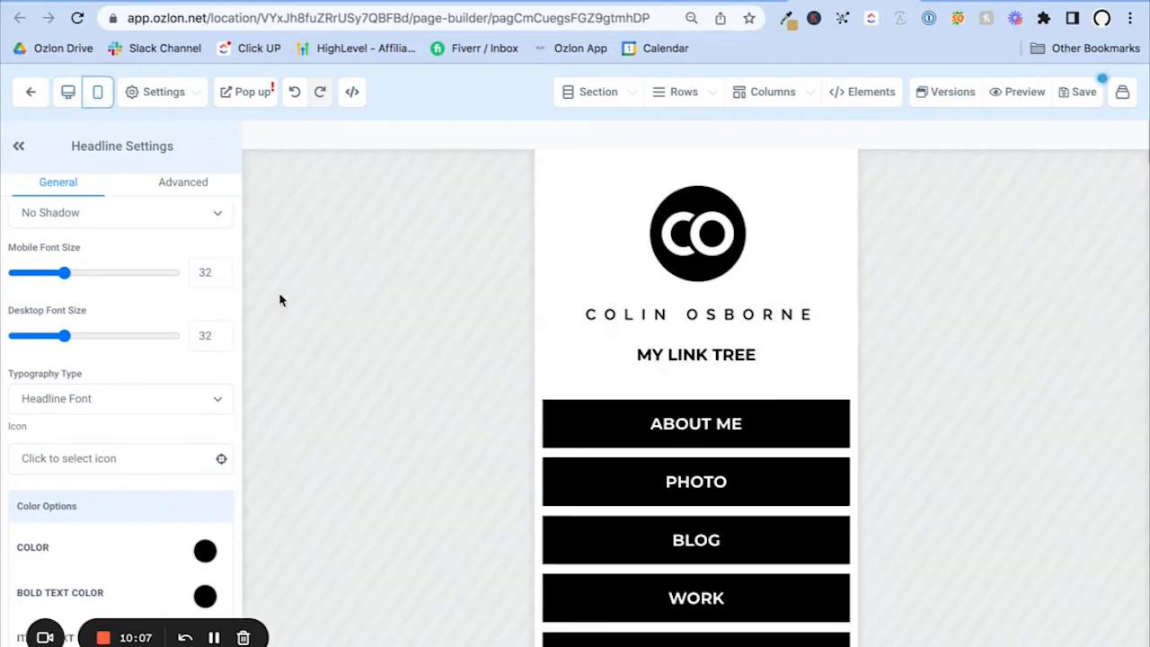
click(68, 92)
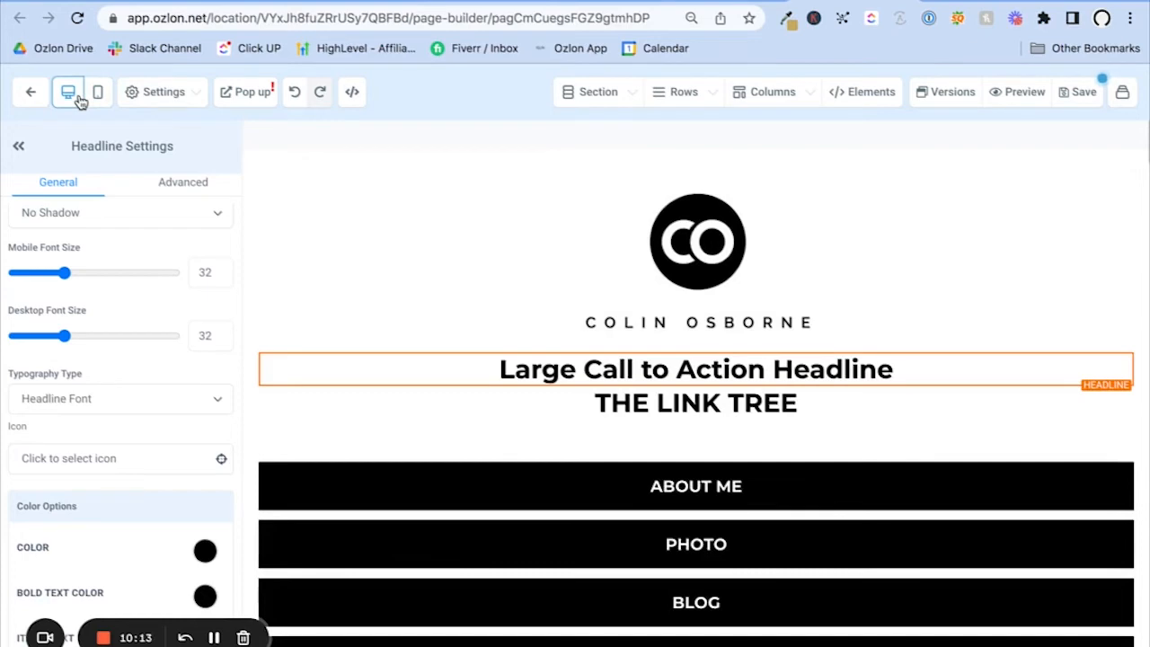
click(97, 92)
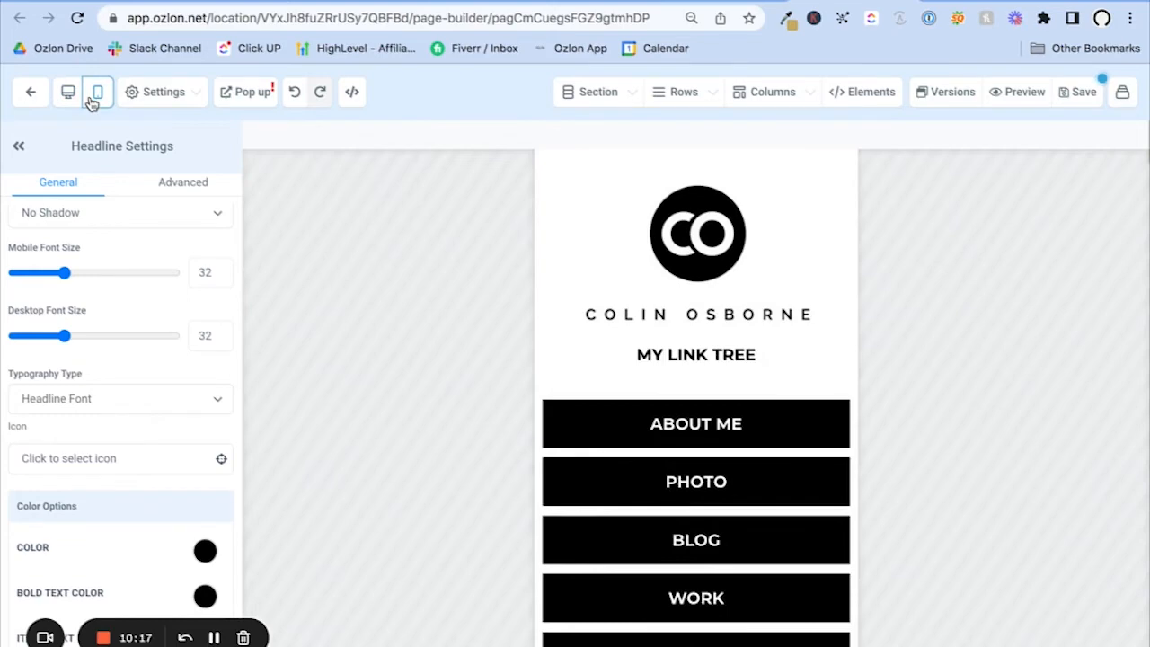
click(69, 91)
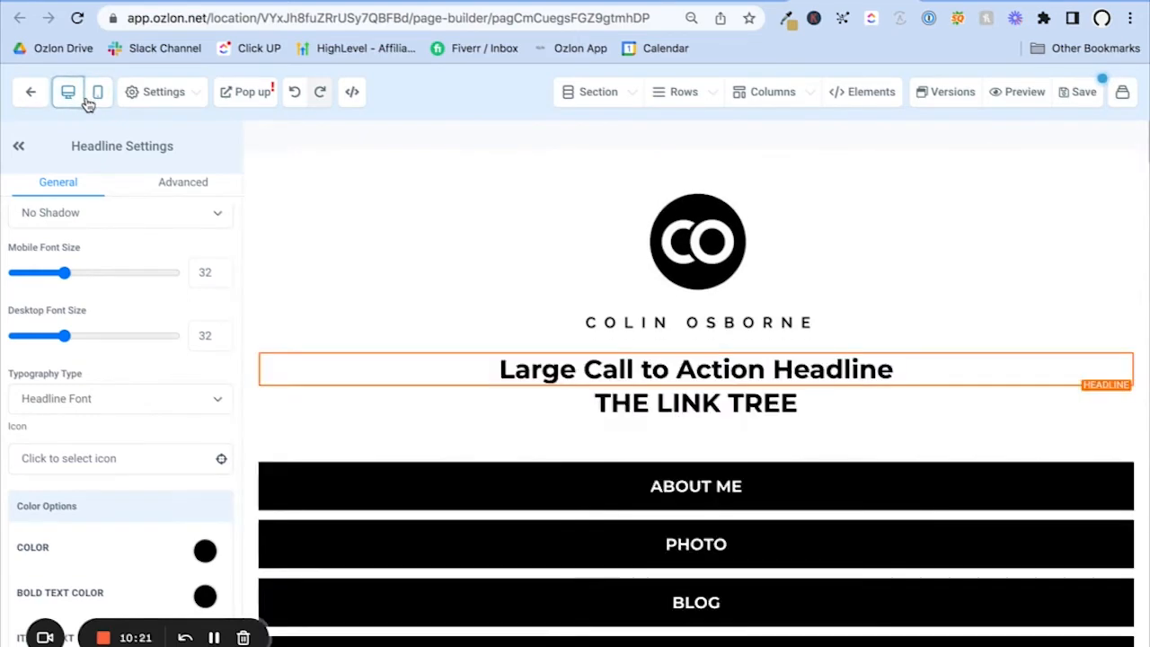
click(97, 92)
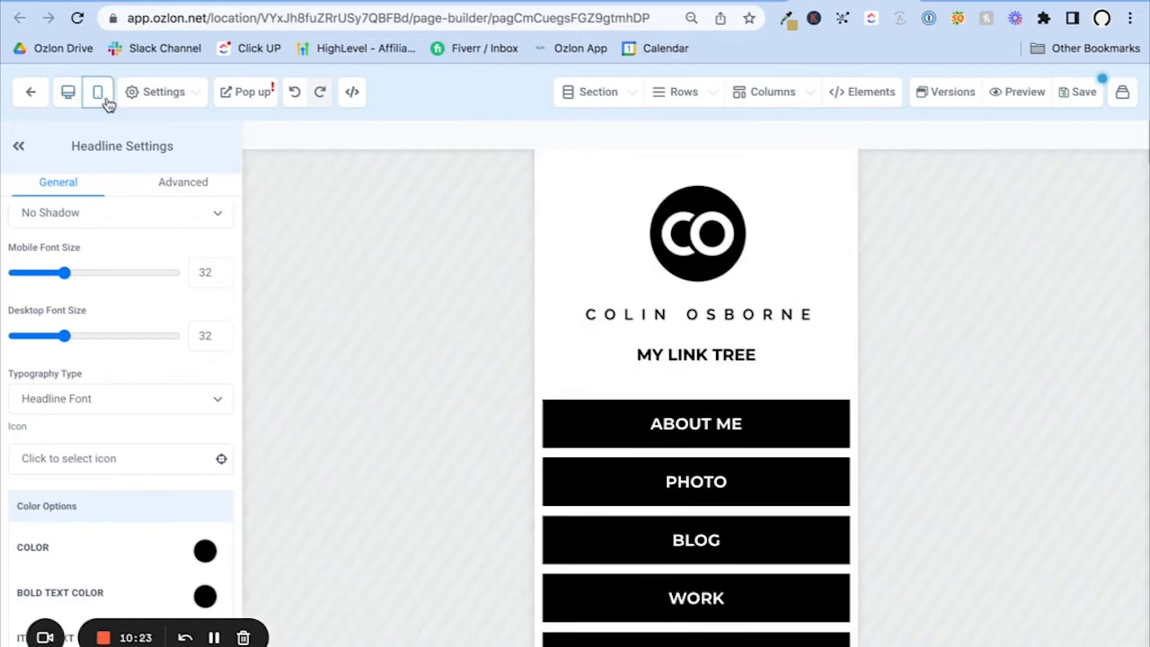
click(69, 92)
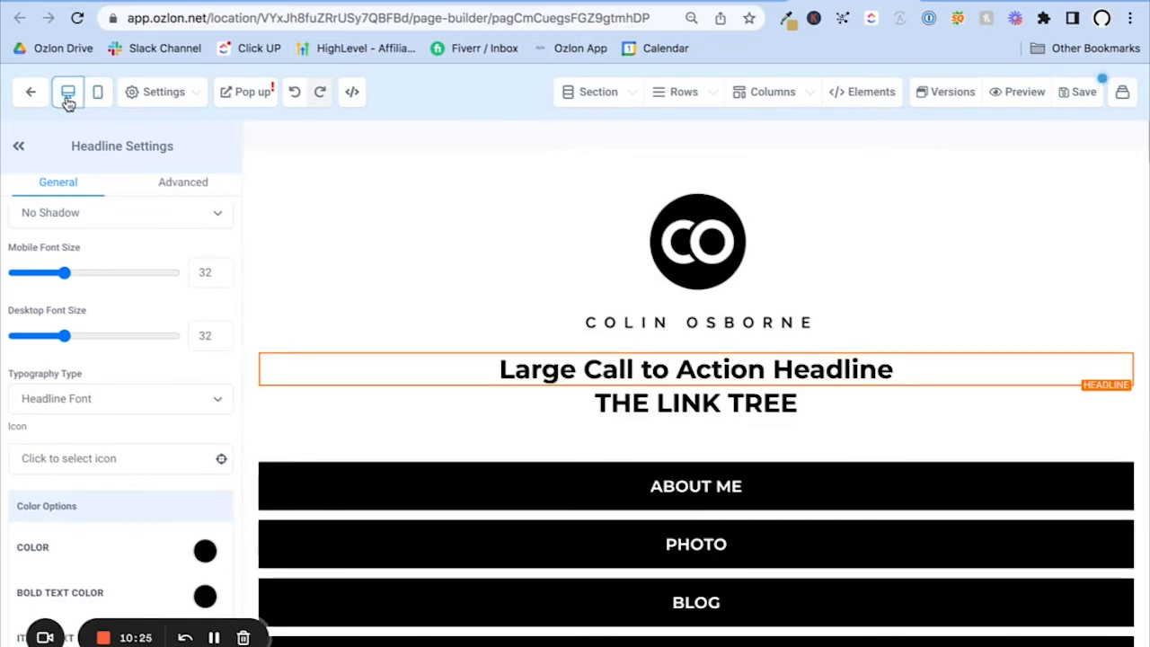
click(97, 91)
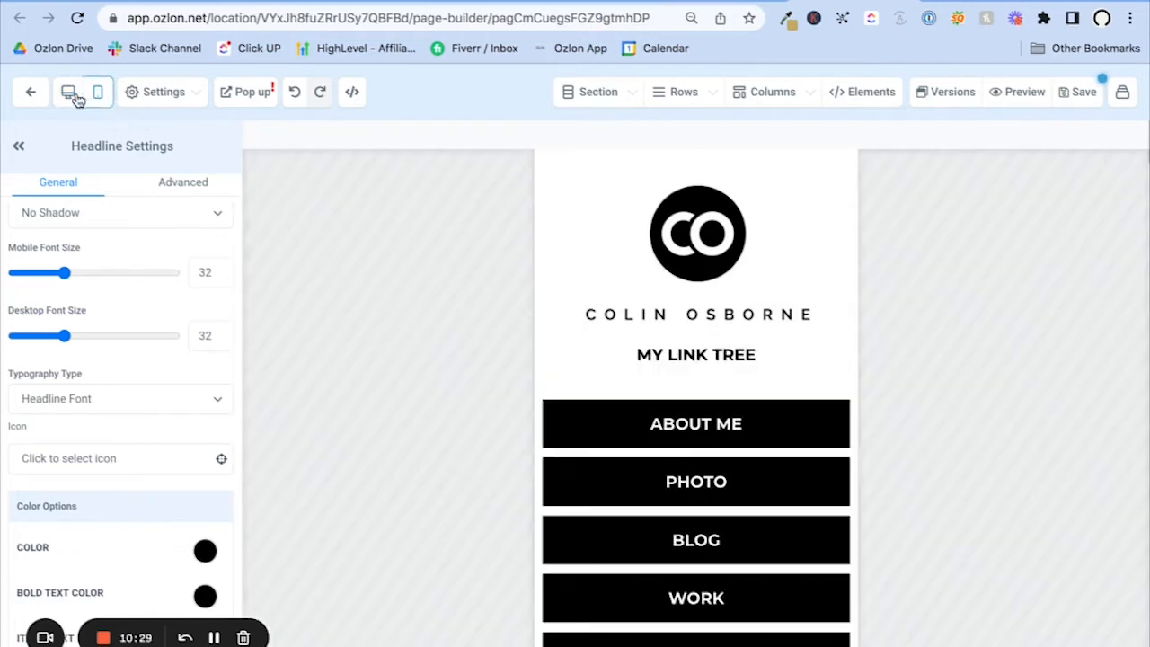
click(69, 92)
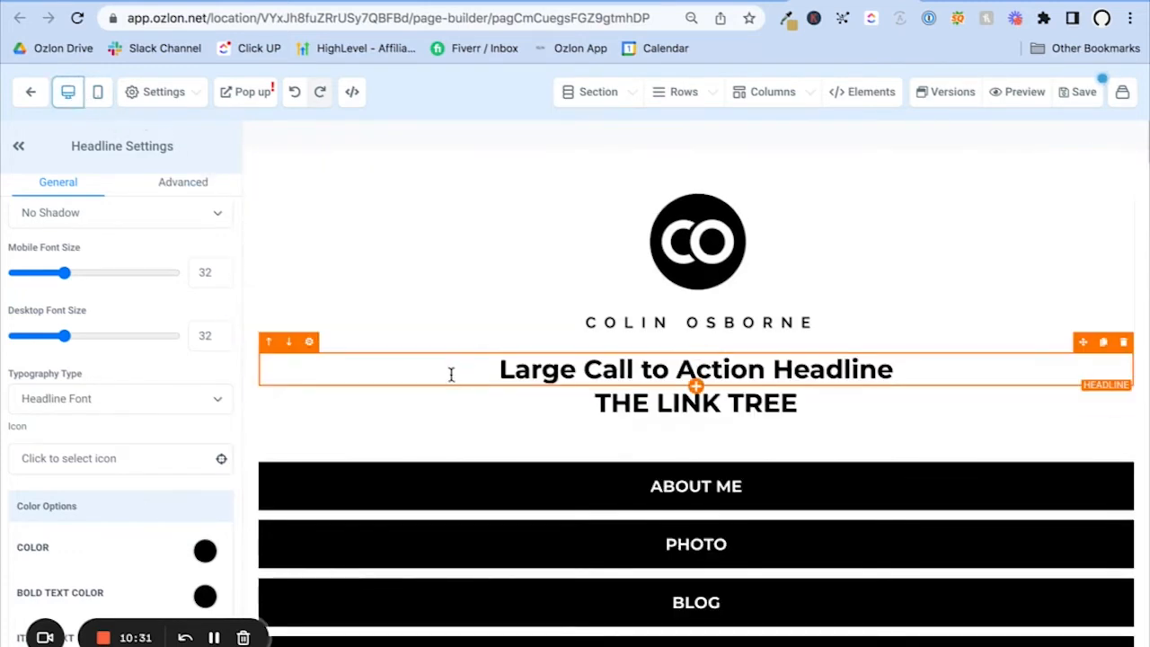
Step: Review the headline's advanced settings and compare the desktop and mobile layouts
click(184, 181)
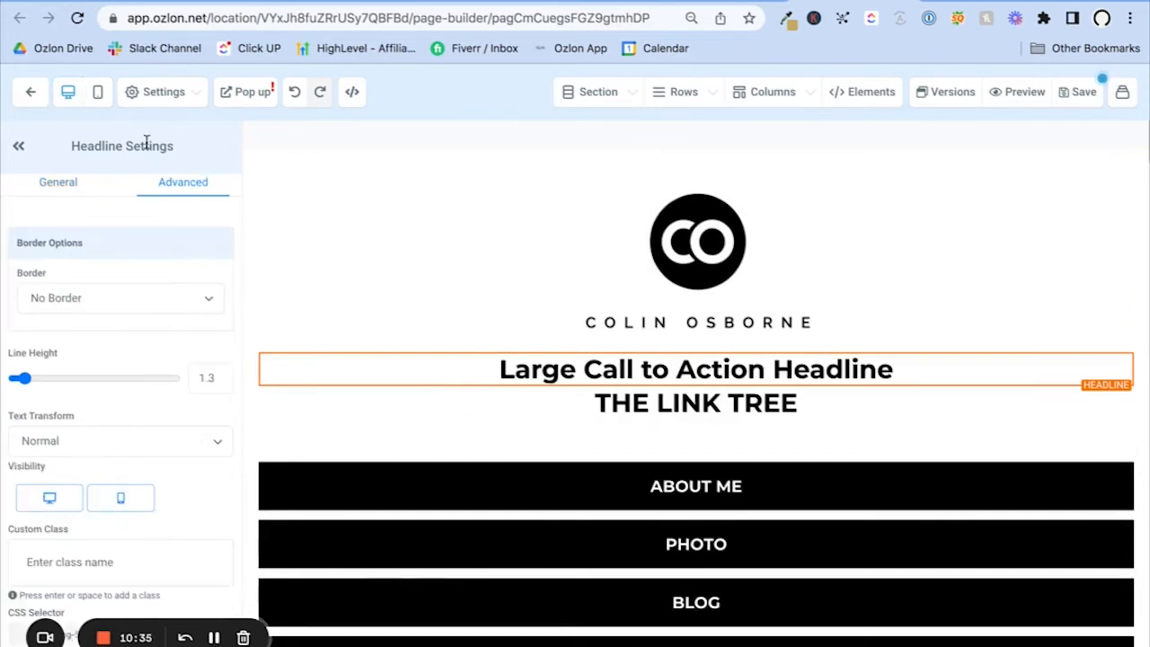
click(97, 92)
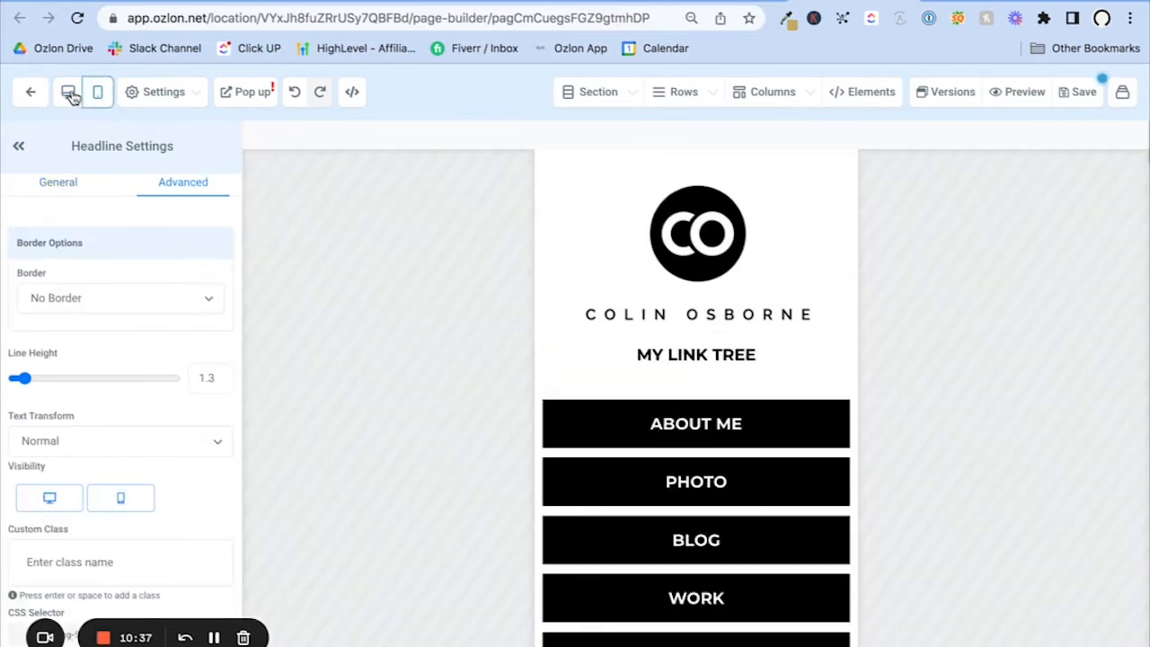
click(68, 91)
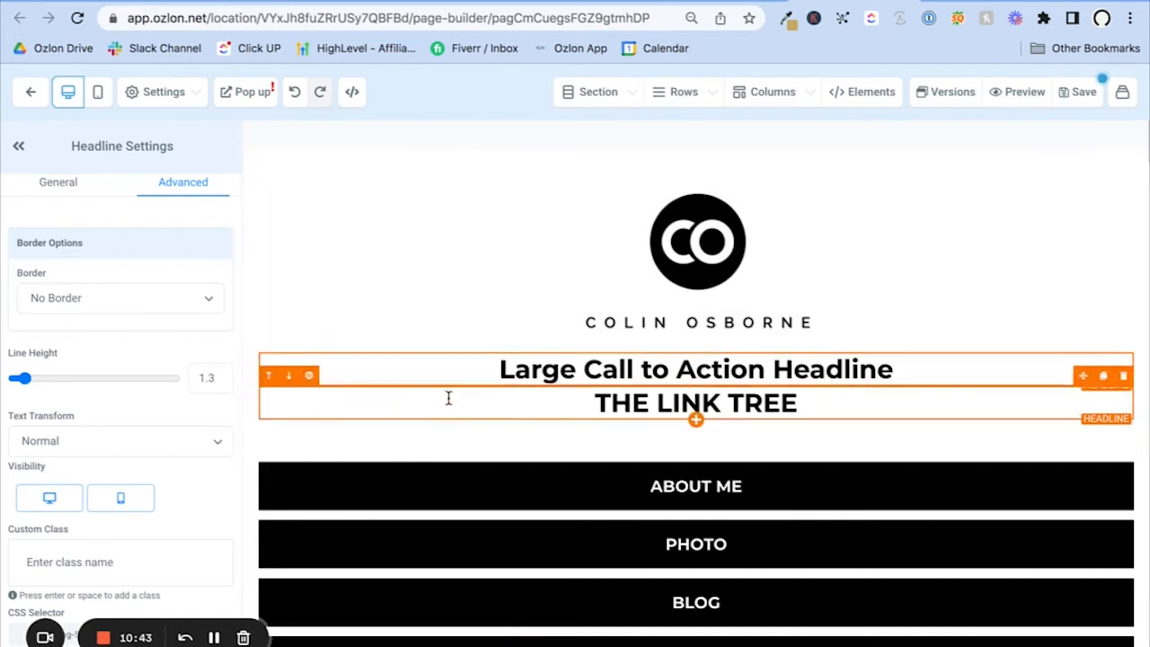
mouse_move(863, 387)
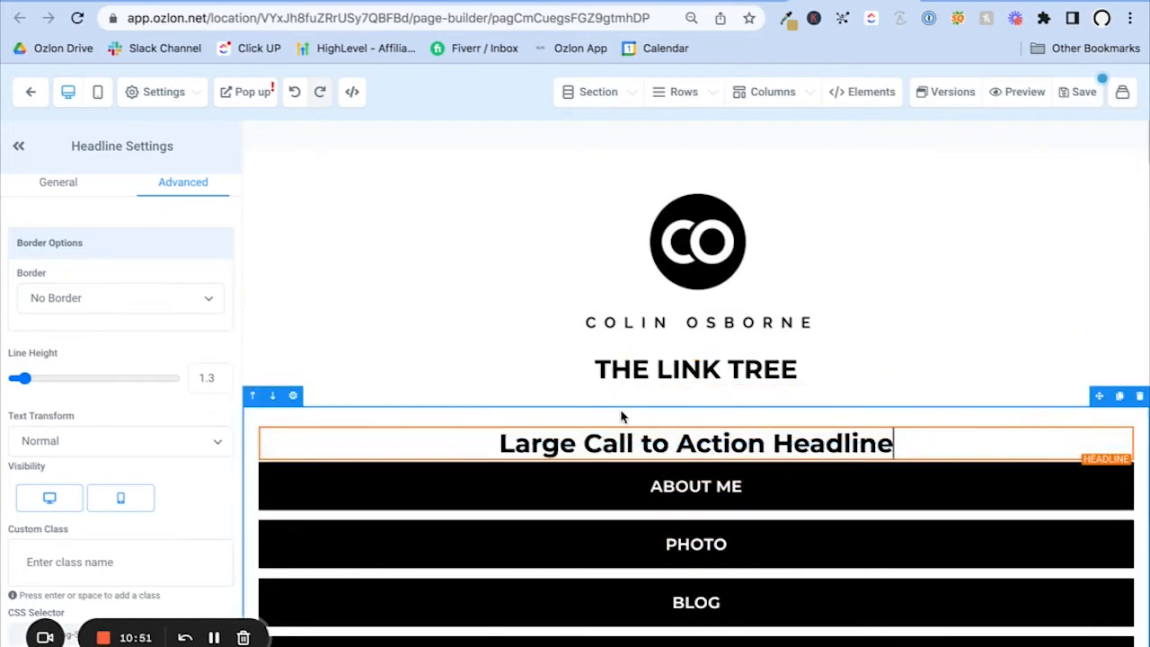
click(97, 91)
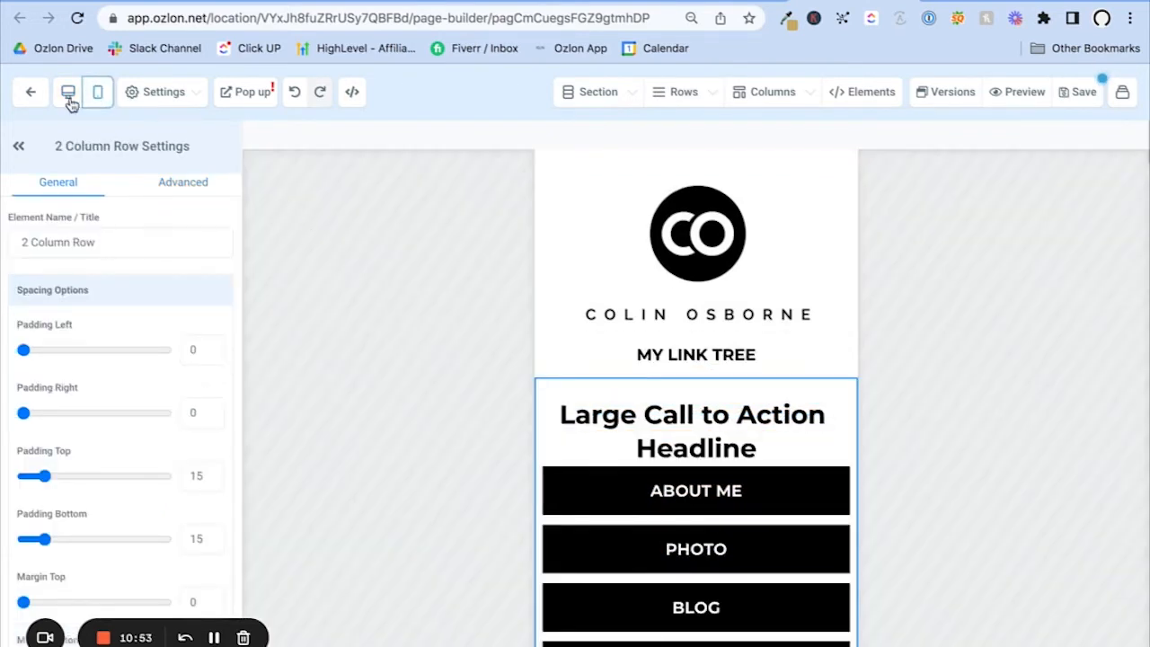
click(68, 92)
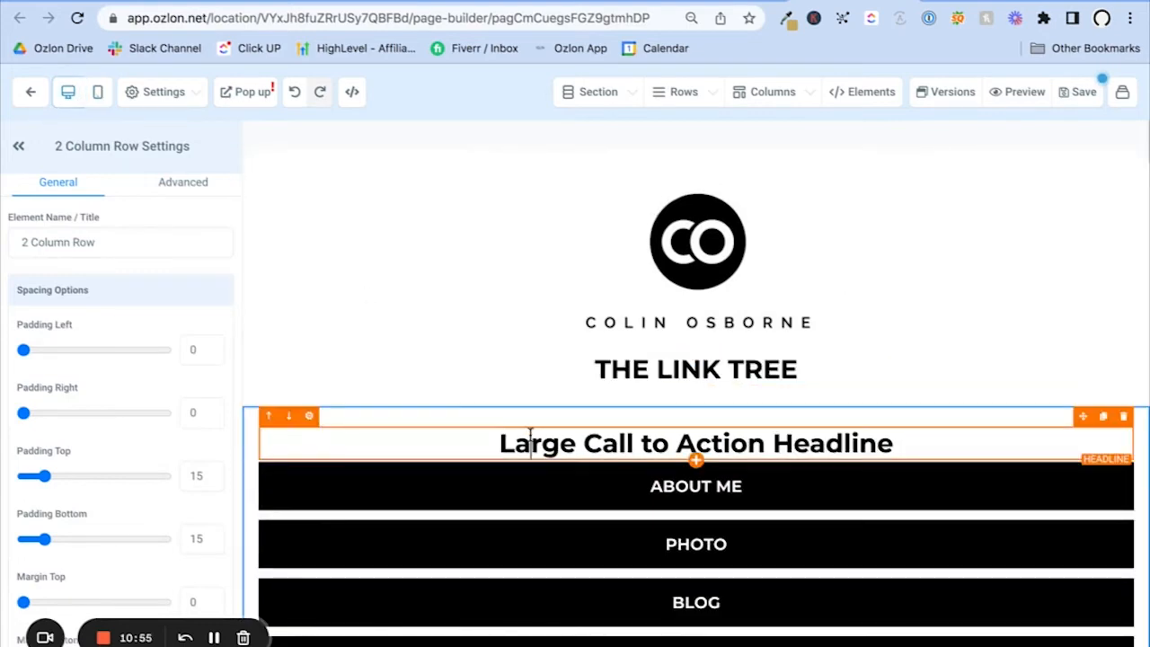
Step: Inspect the logo-and-title column, then reselect the placeholder headline and preview it at mobile width
click(695, 442)
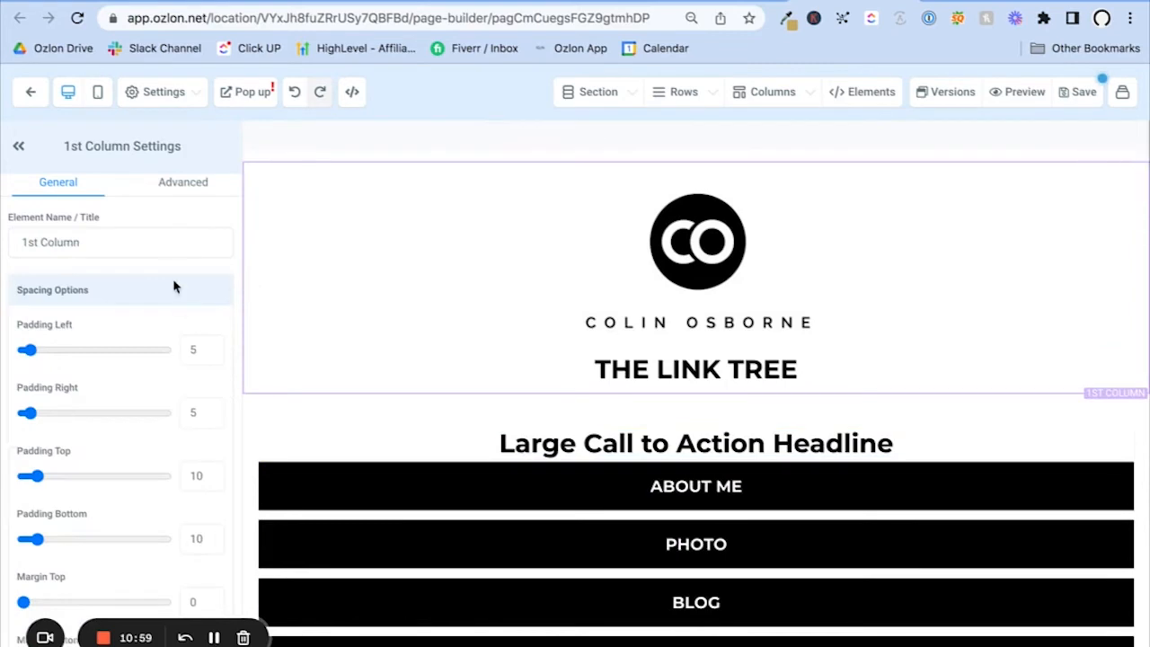
click(184, 181)
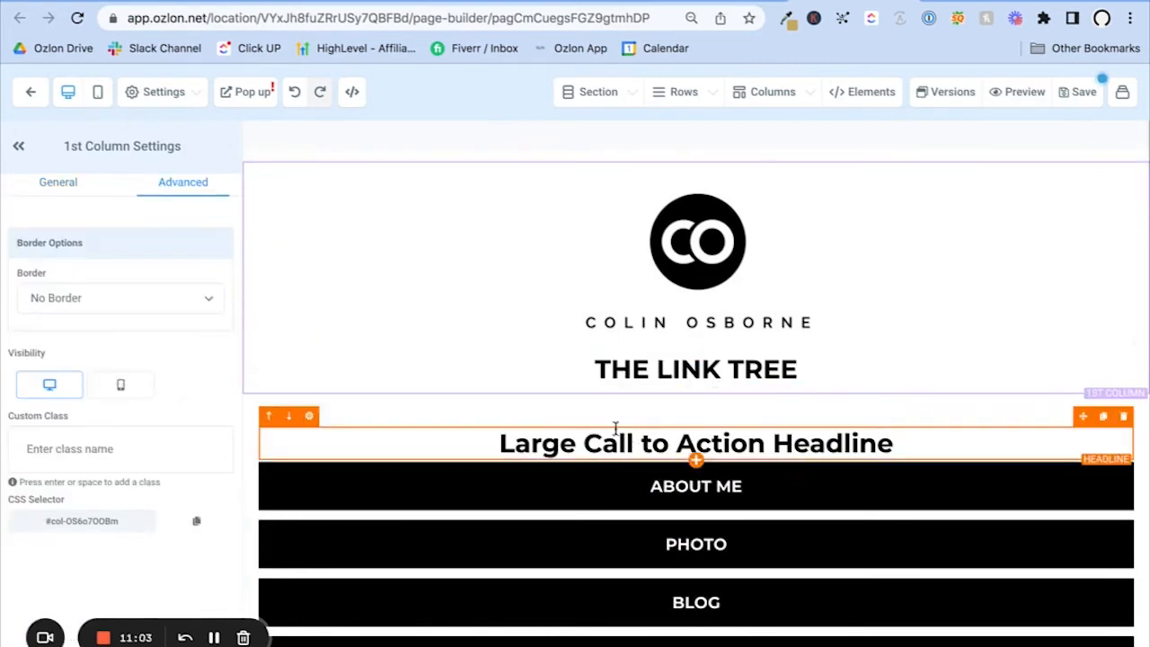
click(97, 91)
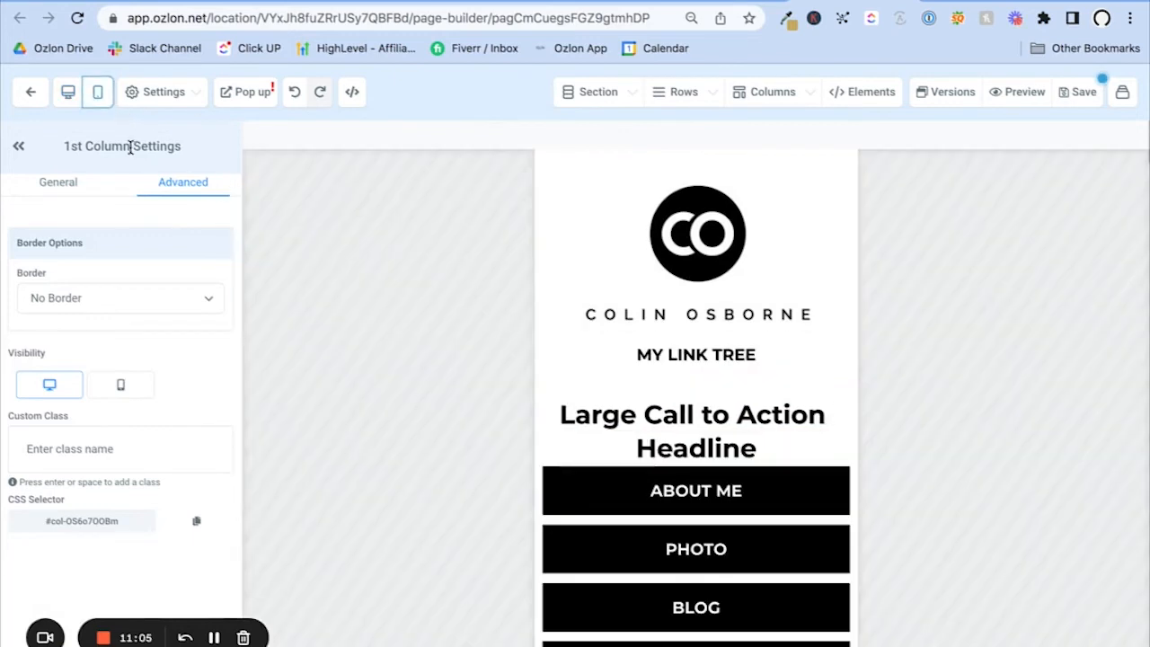
click(68, 92)
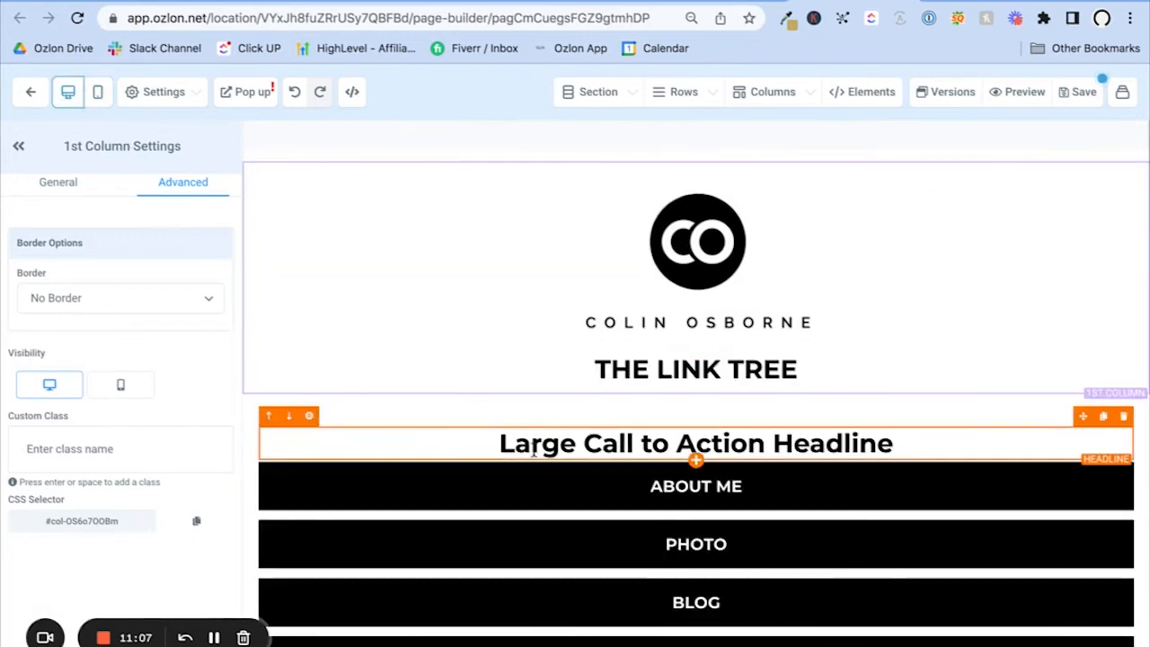
click(696, 442)
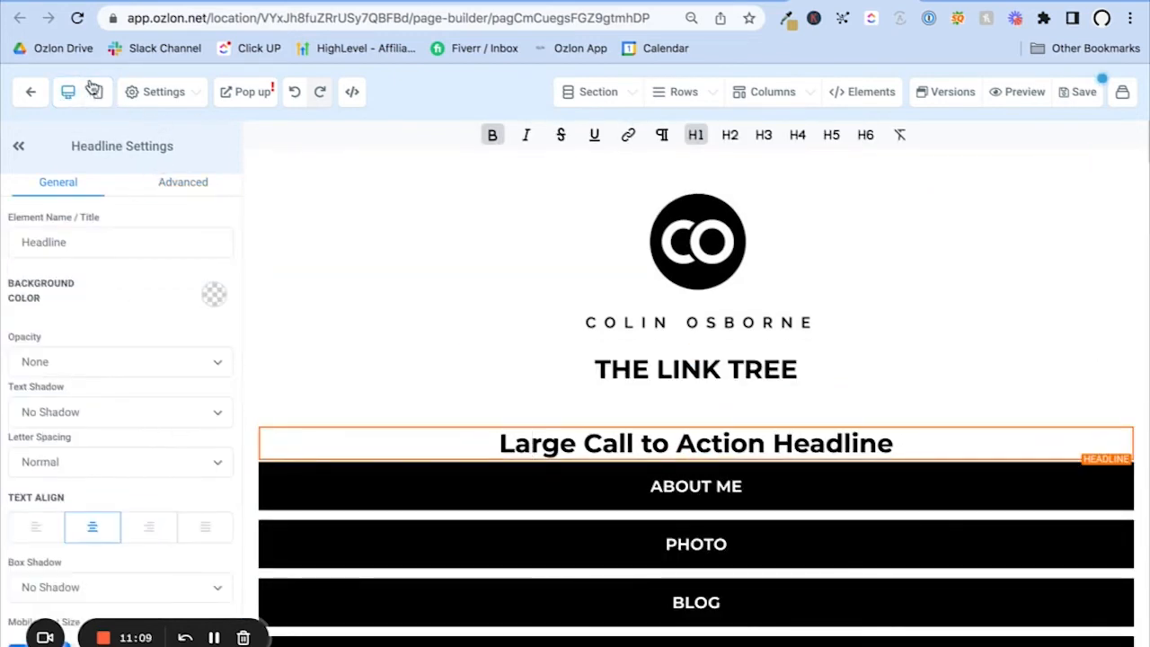
click(183, 181)
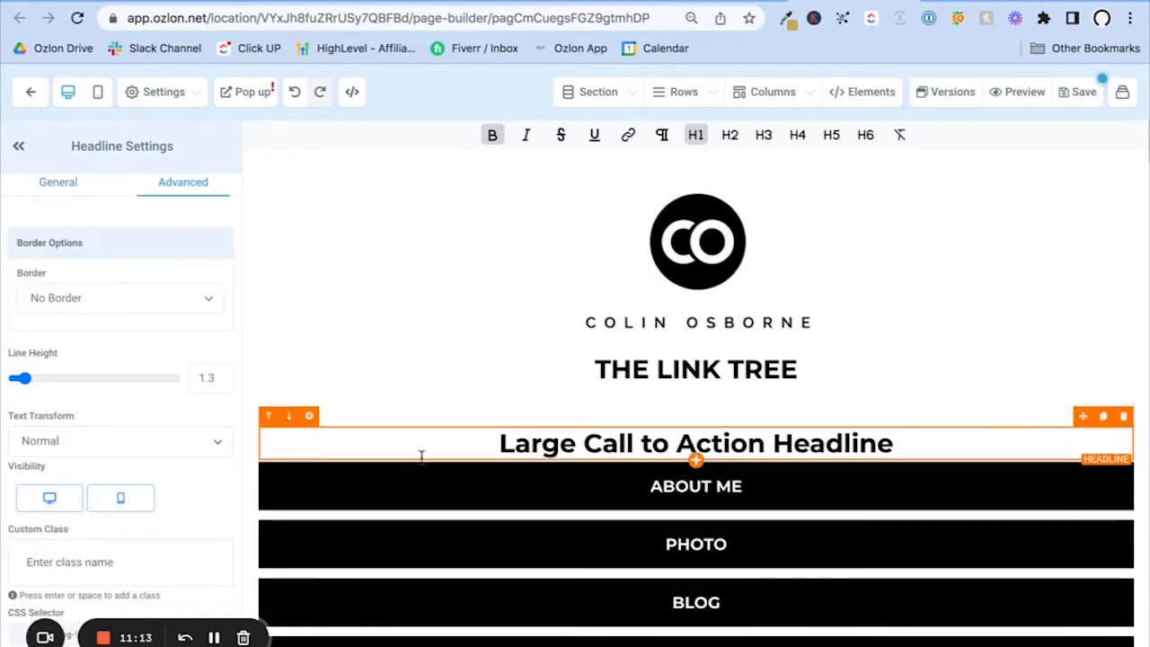
click(97, 91)
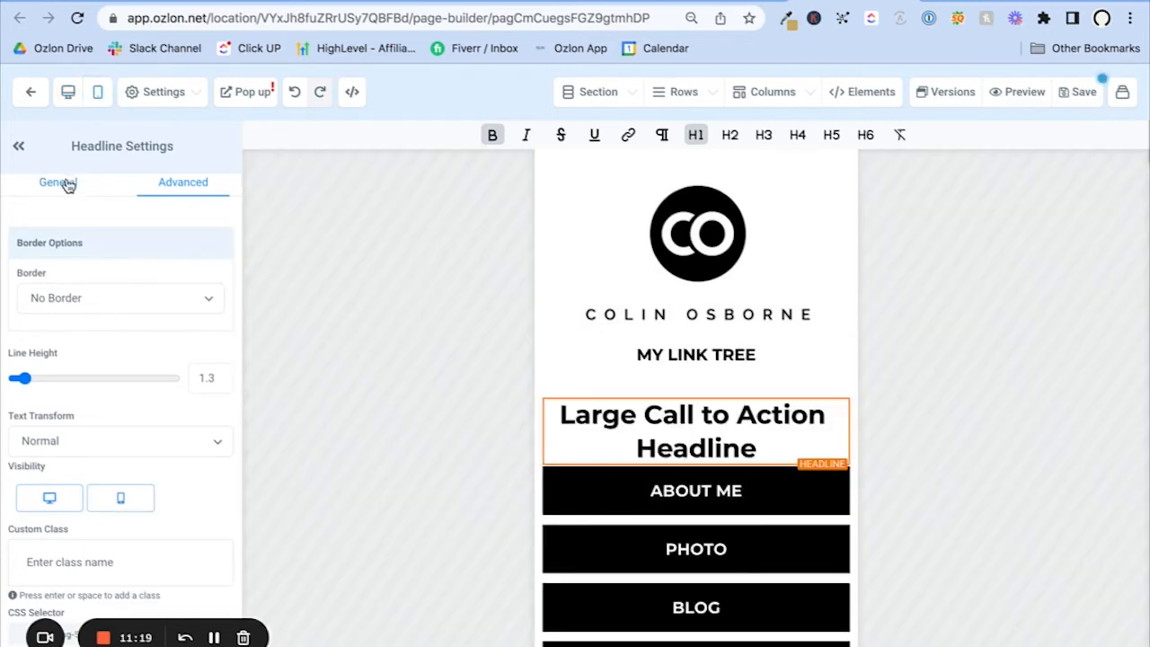
Step: Try left and right text alignment on the headline, then delete the placeholder headline
click(57, 183)
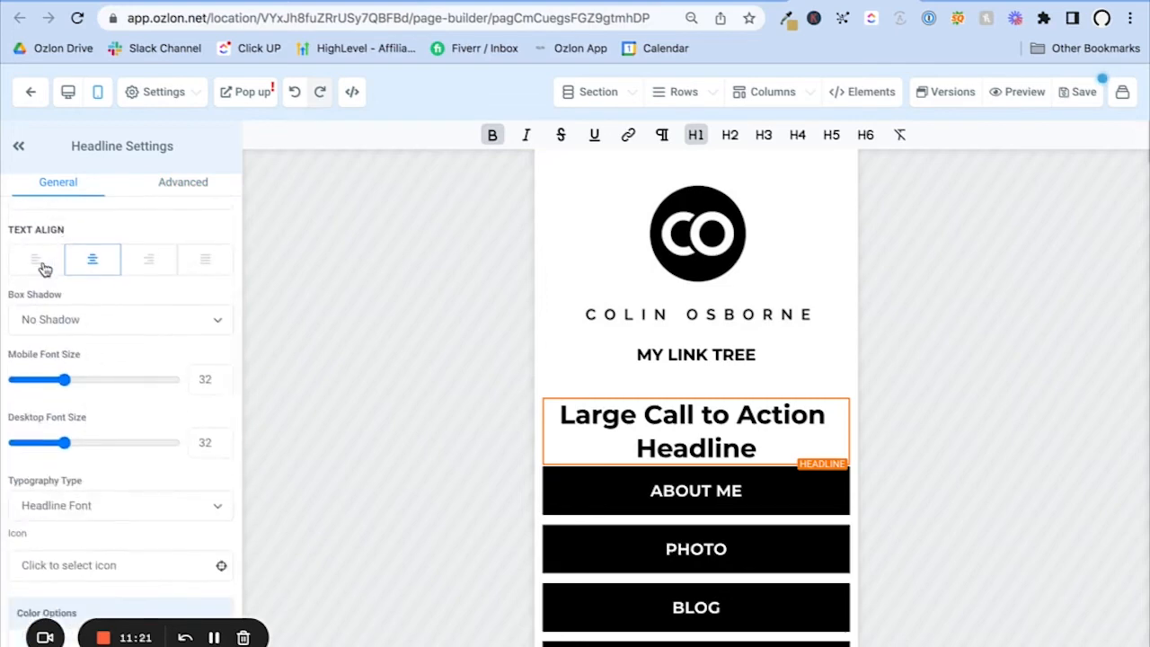
click(36, 259)
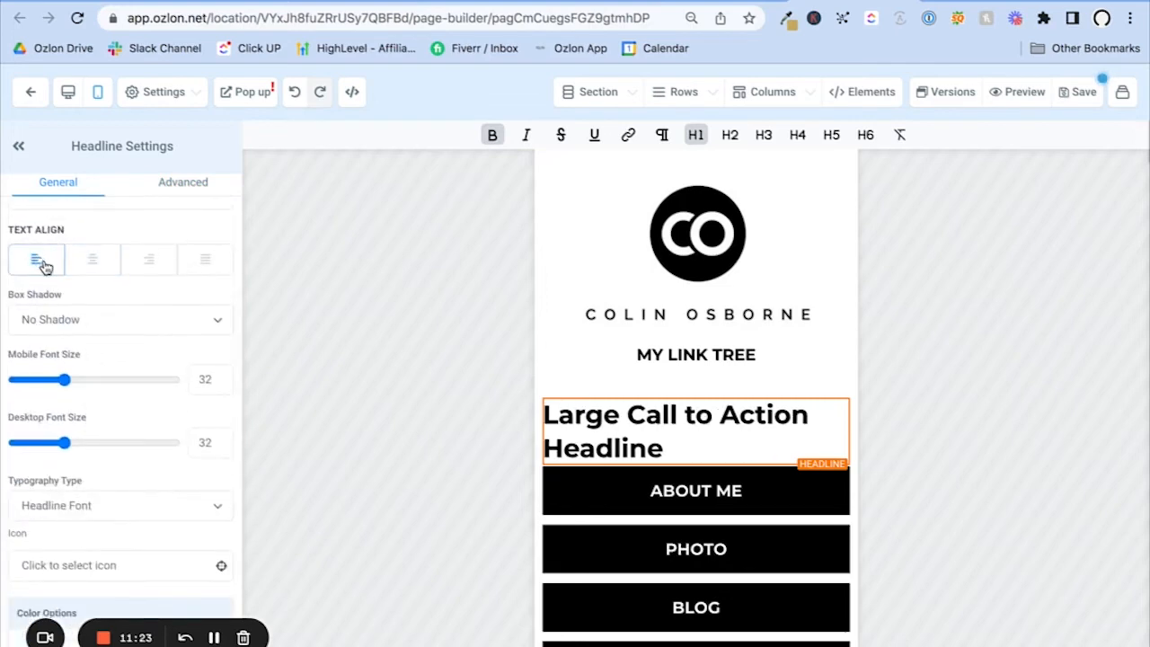
click(148, 259)
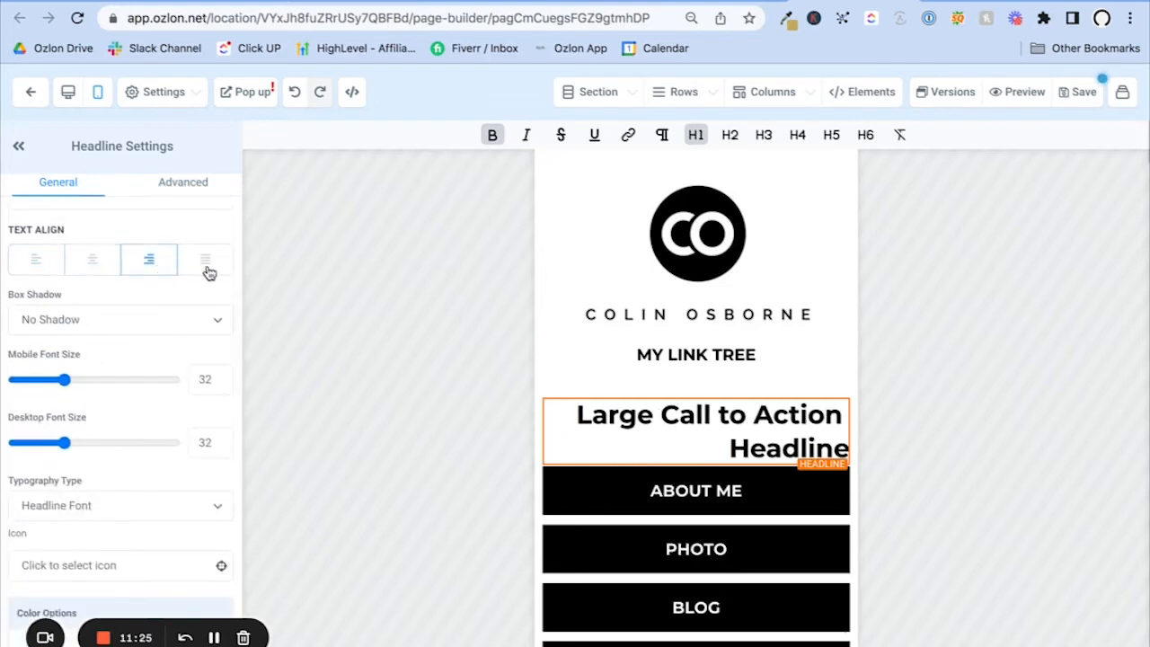
click(91, 259)
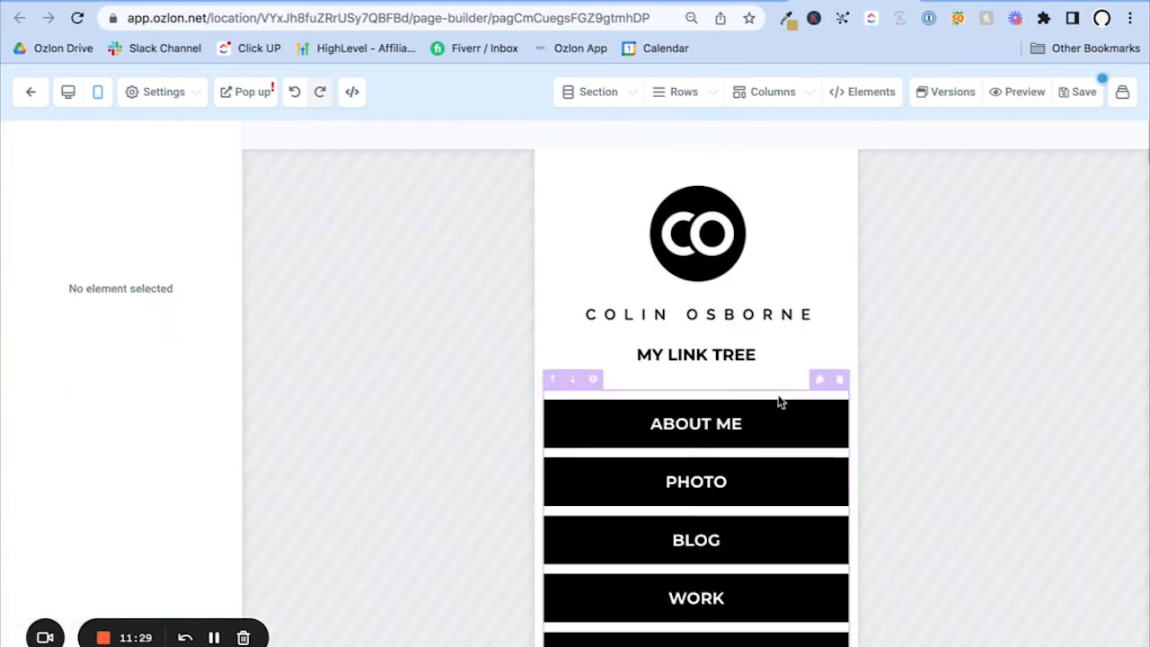
Step: Add a new Button element above the About Me link and select it
click(870, 90)
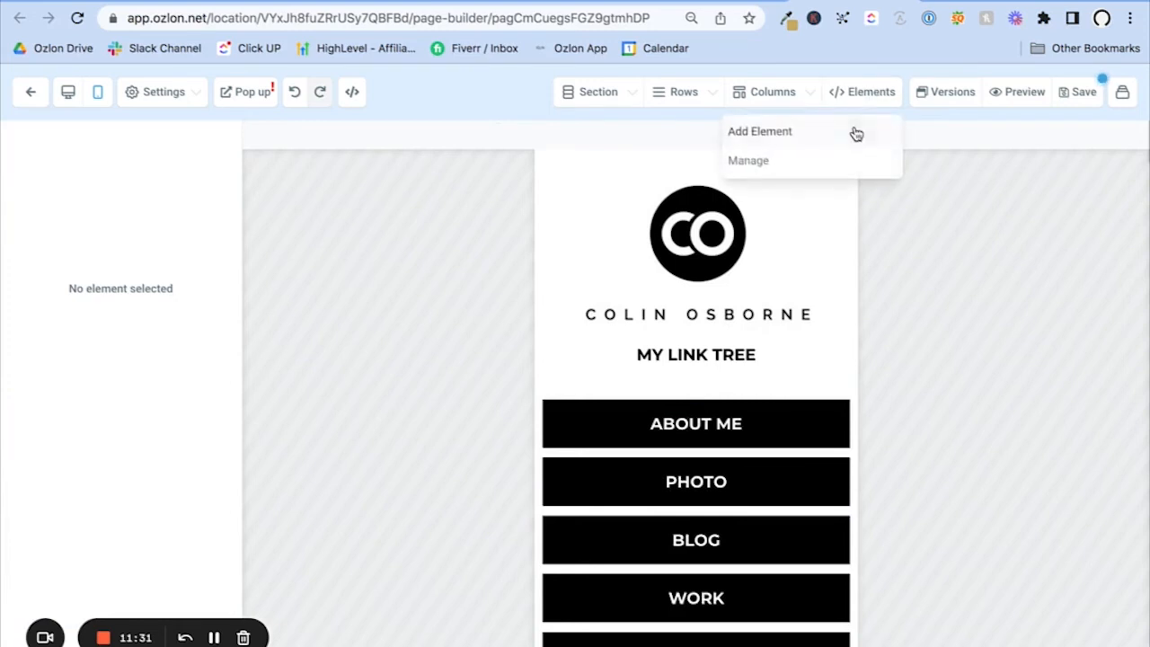
click(758, 131)
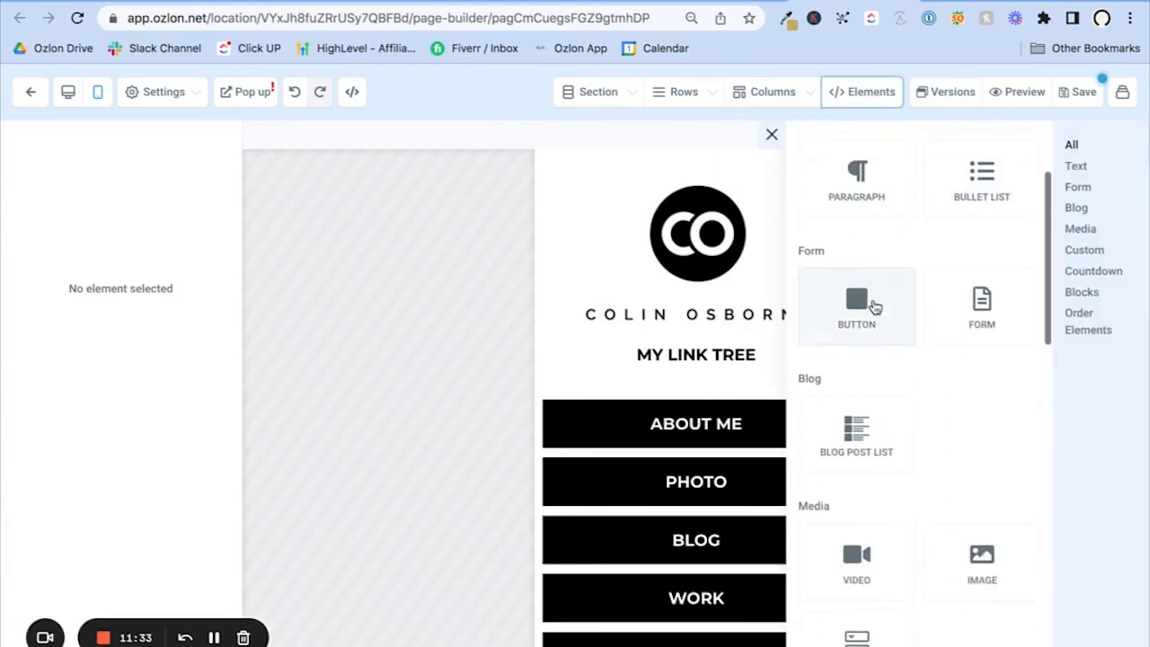
drag(855, 305, 697, 428)
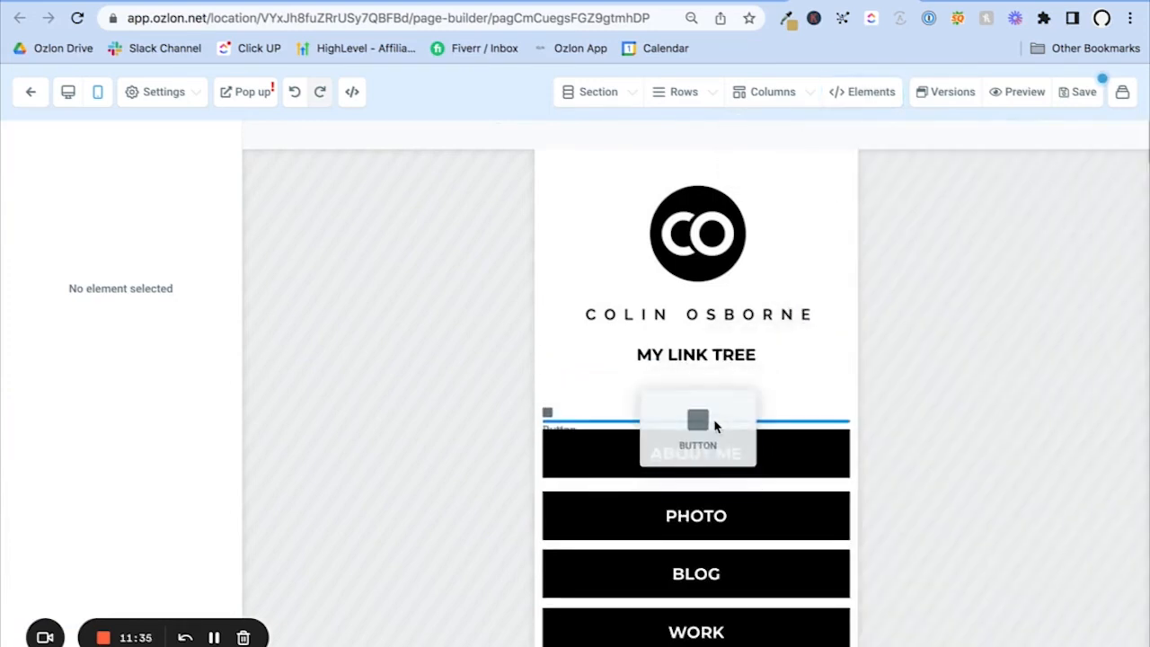
click(696, 422)
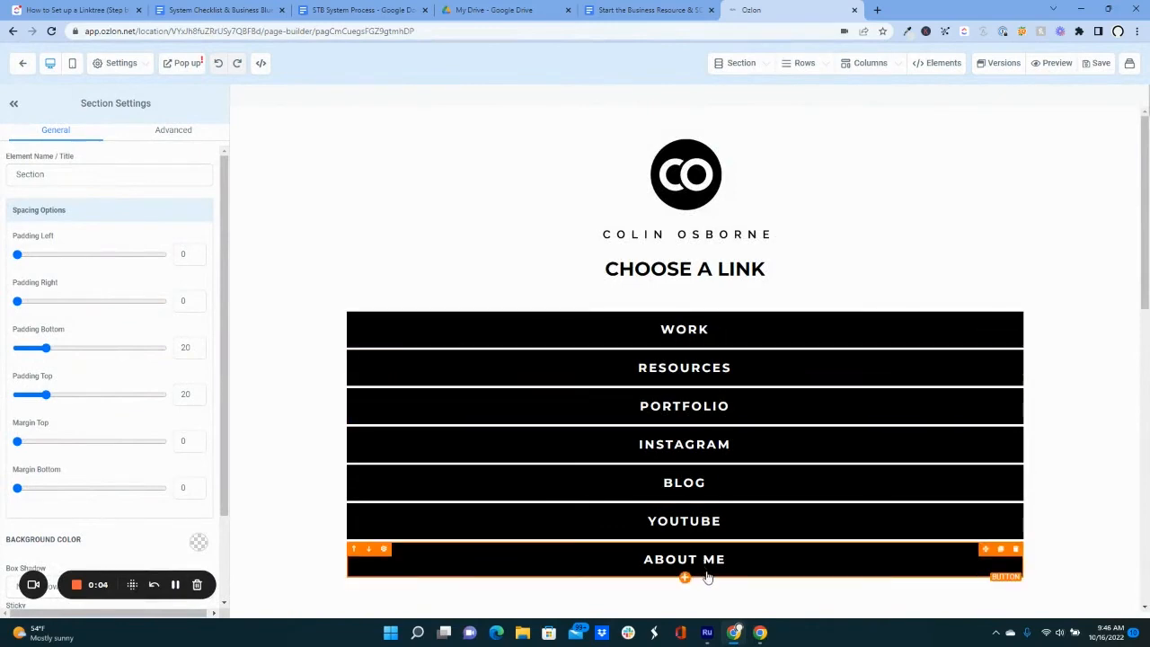
Step: Scroll past the highlight video and open the Learn Something blog feed's settings
click(684, 297)
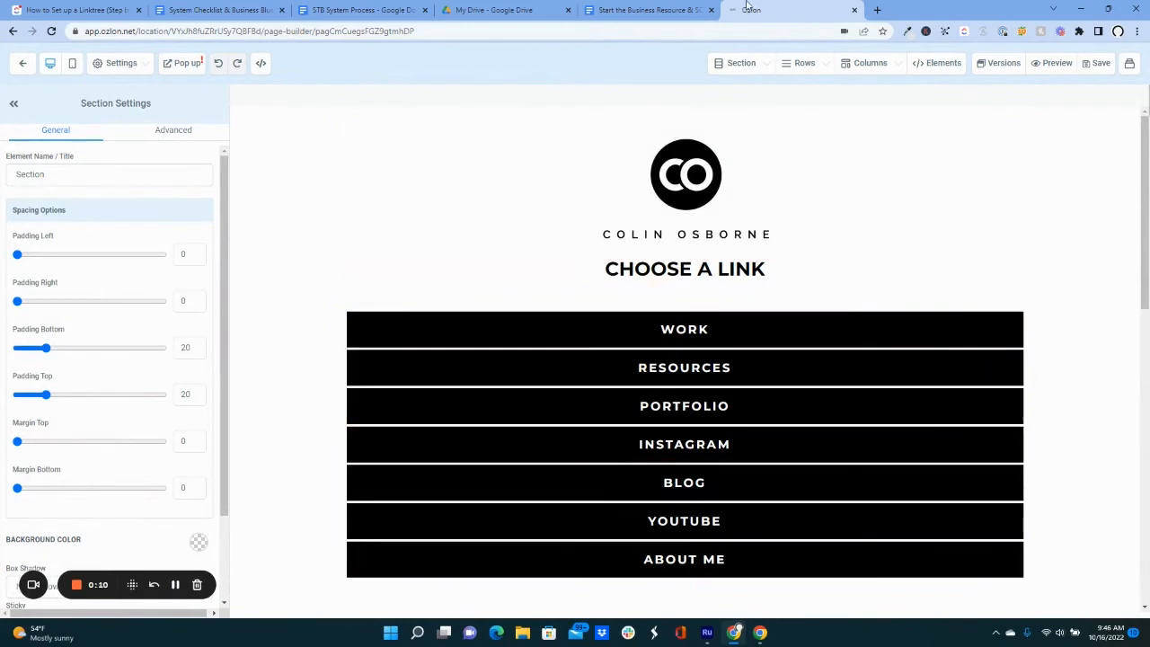
mouse_move(815, 57)
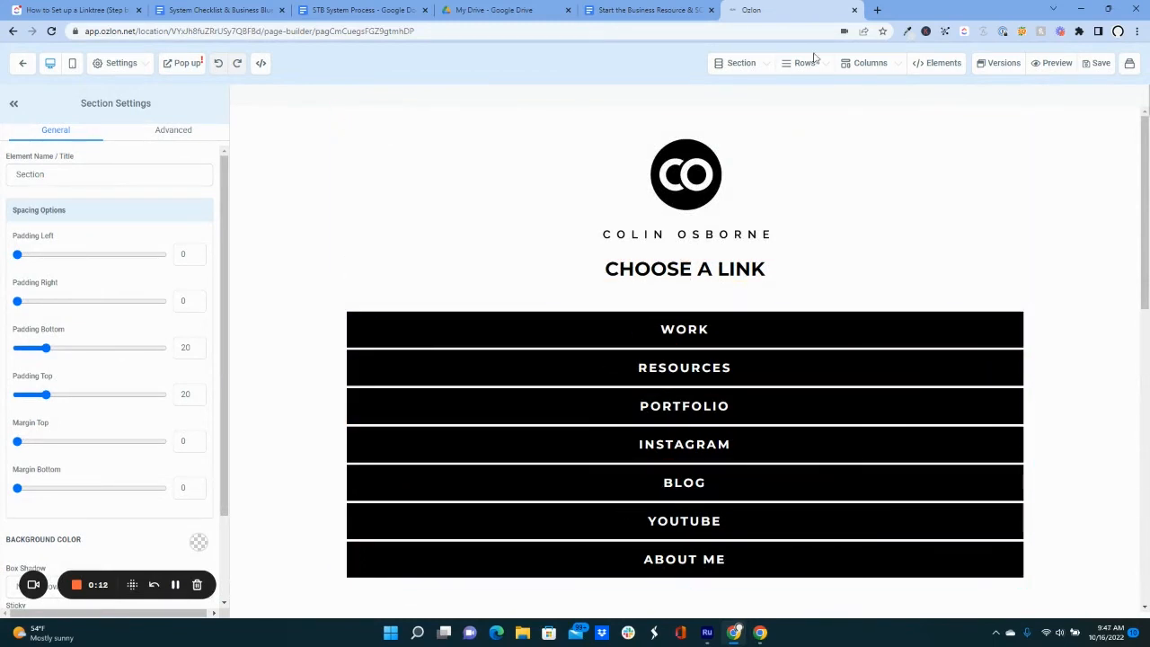
scroll(down, 3)
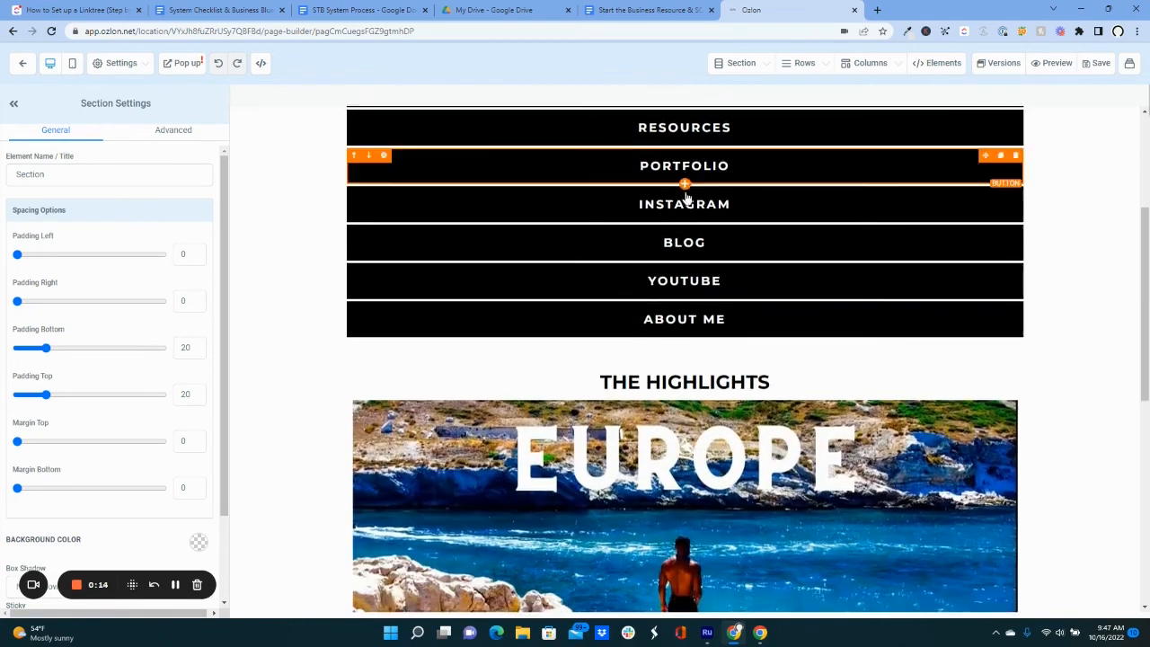
scroll(down, 3)
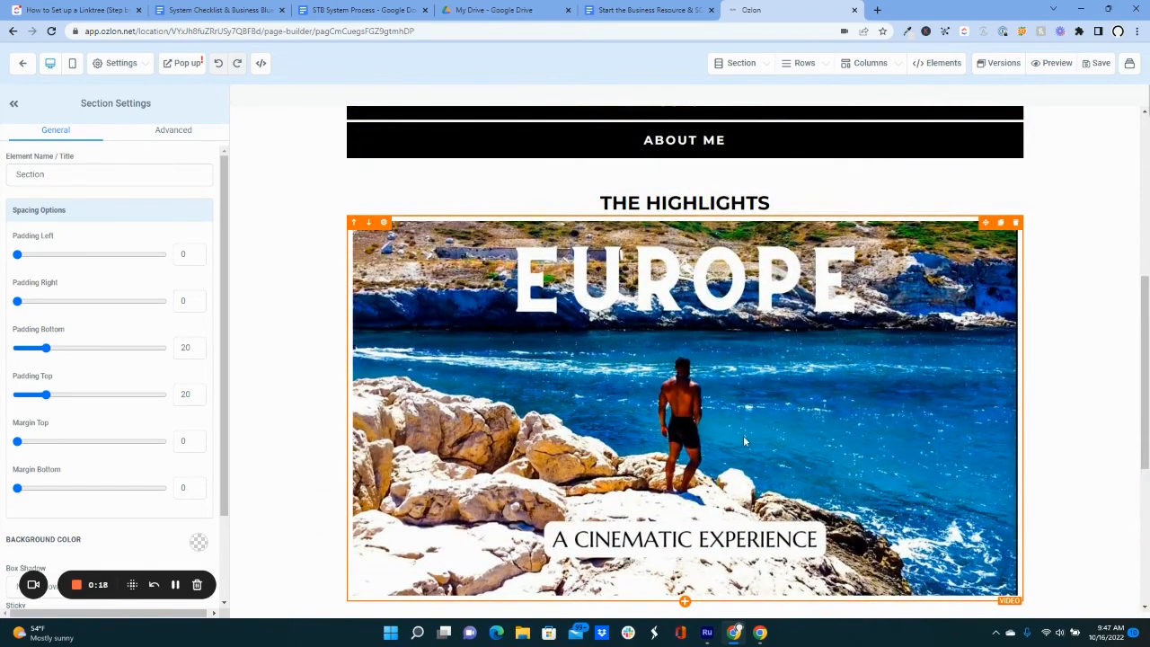
mouse_move(661, 438)
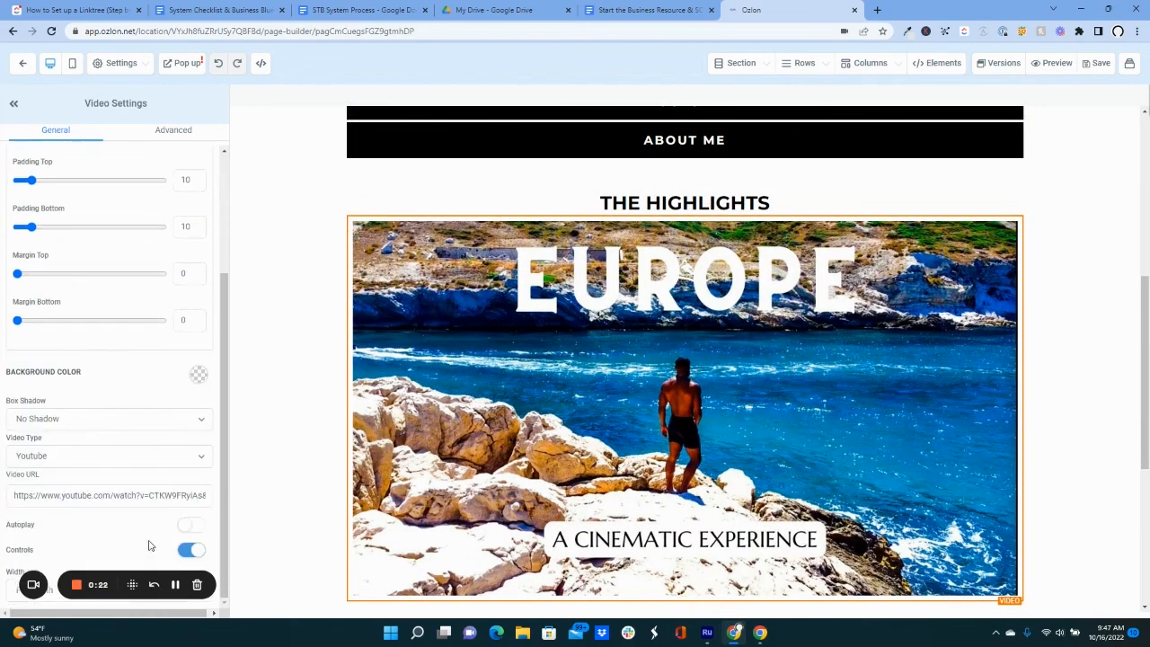
click(685, 409)
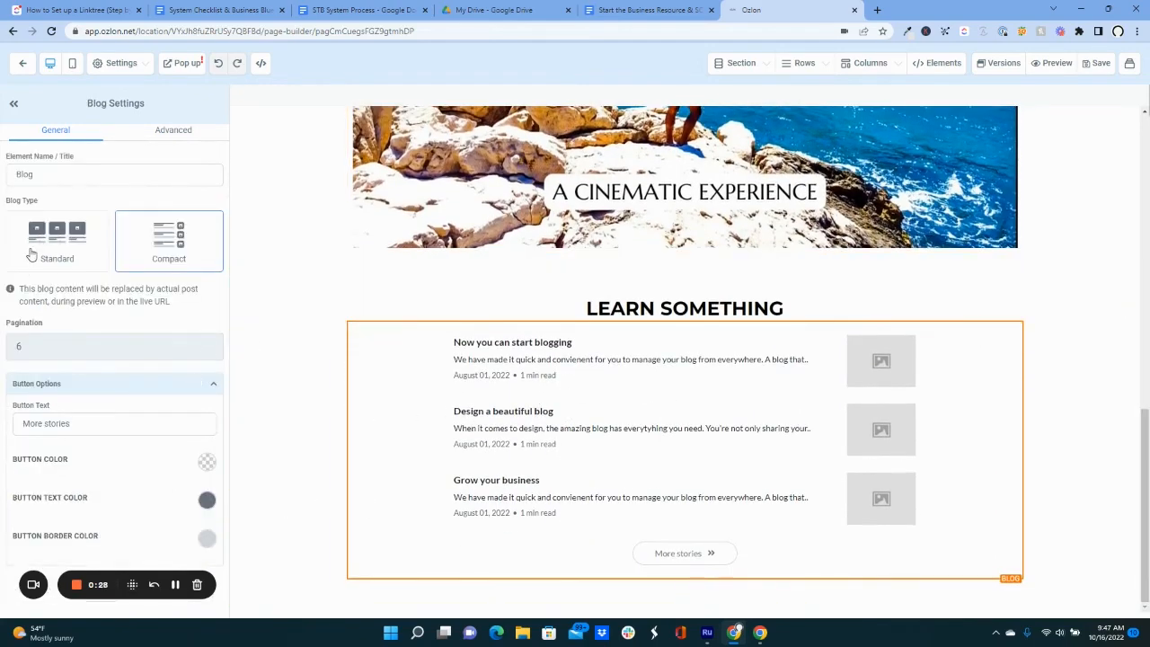
Step: Set the blog feed's Blog Type to Standard cards and glance at its Advanced settings
click(57, 240)
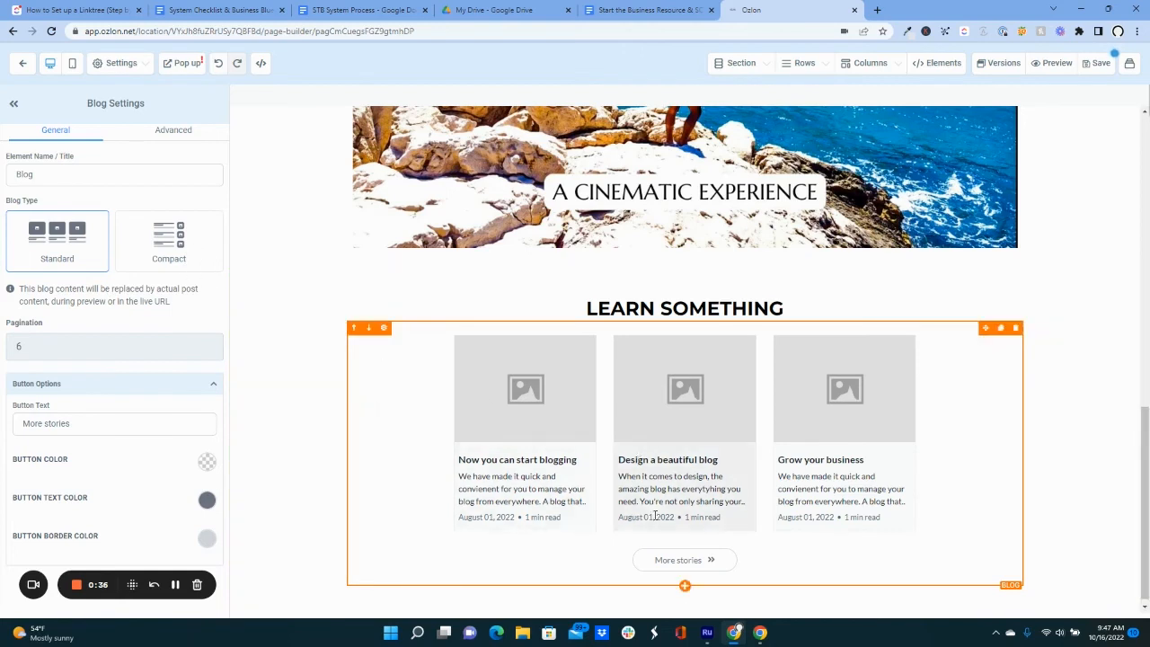
mouse_move(650, 546)
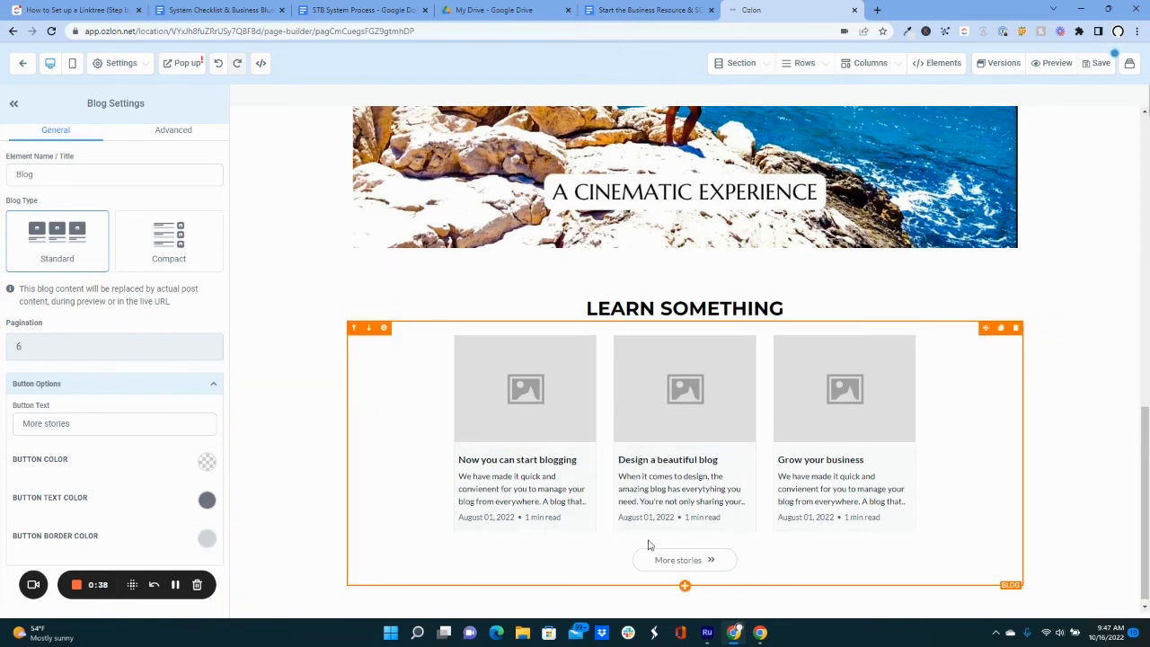
mouse_move(613, 589)
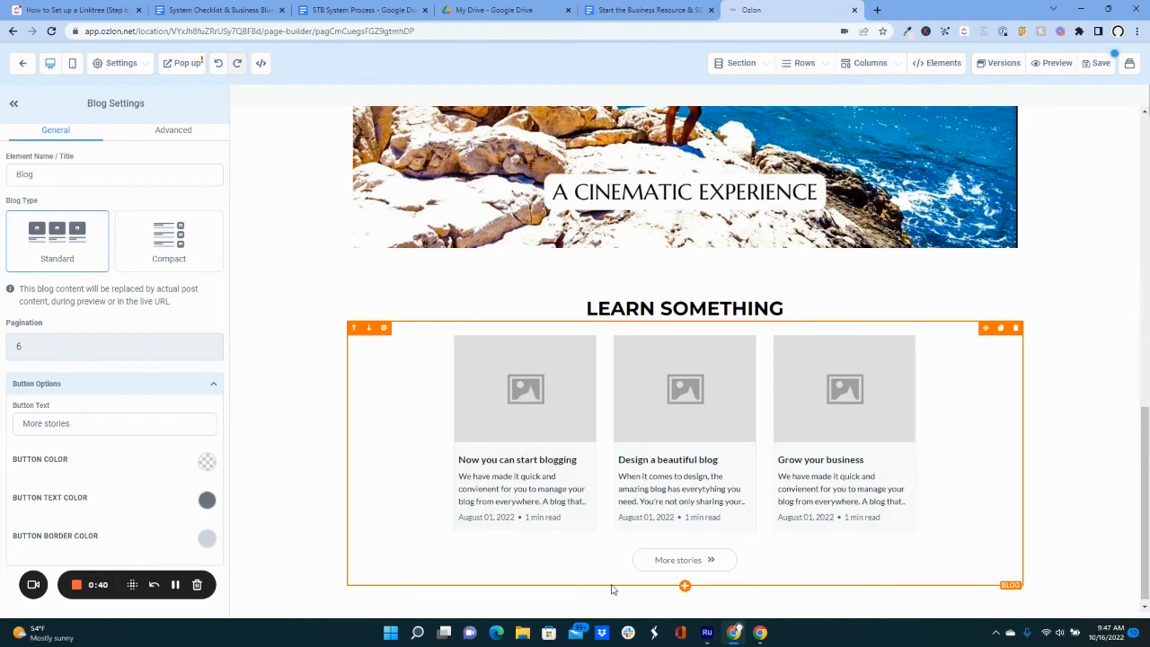
mouse_move(452, 449)
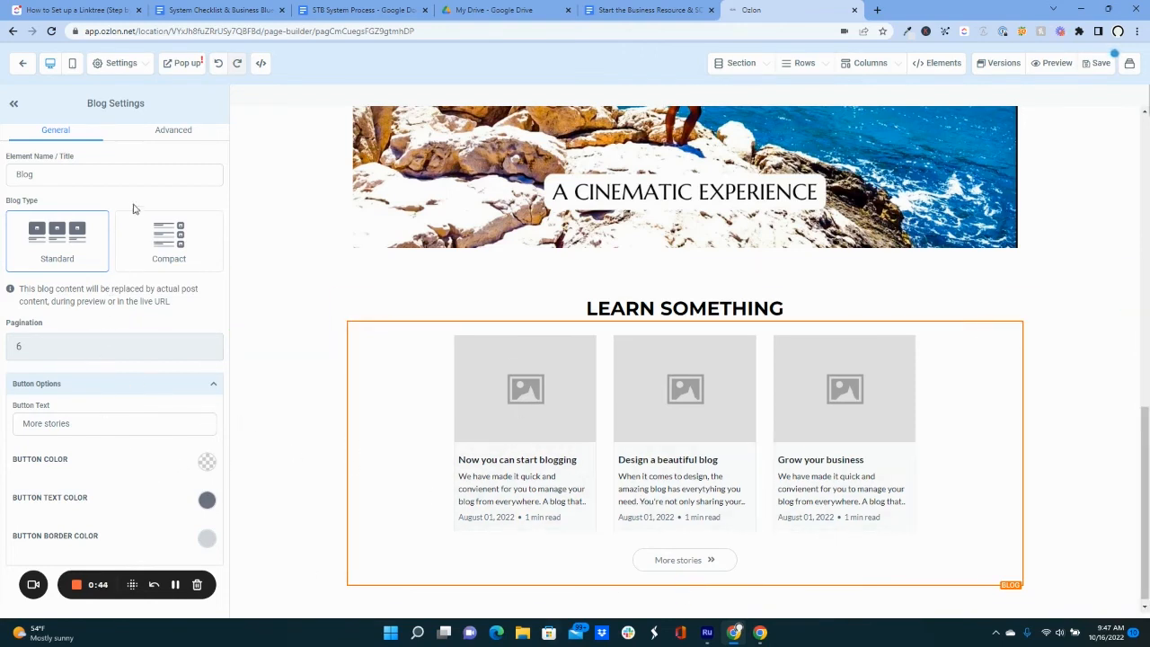
click(173, 130)
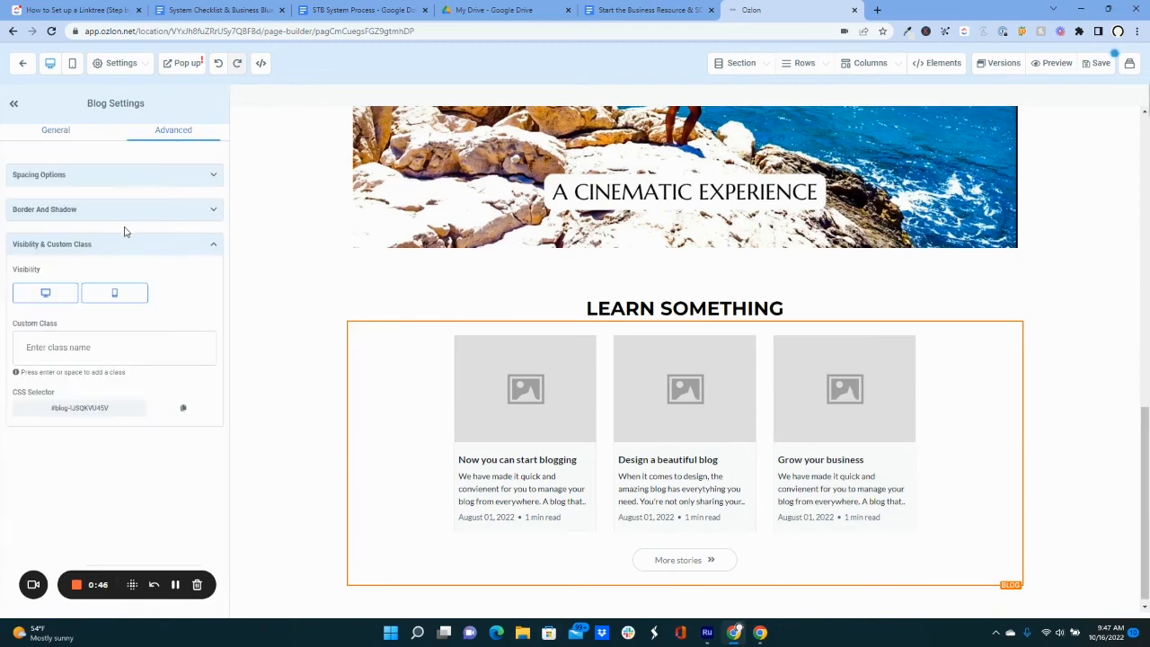
click(54, 129)
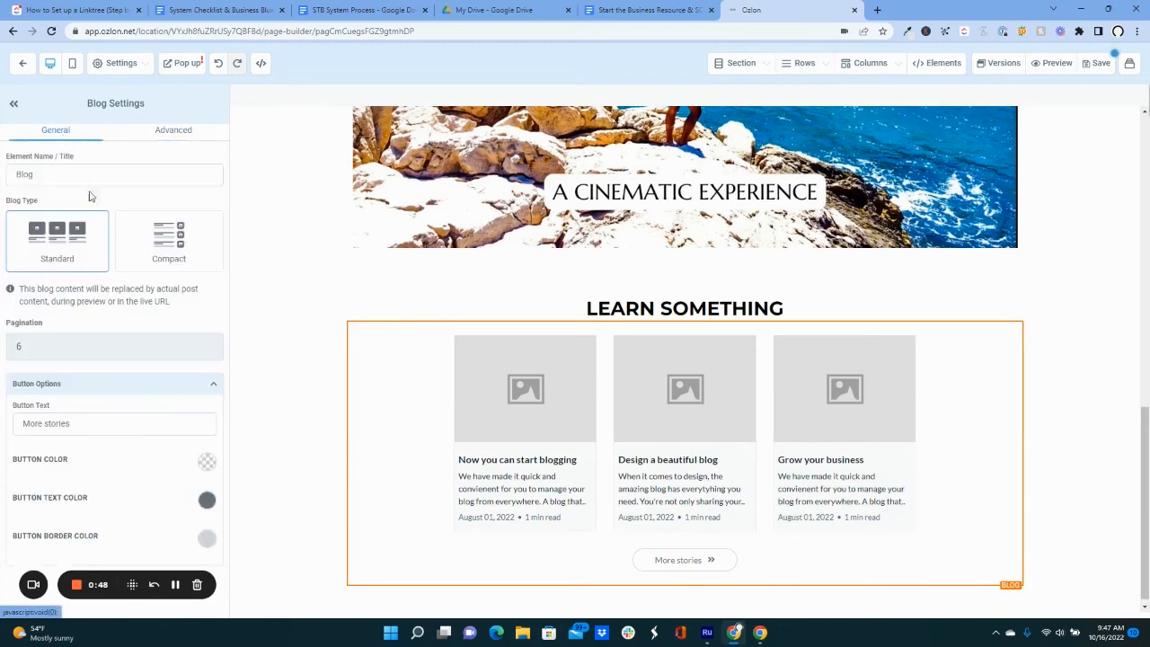
click(492, 485)
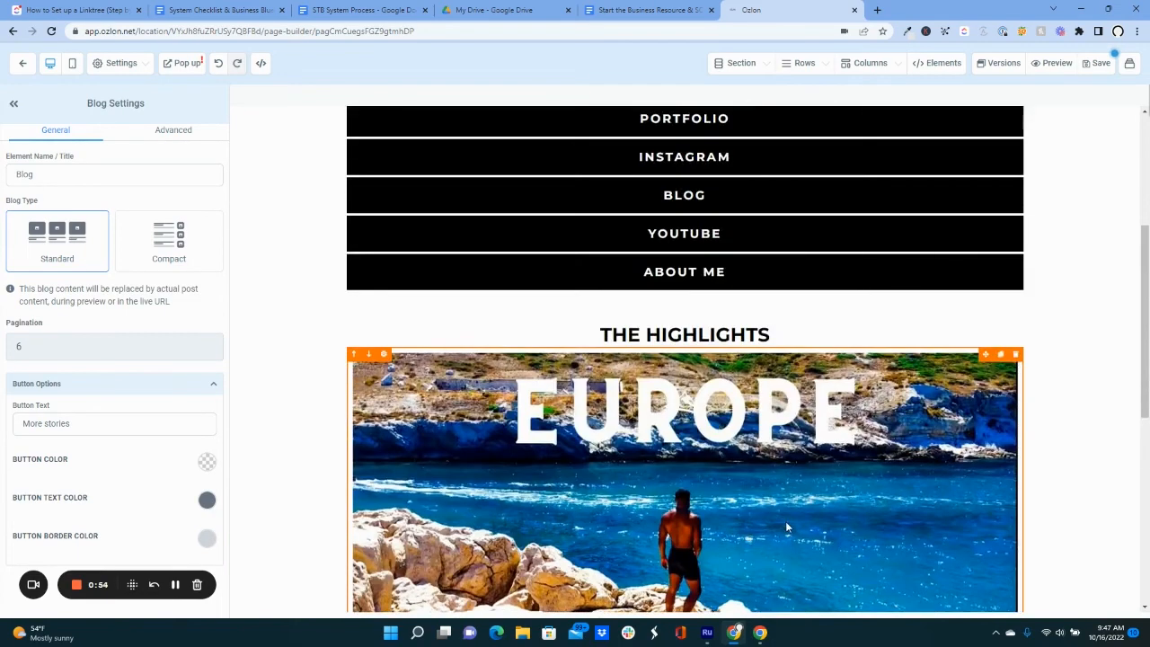
Step: Scroll through the blog cards and back up to the CHOOSE A LINK title
scroll(down, 3)
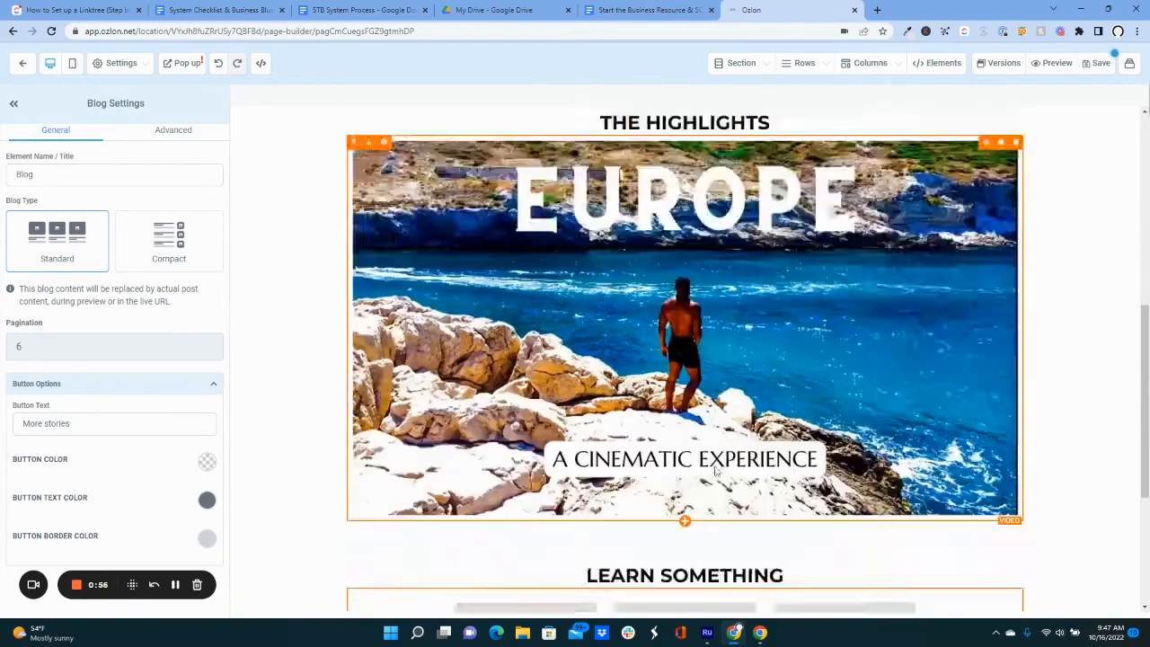
scroll(down, 3)
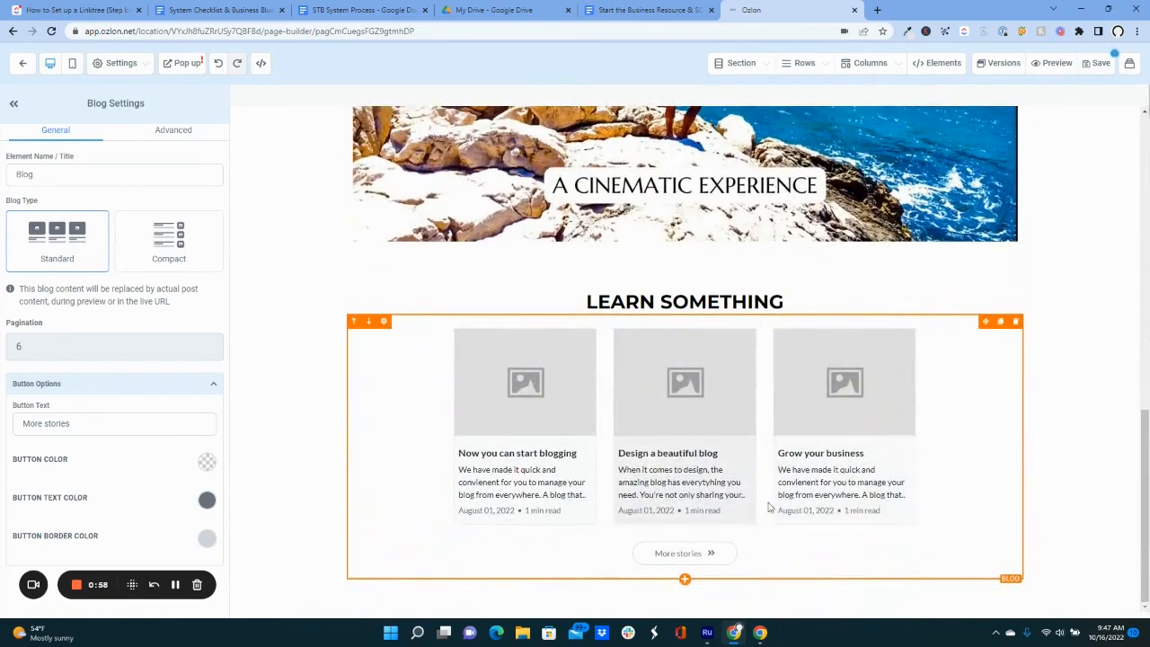
mouse_move(691, 507)
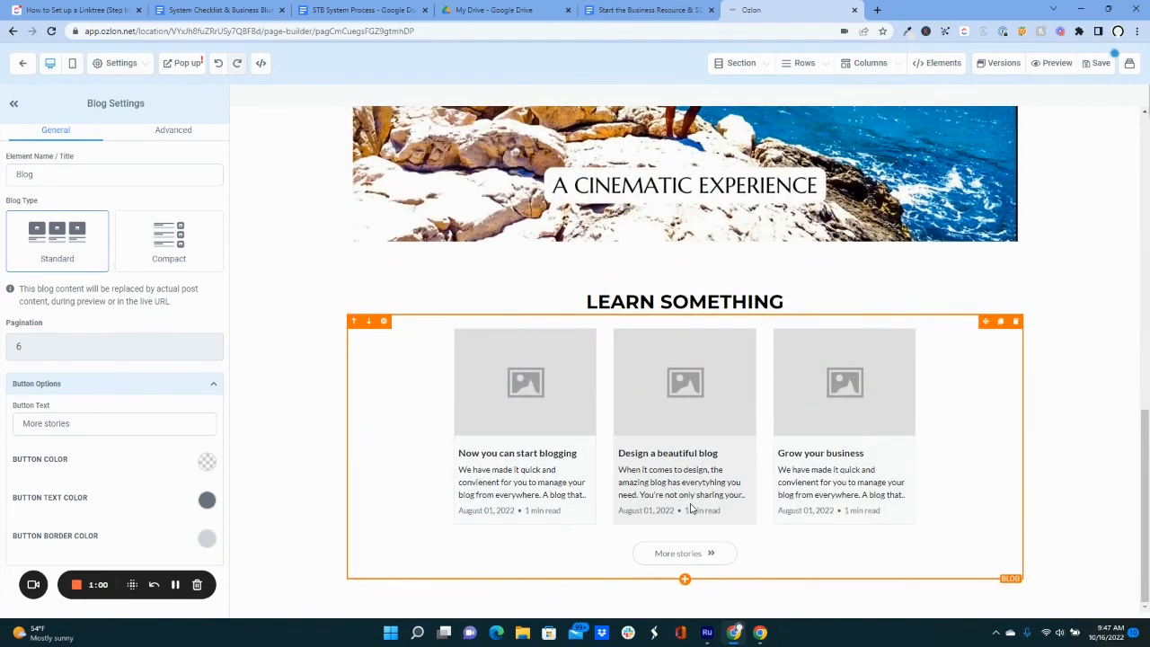
scroll(up, 3)
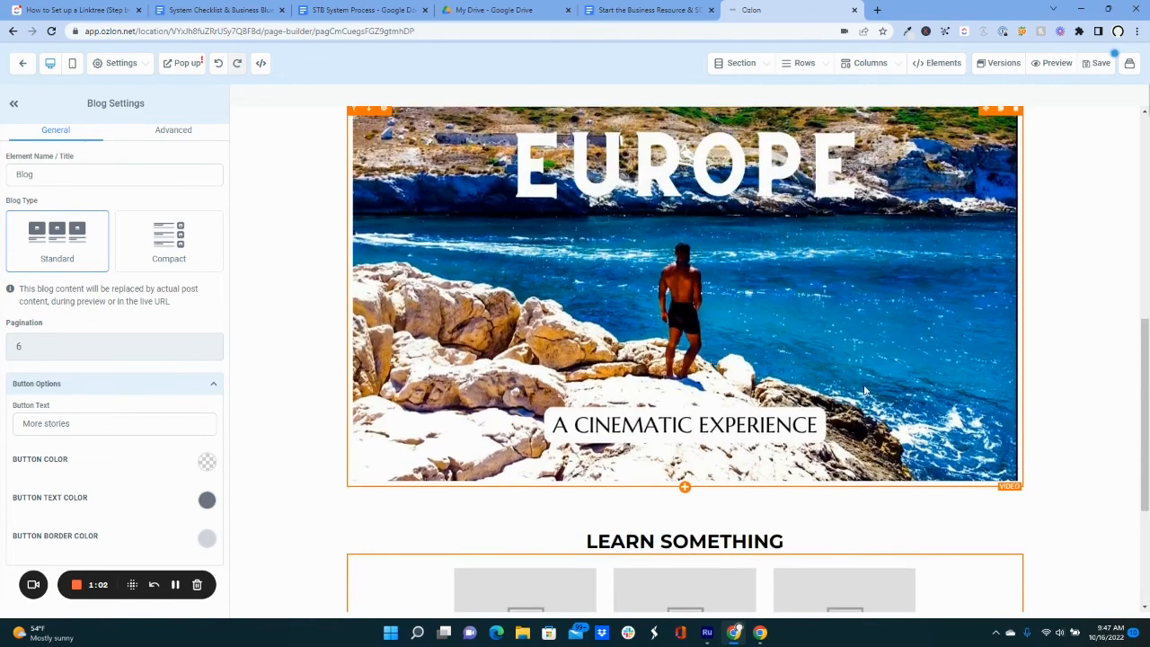
scroll(up, 3)
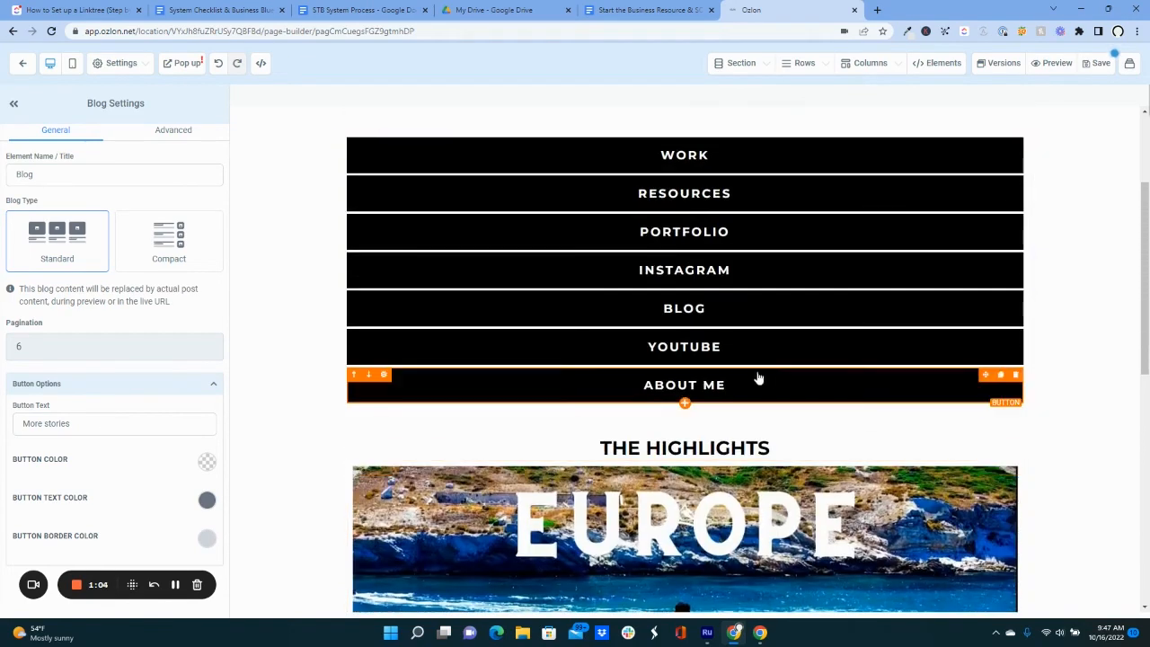
scroll(up, 3)
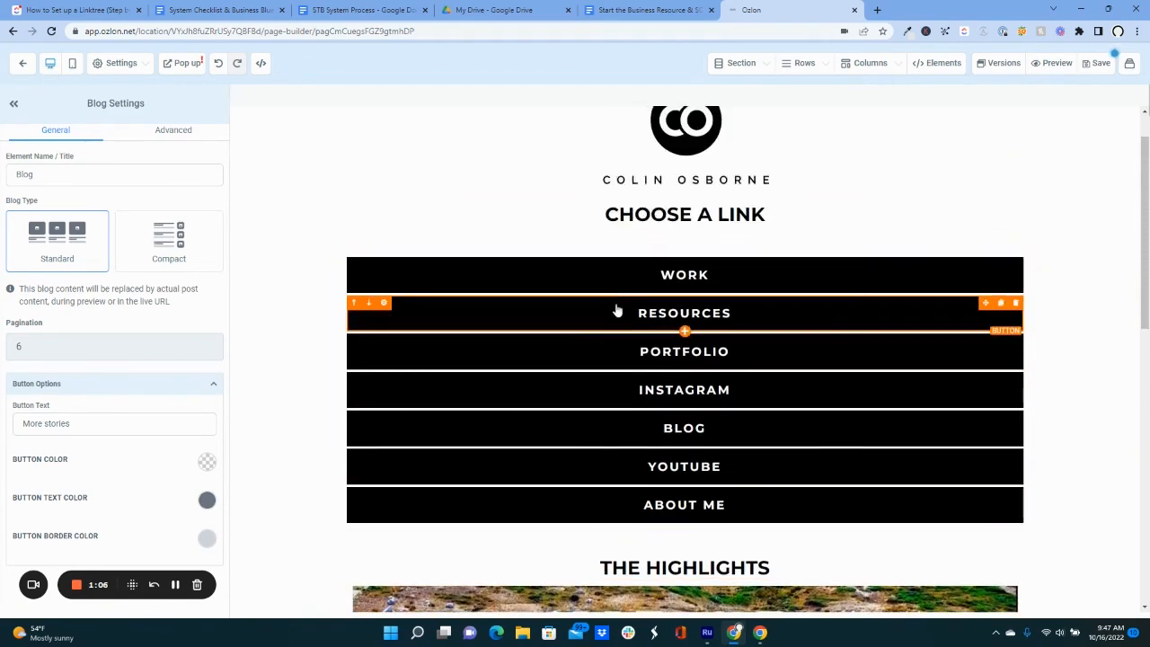
click(72, 63)
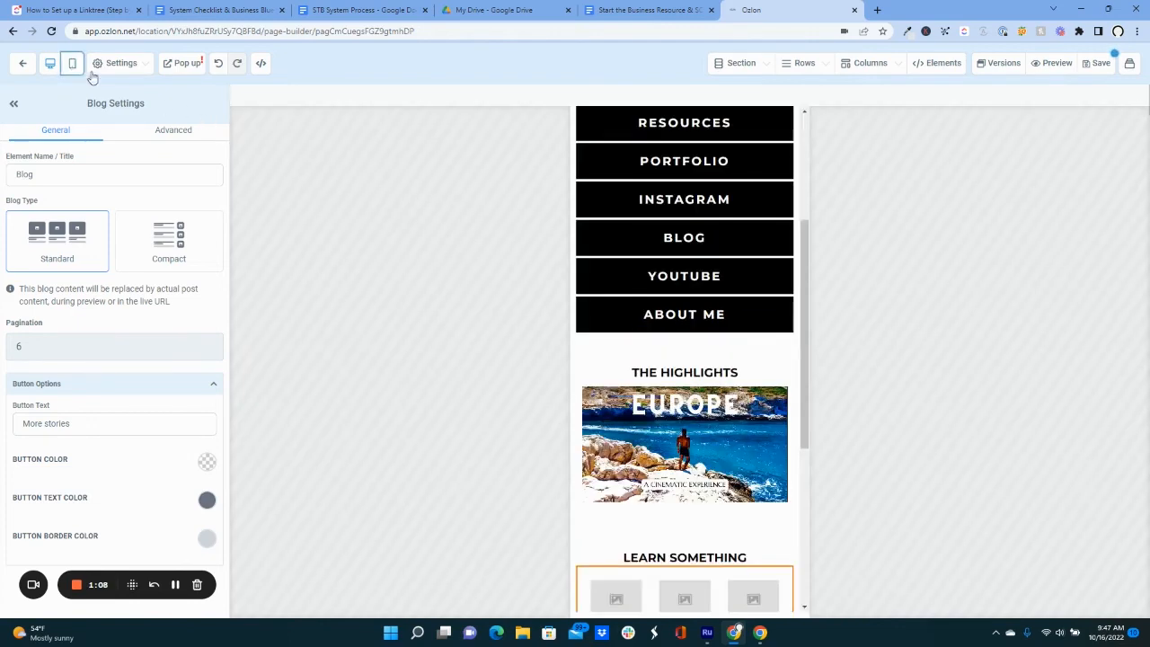
scroll(up, 3)
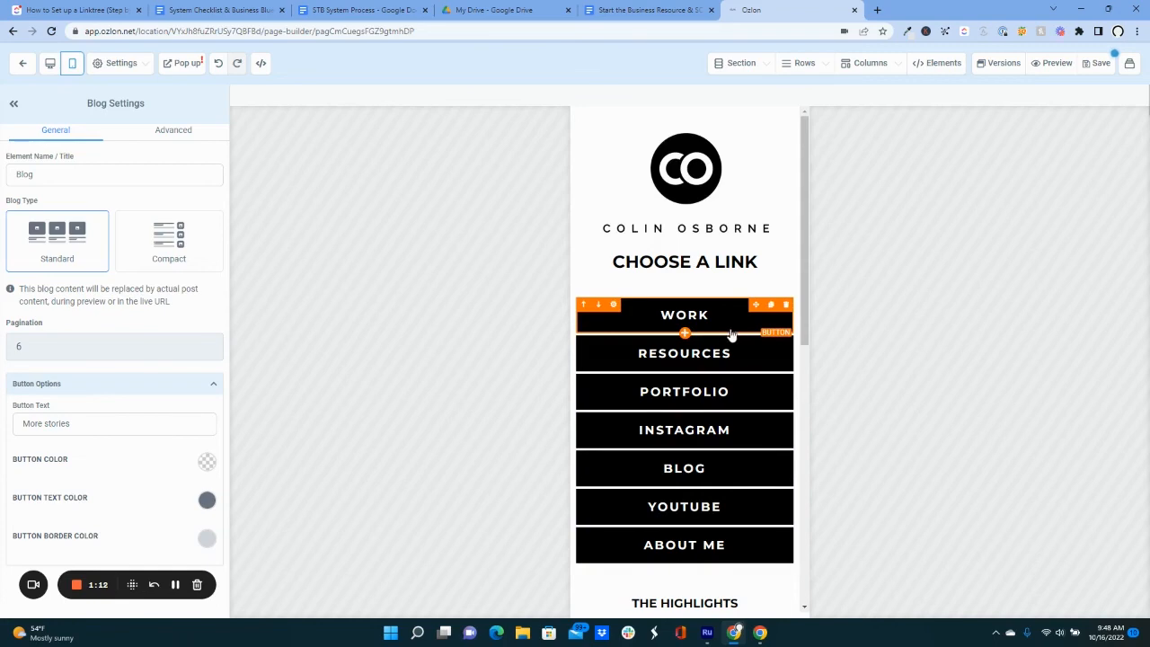
scroll(down, 3)
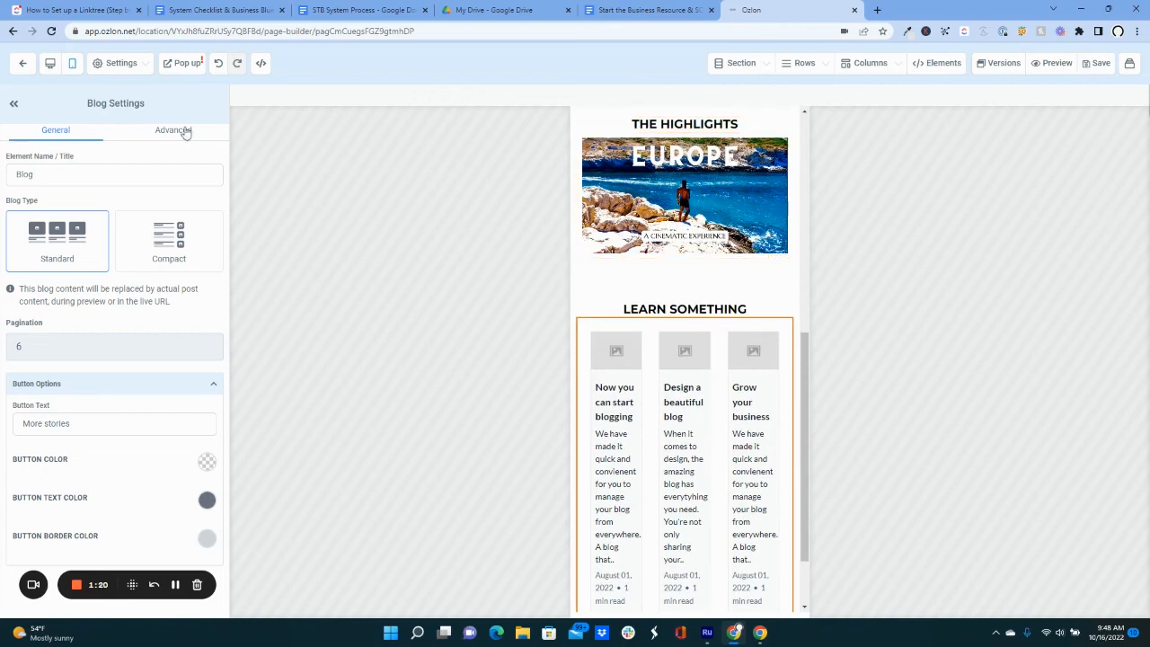
mouse_move(1044, 239)
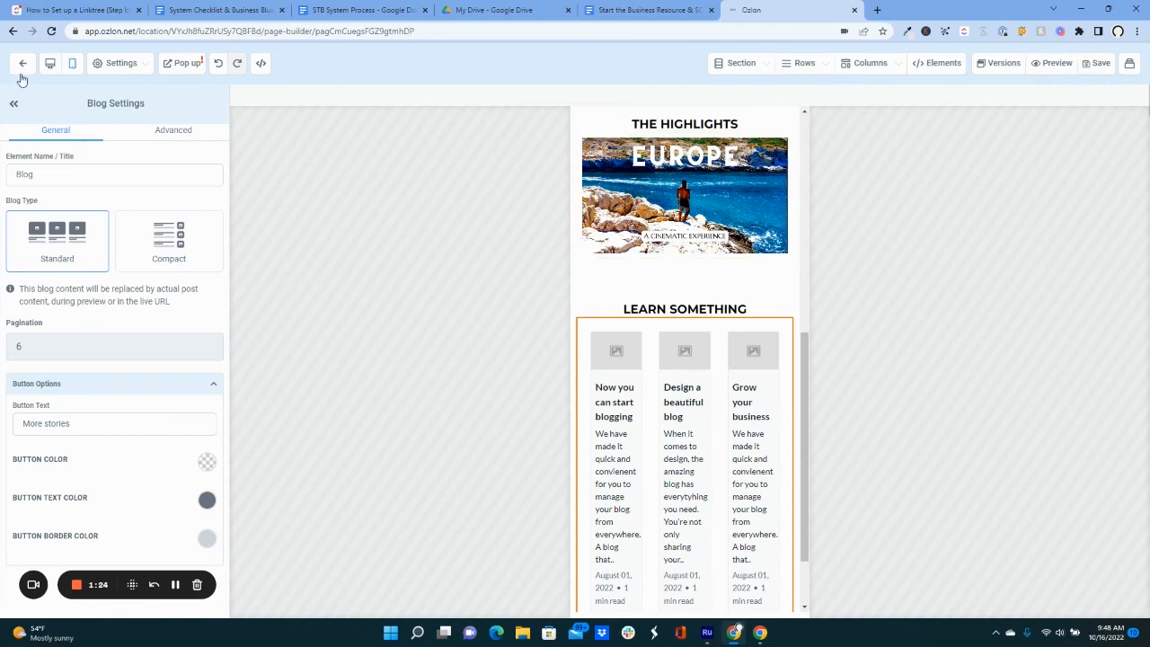
Step: Exit the builder to the Link Tree funnel overview with its colinosborne.com/linktree step
click(22, 63)
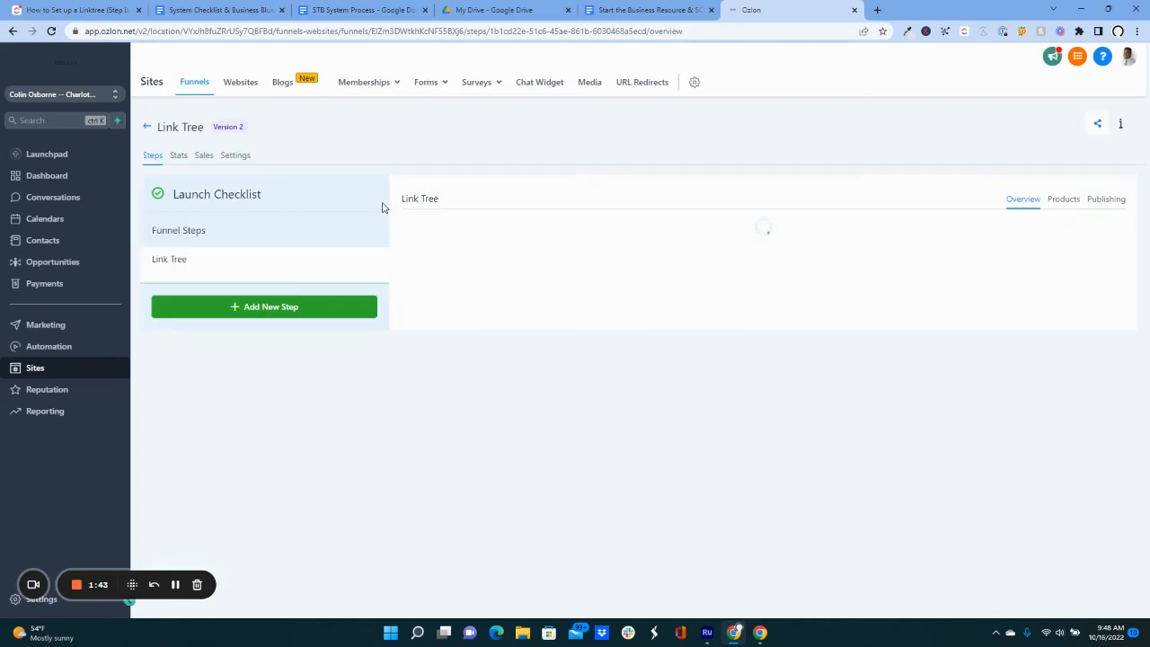
click(201, 258)
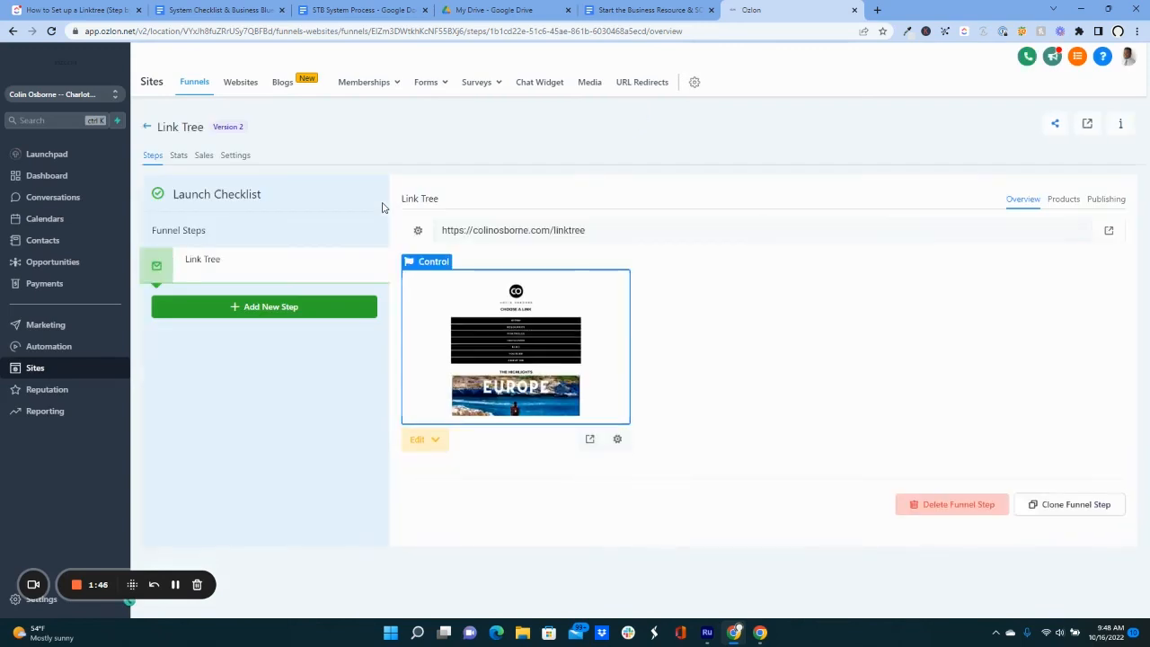
mouse_move(589, 79)
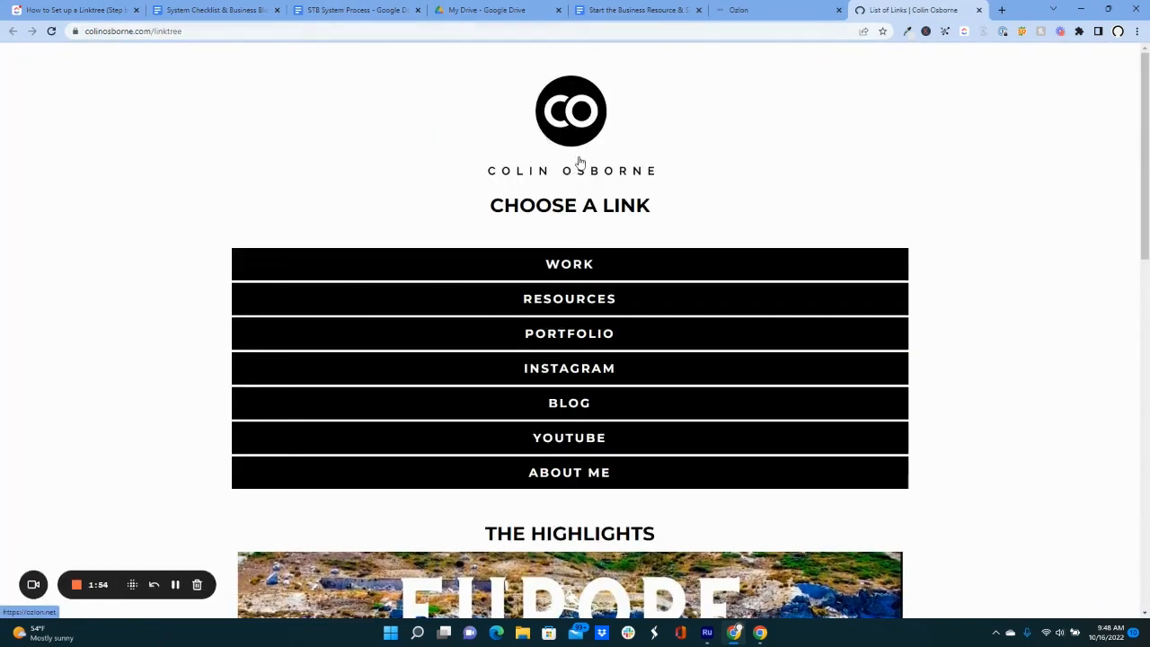
mouse_move(435, 208)
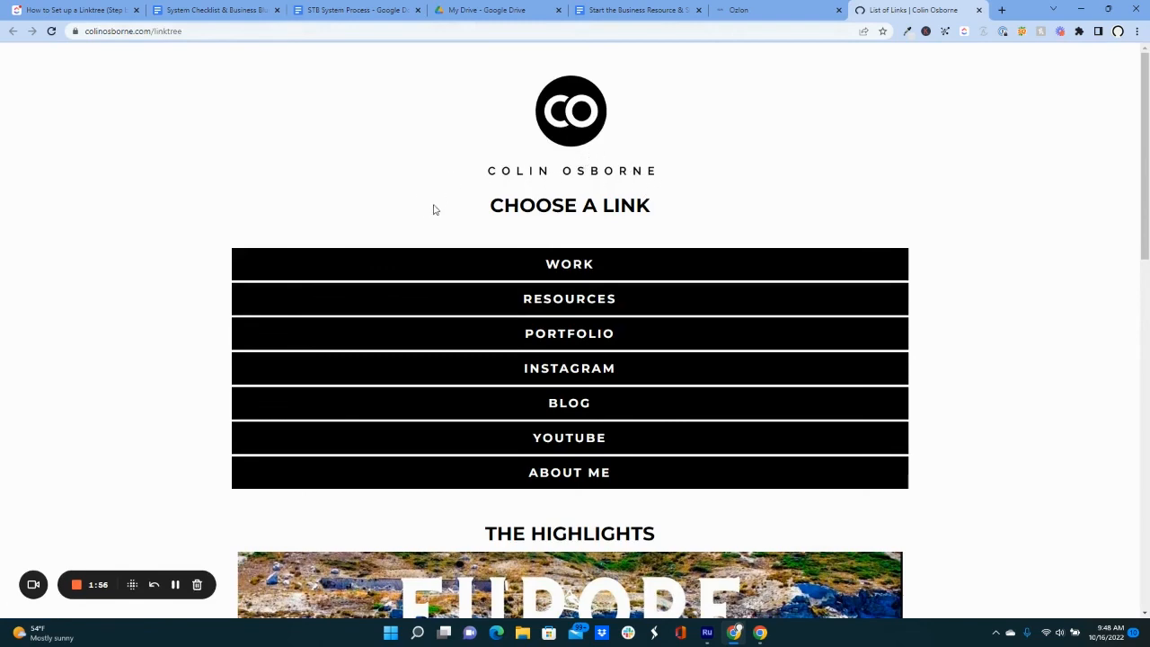
Step: Scroll down the live Link Tree page and pause the highlight video
scroll(down, 3)
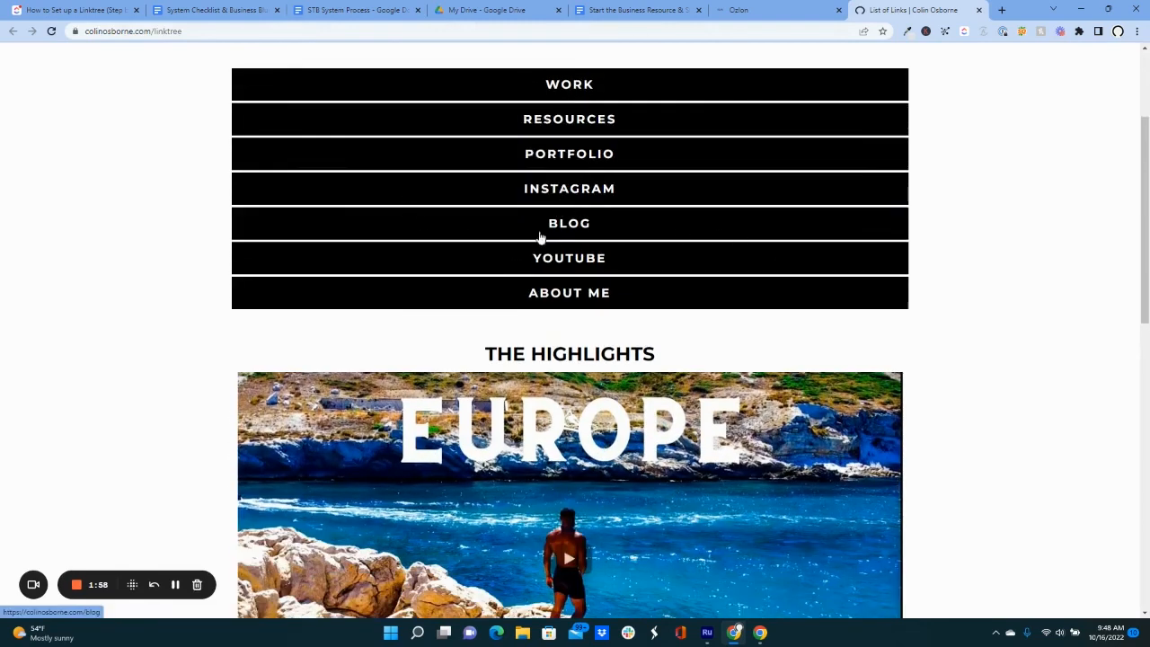
scroll(down, 3)
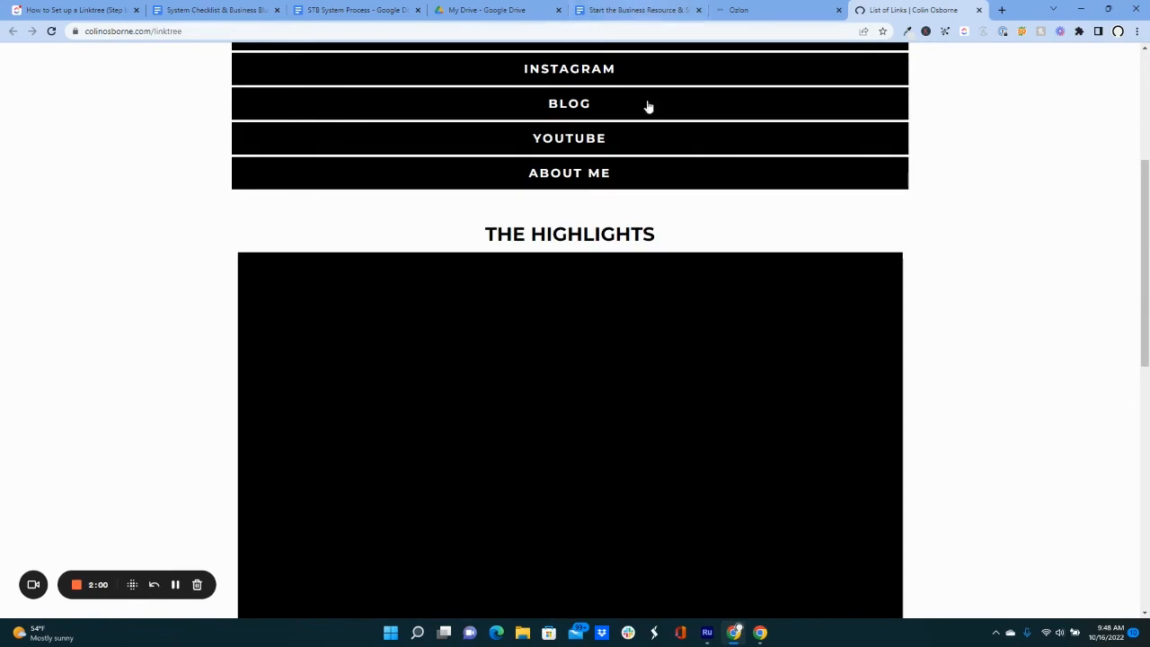
scroll(down, 3)
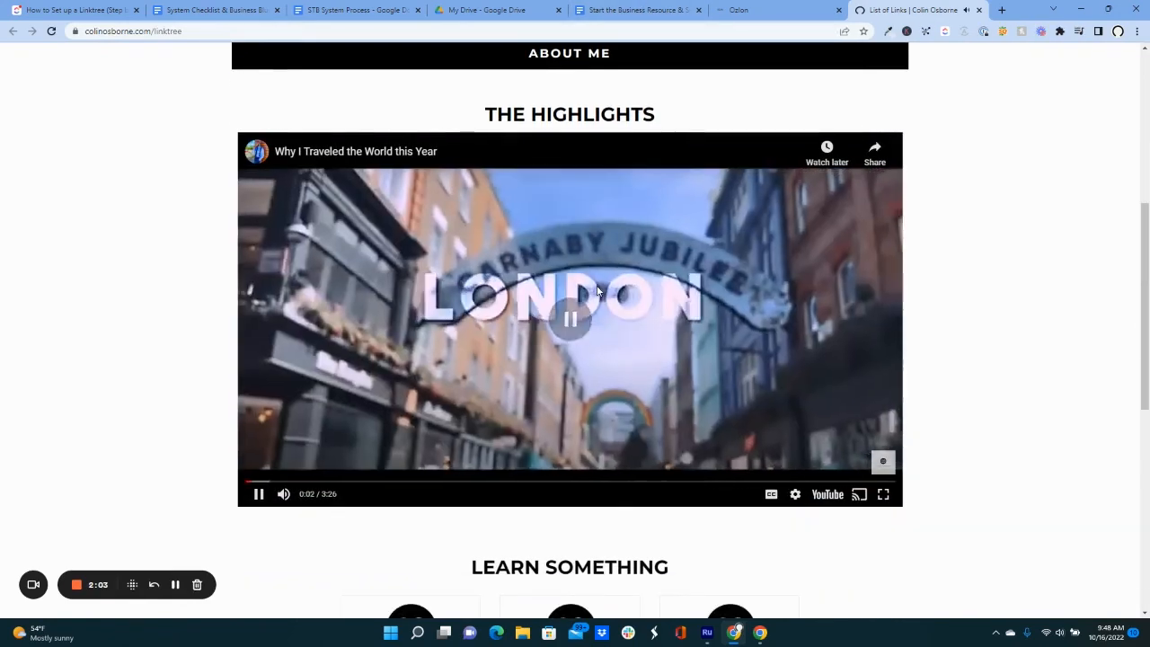
click(569, 320)
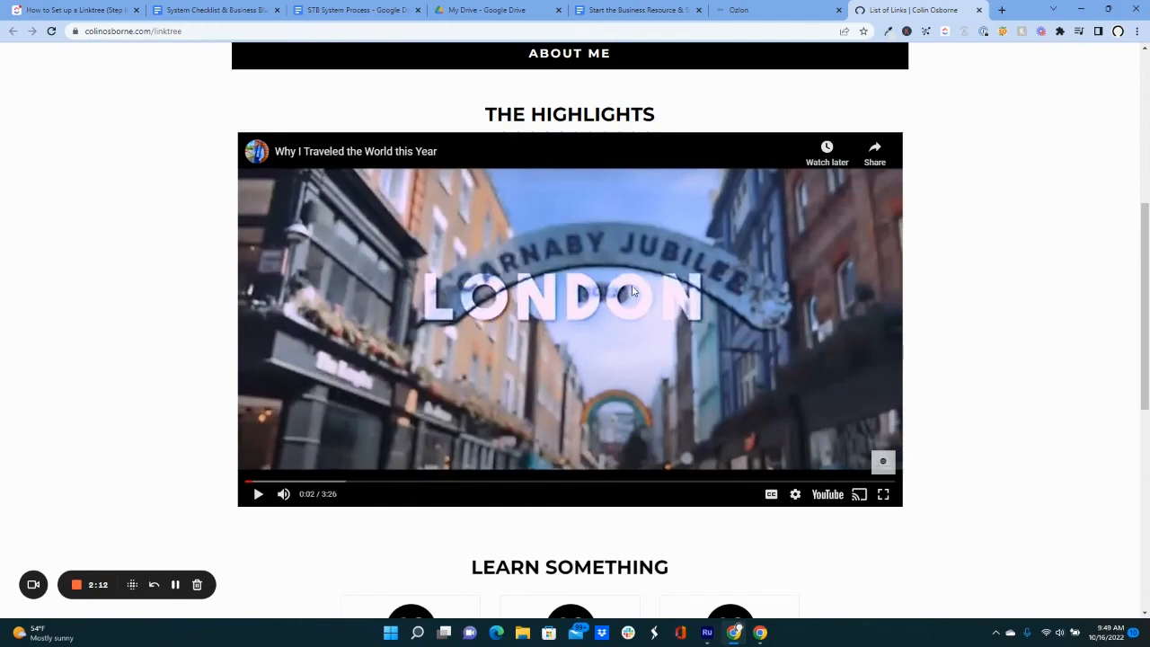
Step: Scroll through the Learn Something blog cards and back up
scroll(down, 3)
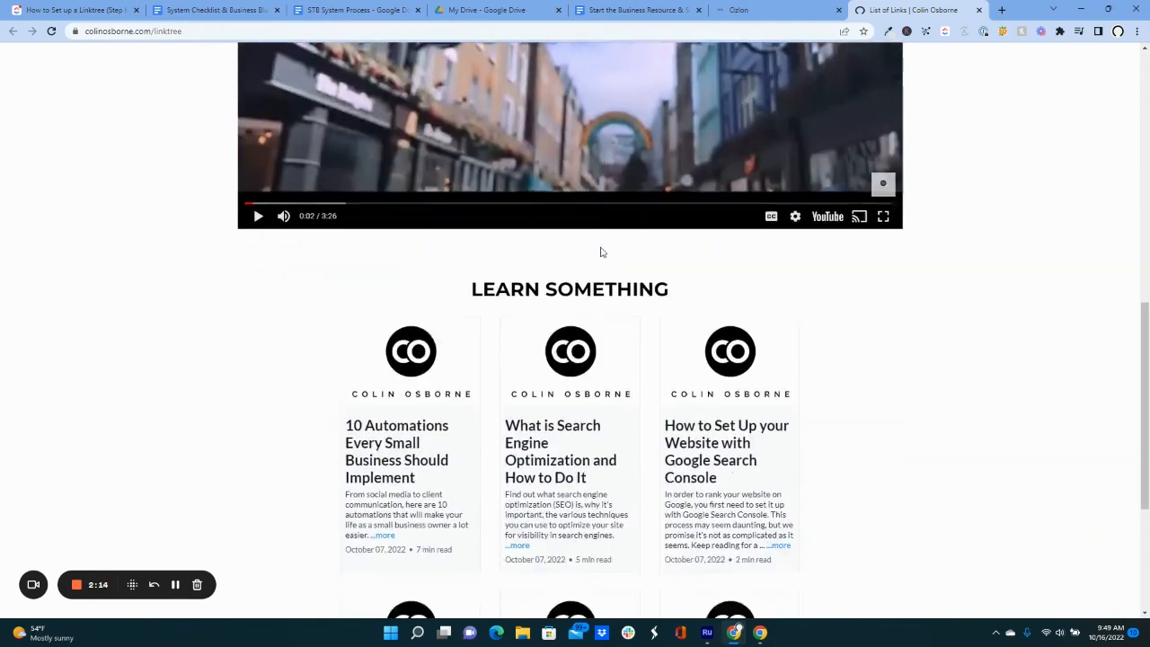
scroll(down, 3)
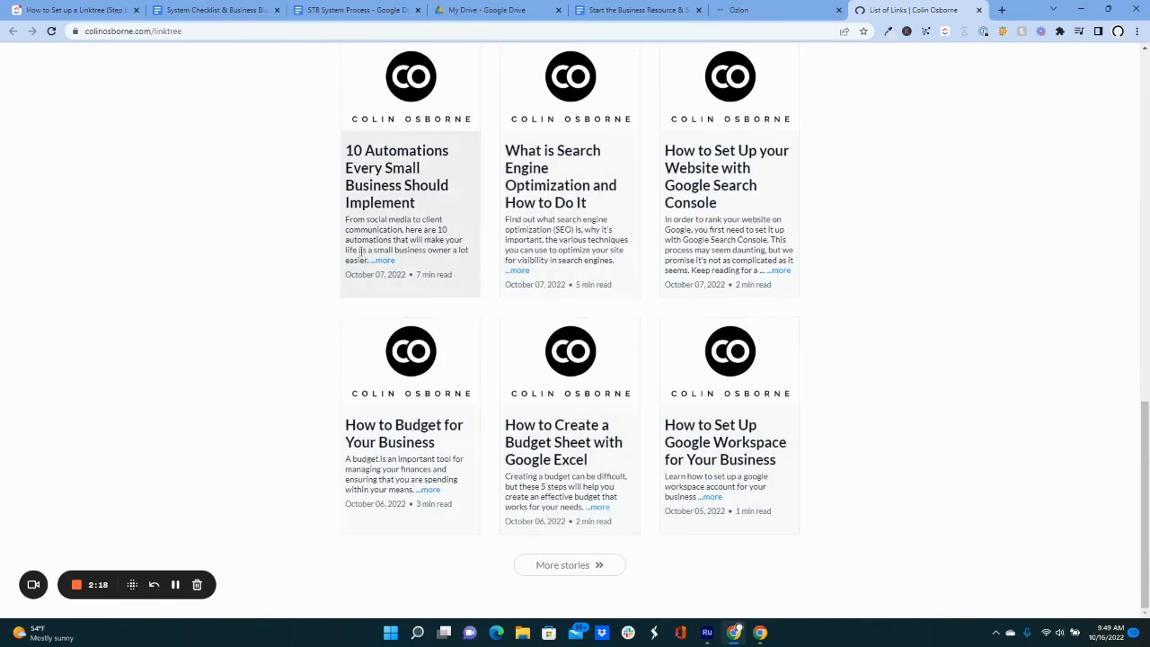
scroll(up, 3)
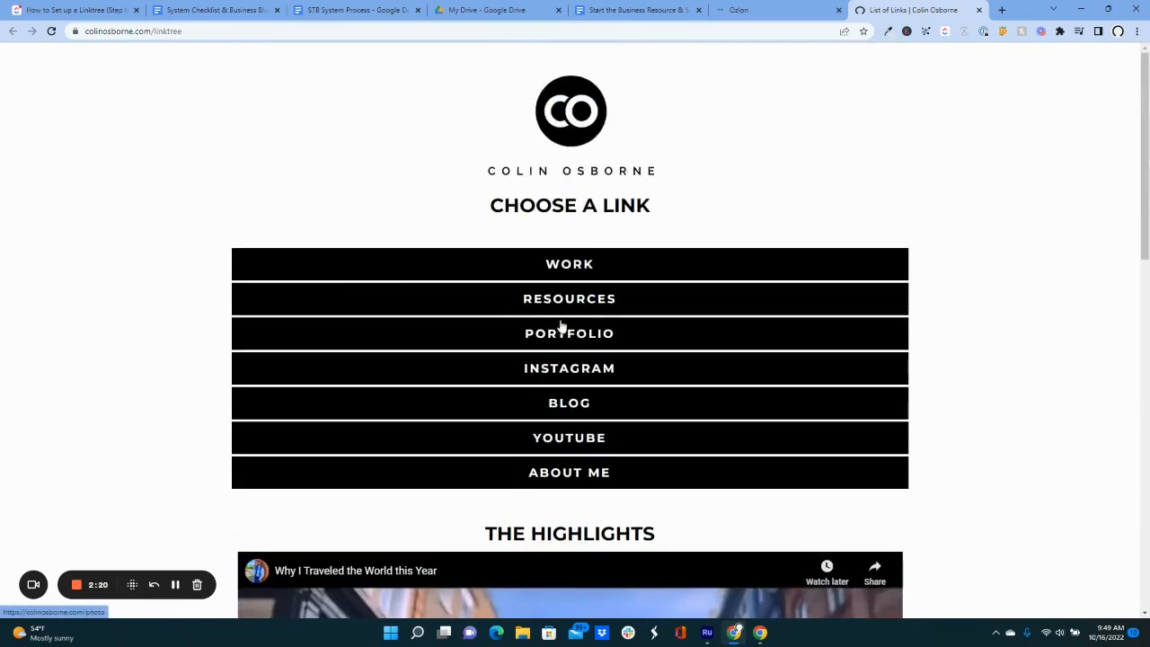
mouse_move(572, 388)
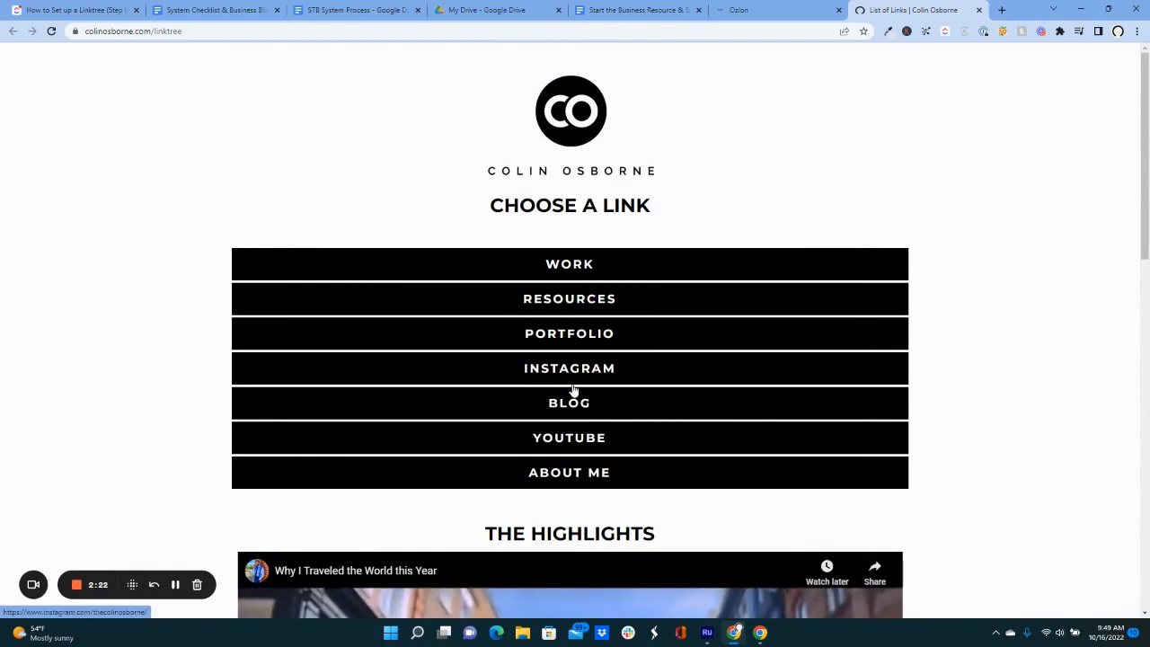
mouse_move(575, 402)
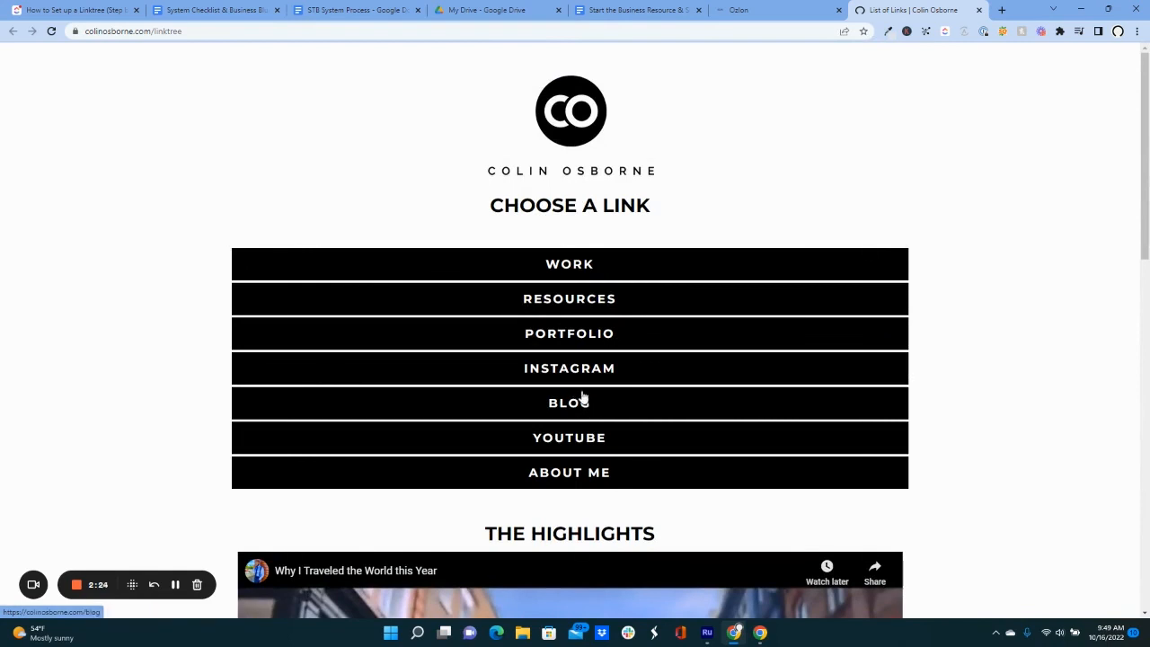
mouse_move(590, 406)
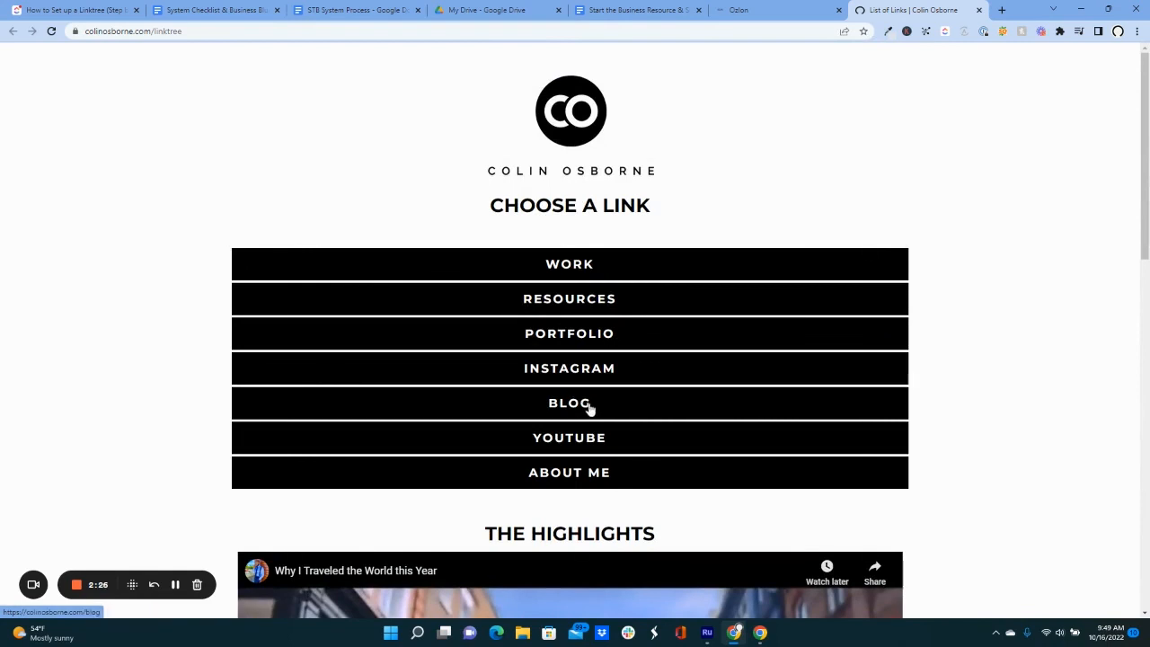
mouse_move(596, 402)
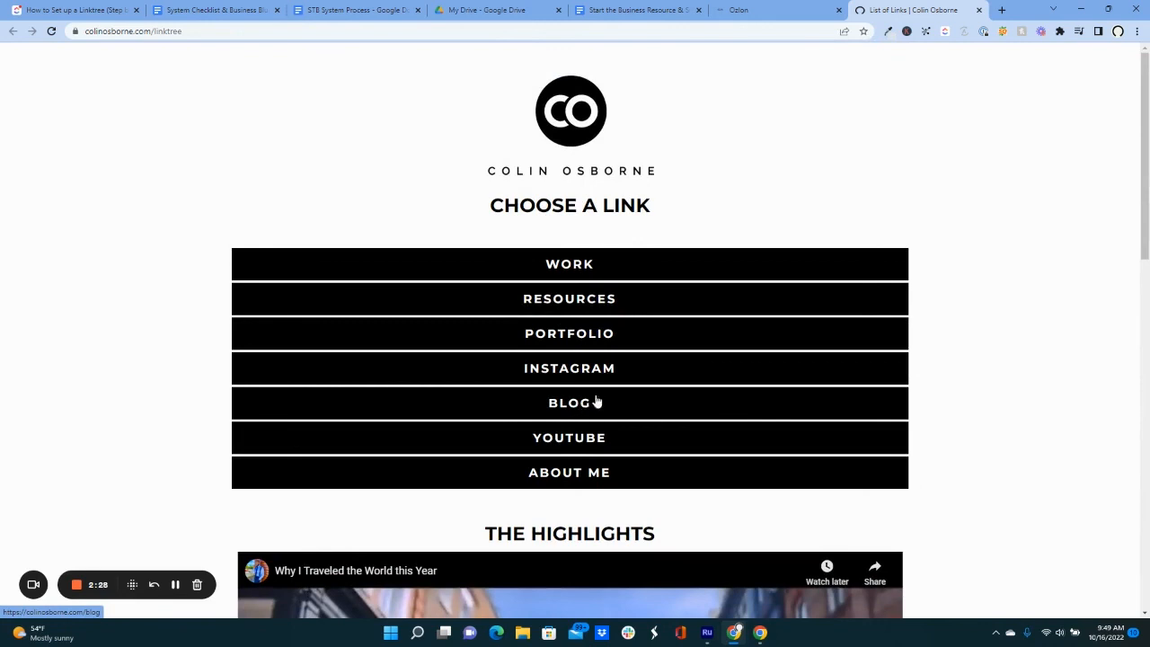
mouse_move(600, 392)
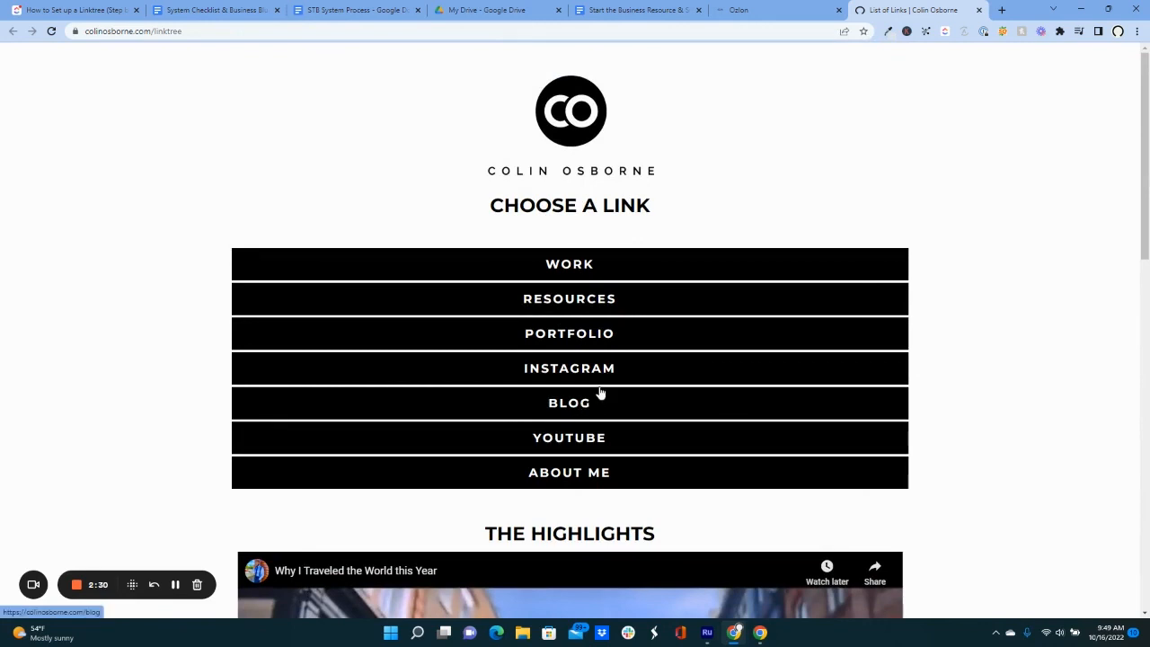
mouse_move(595, 406)
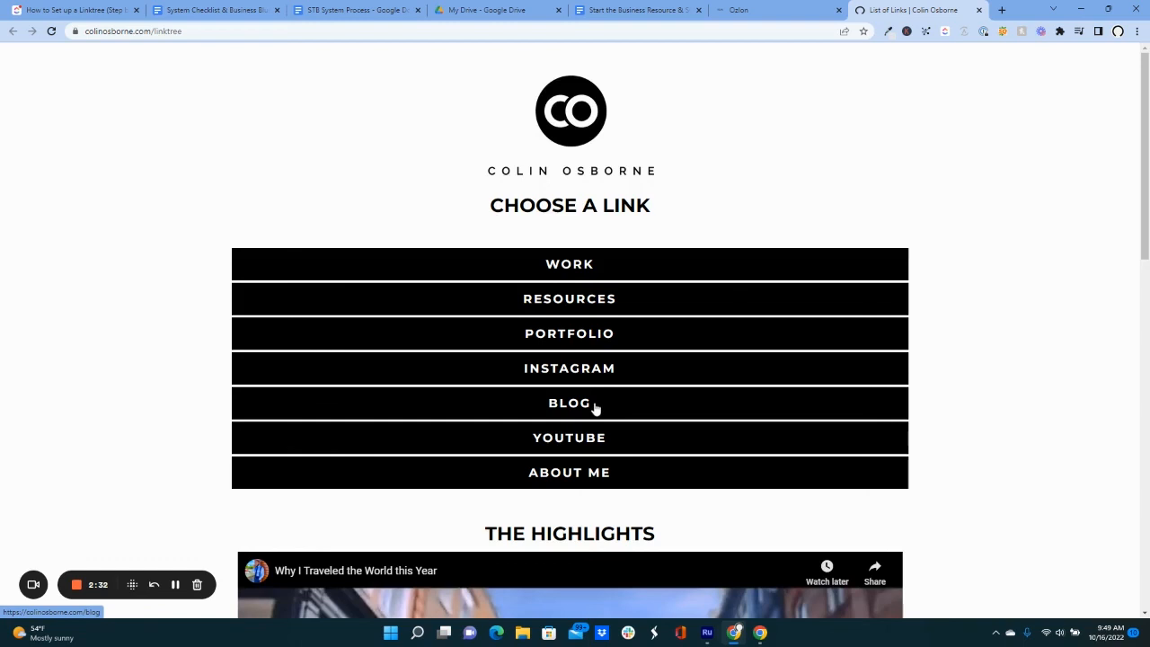
mouse_move(629, 366)
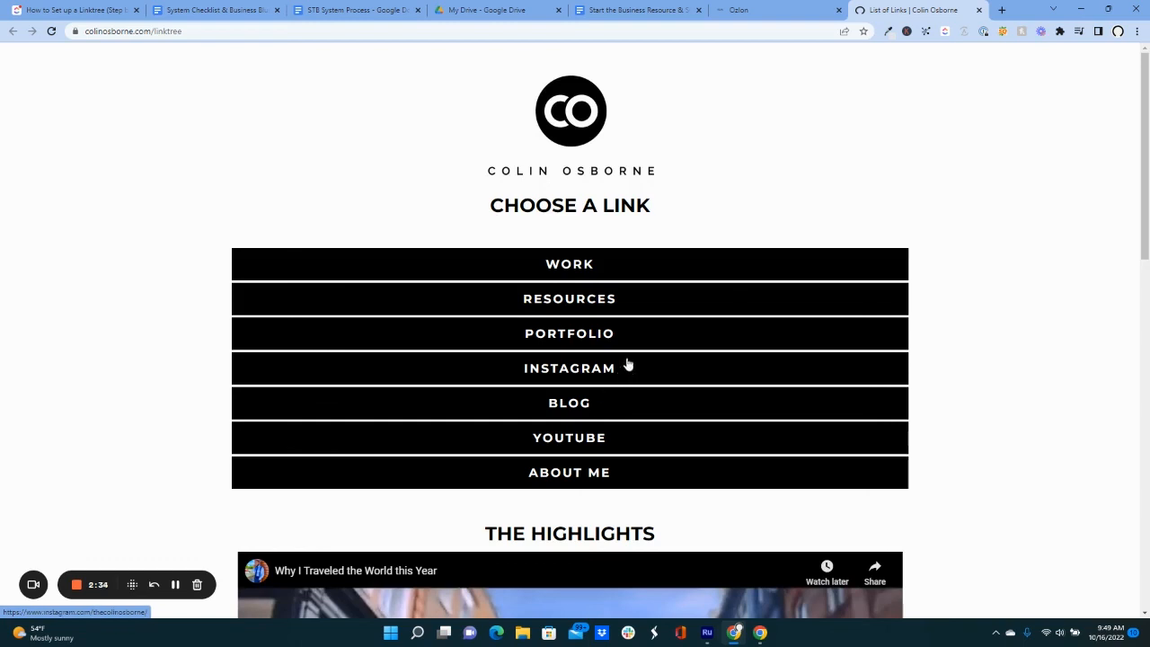
mouse_move(693, 330)
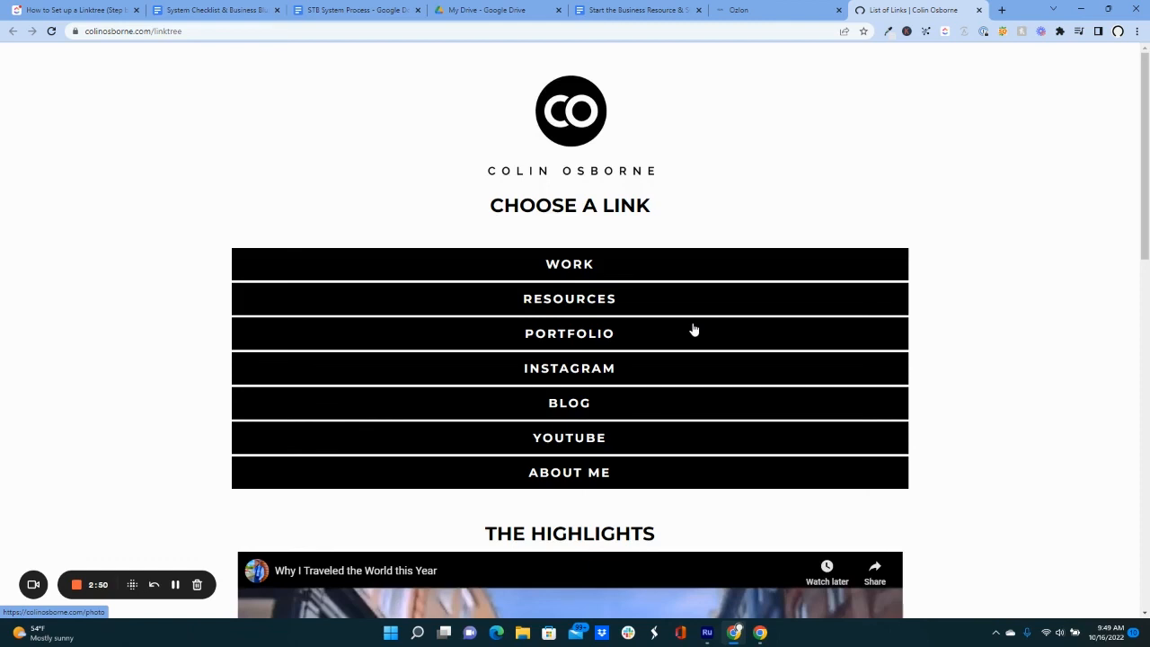
mouse_move(709, 298)
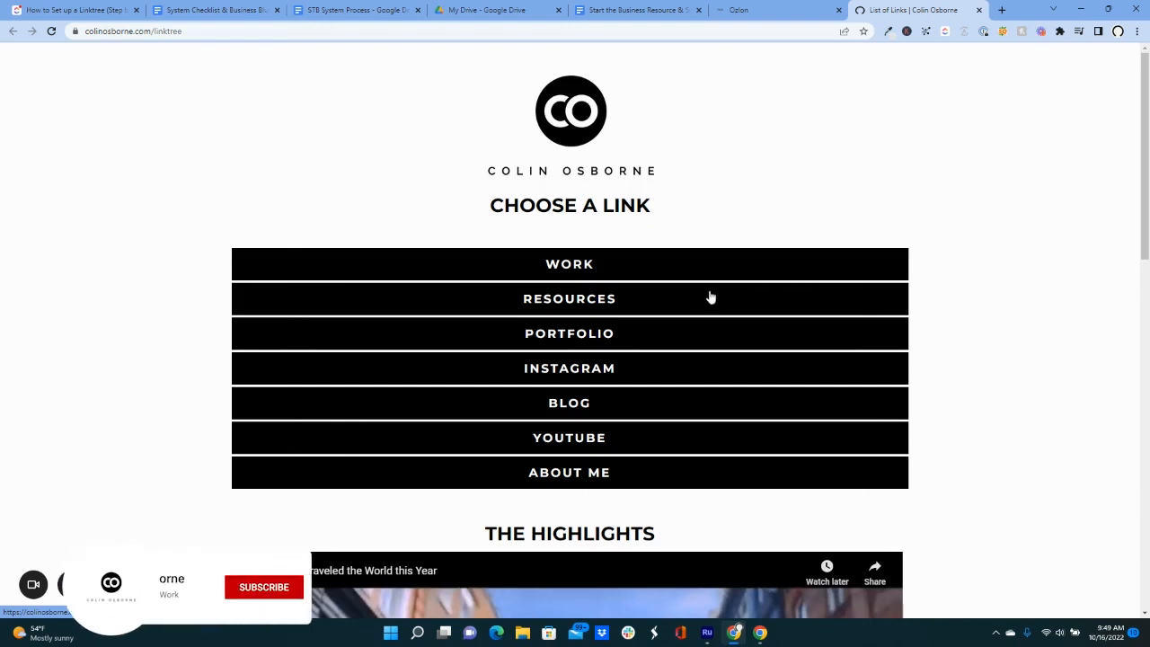
click(262, 586)
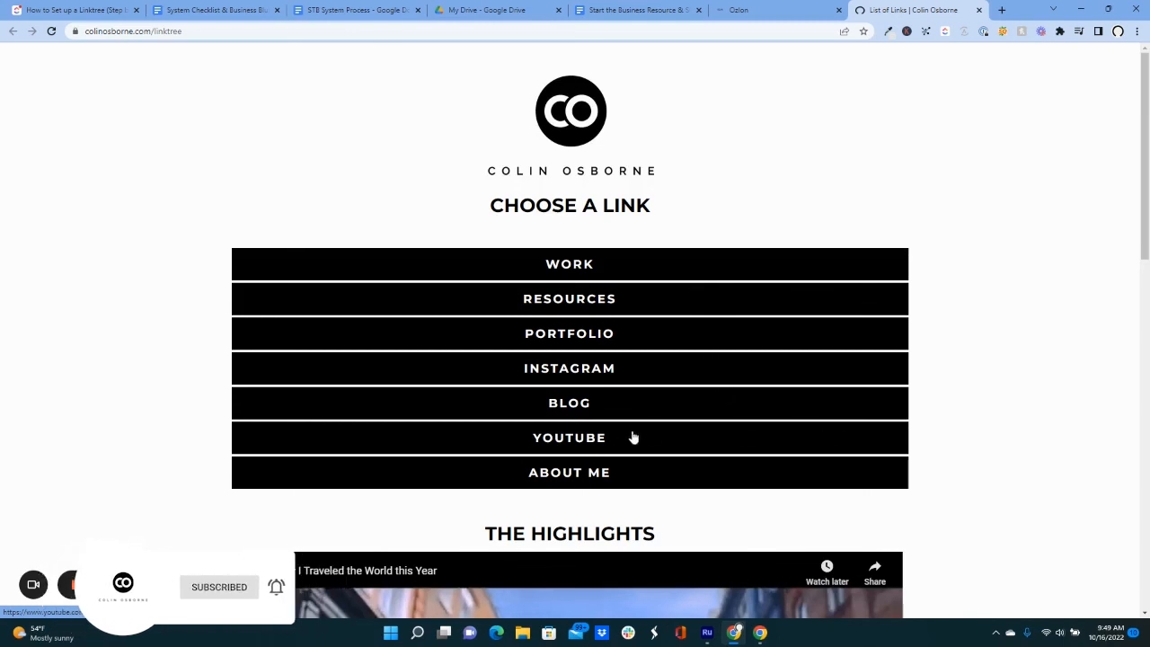
mouse_move(731, 438)
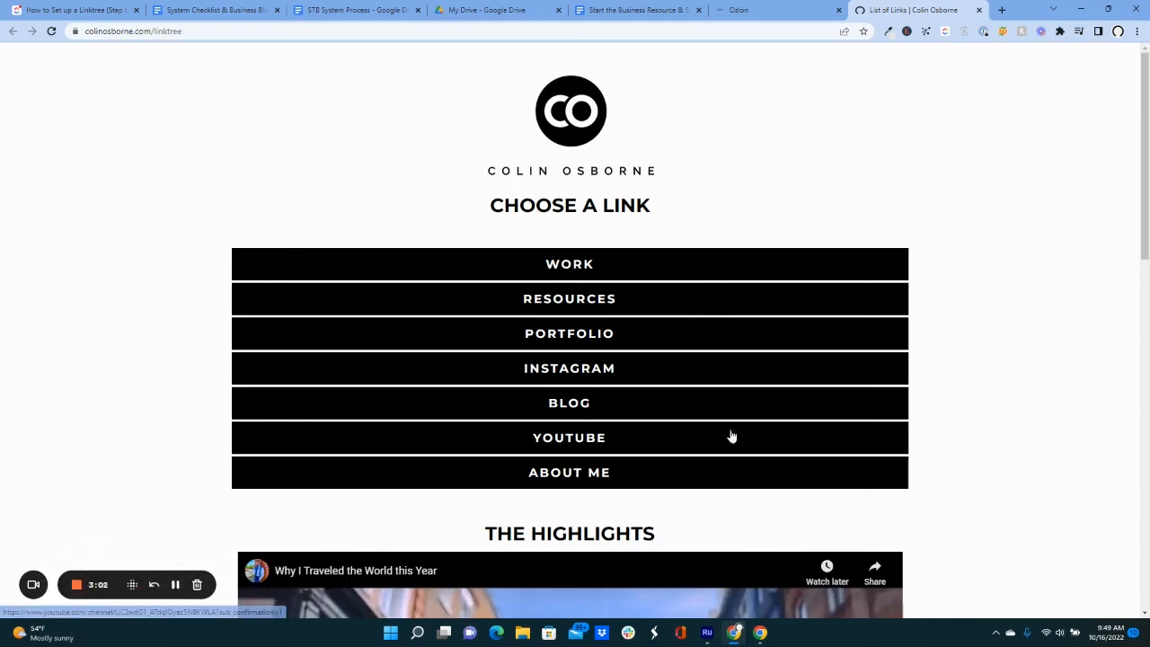
mouse_move(167, 424)
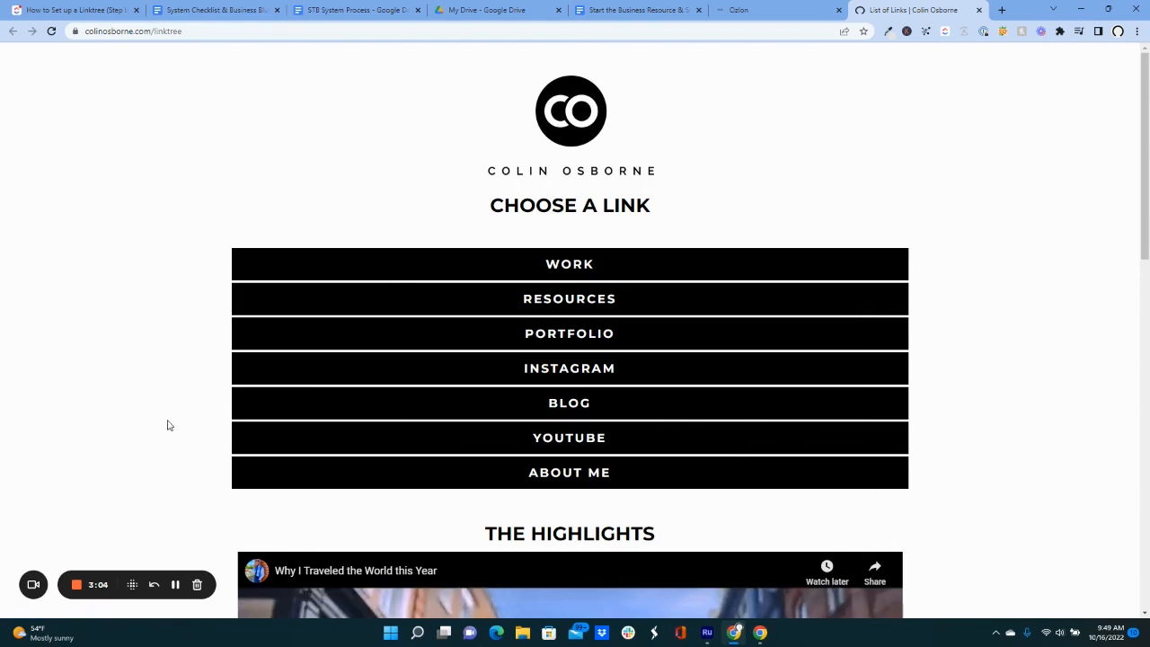
mouse_move(90, 528)
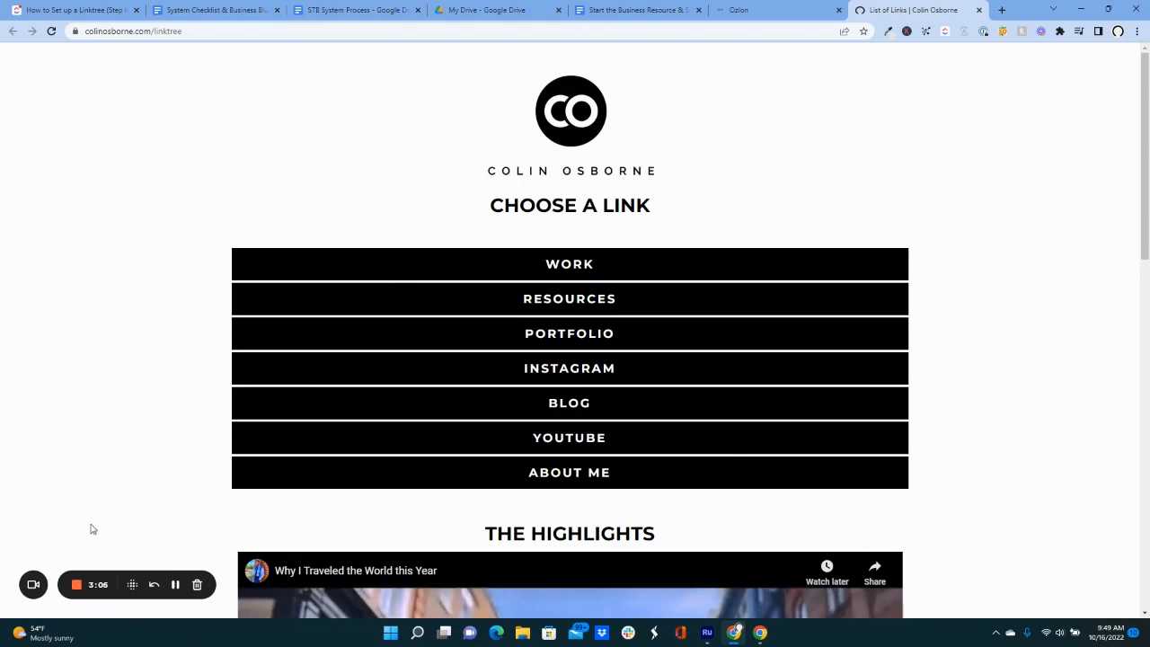